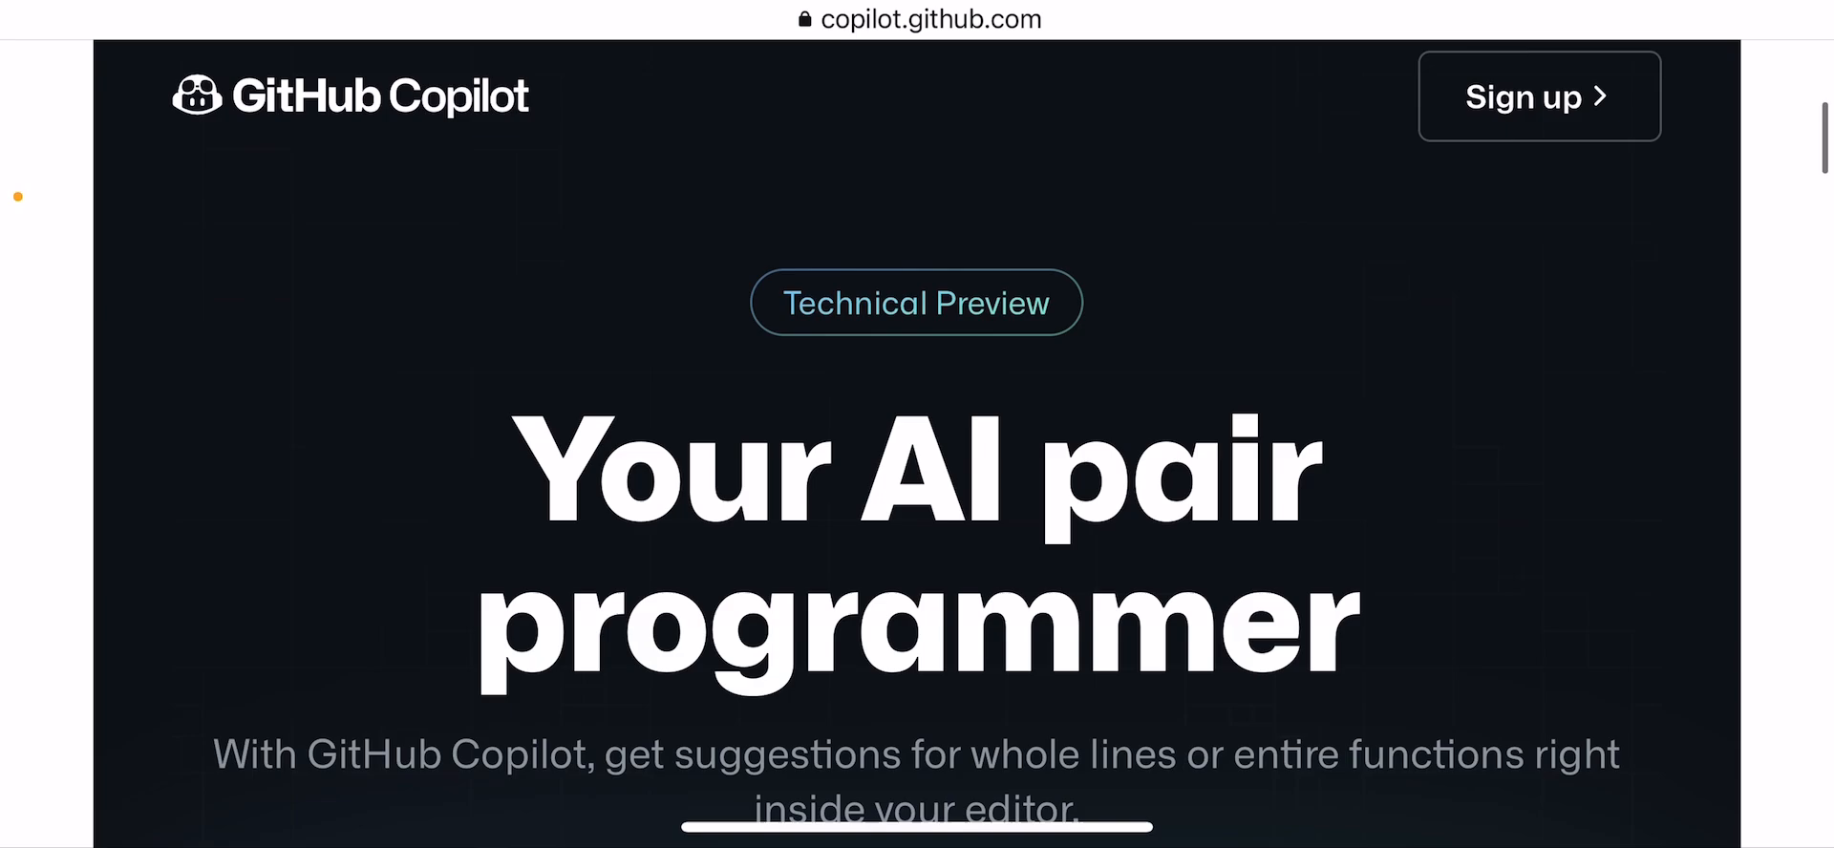
Scroll past the hero and TypeScript isPositive demo to the Powered by OpenAI section.
scroll(down, 3)
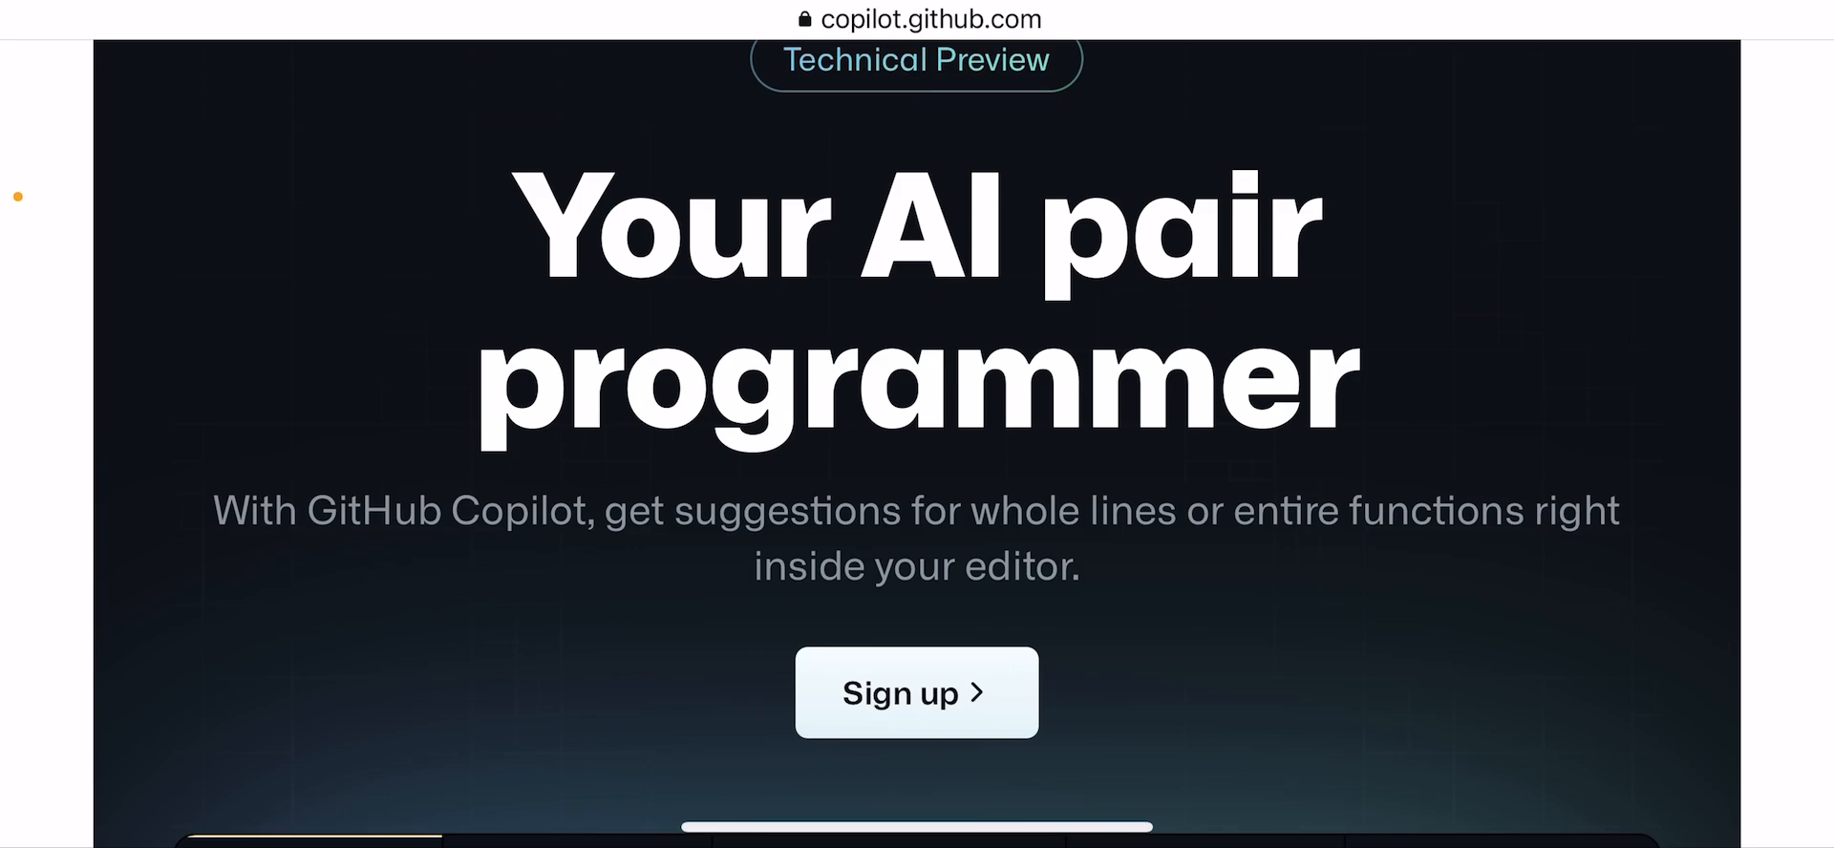
scroll(down, 3)
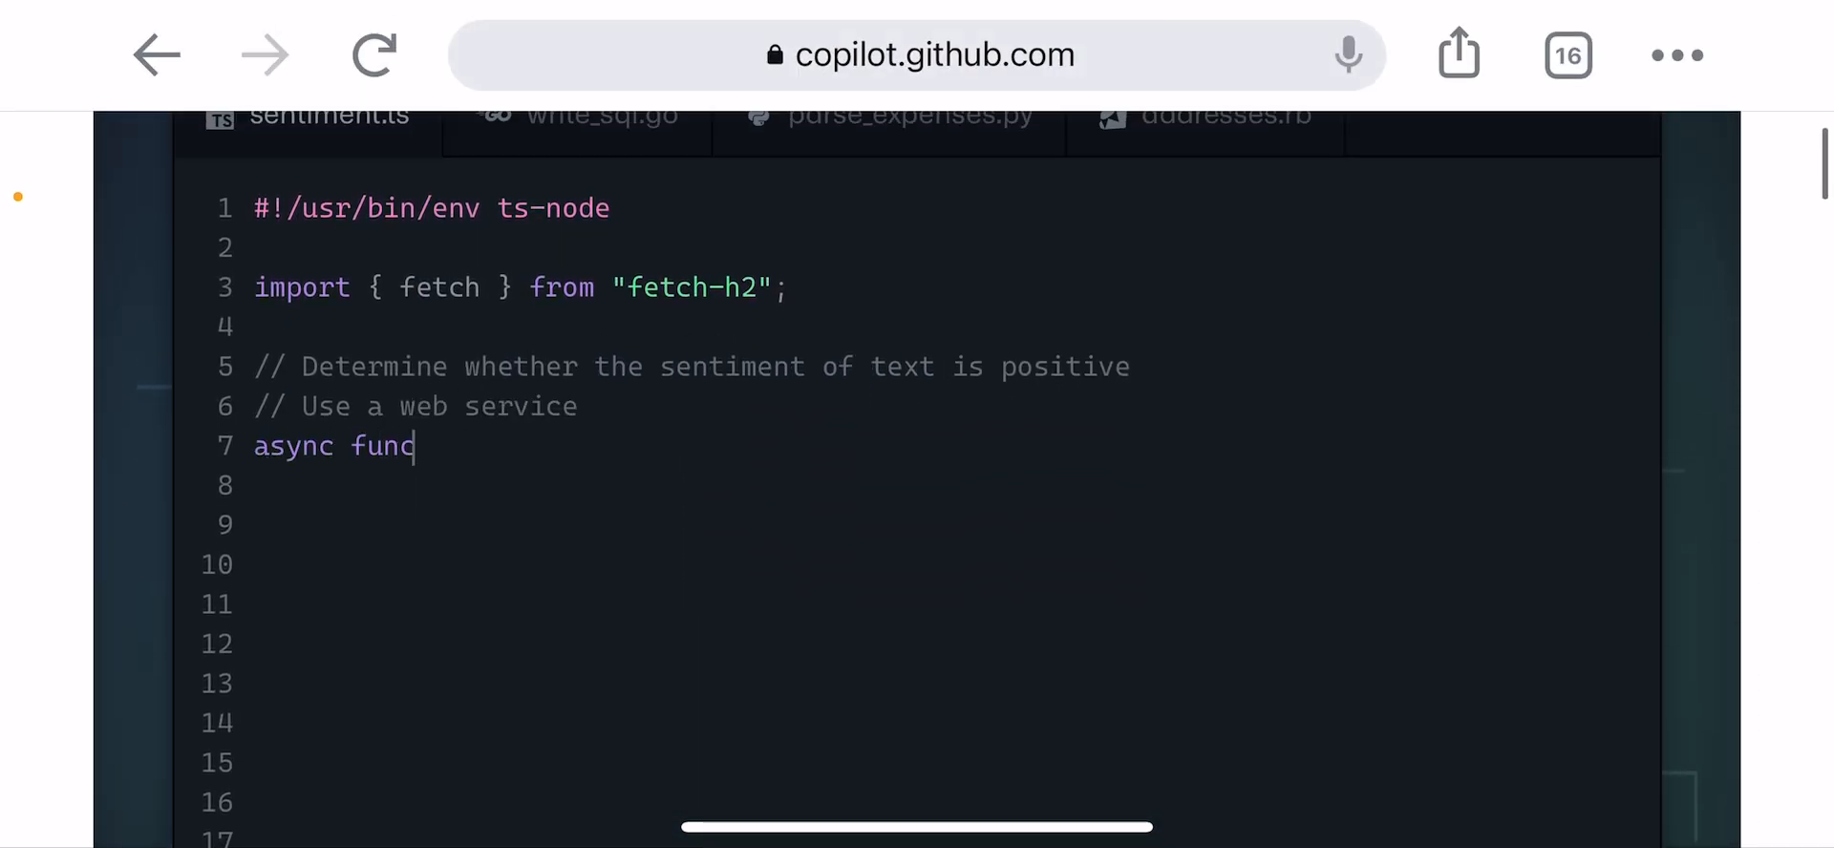
key(Tab)
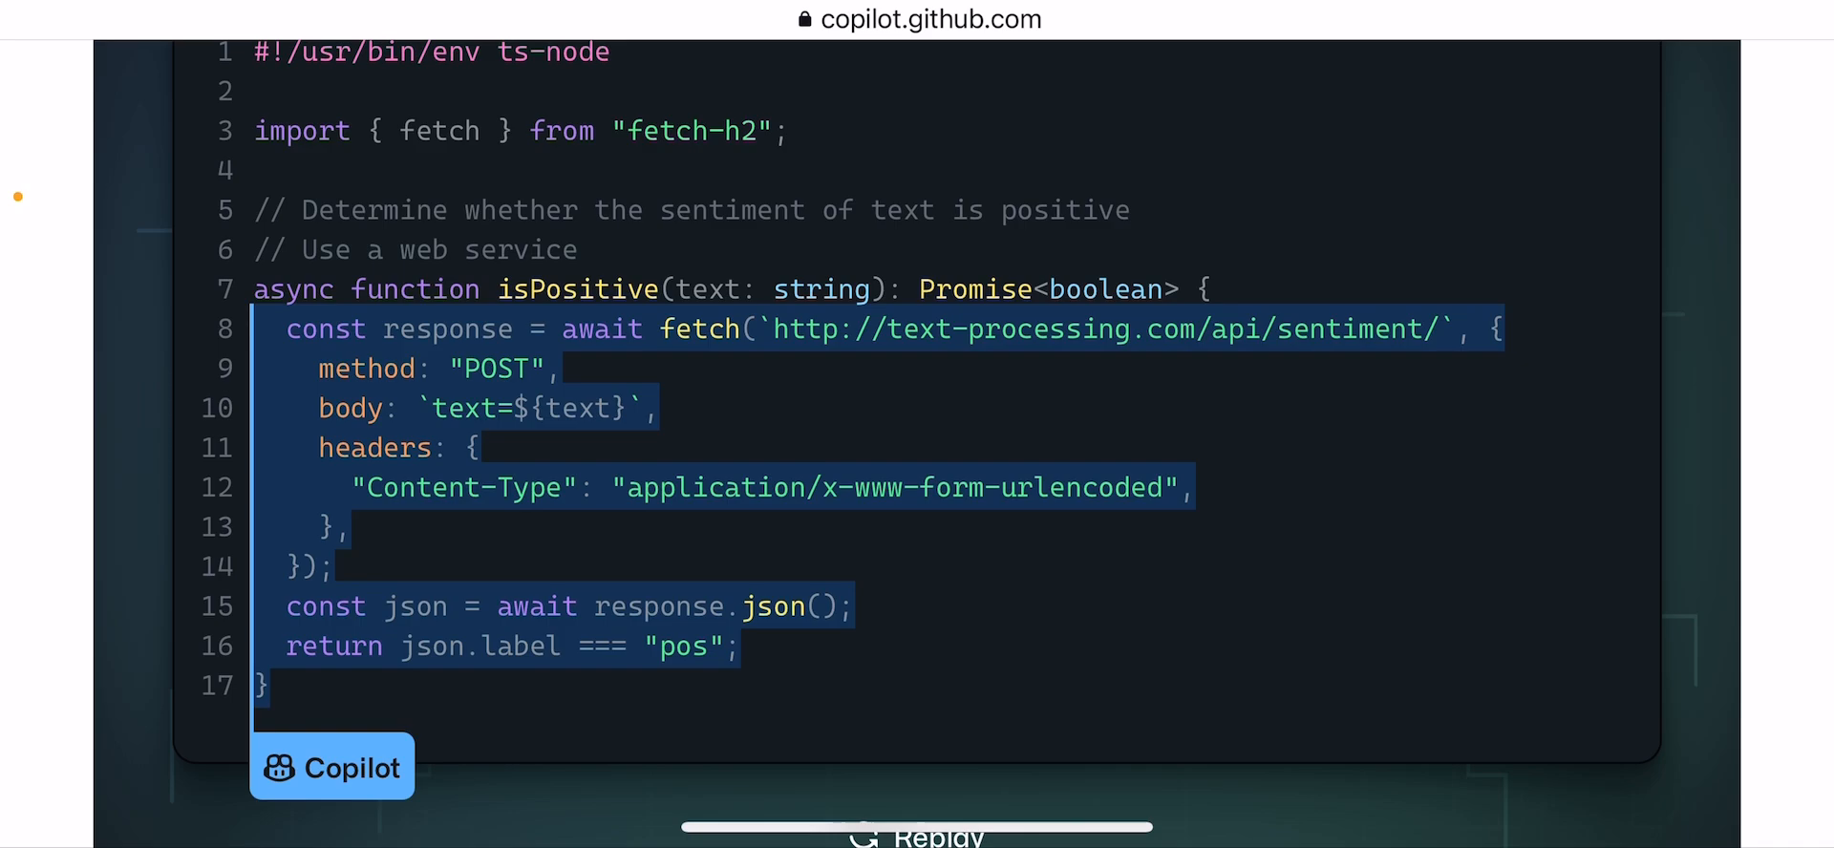
scroll(down, 3)
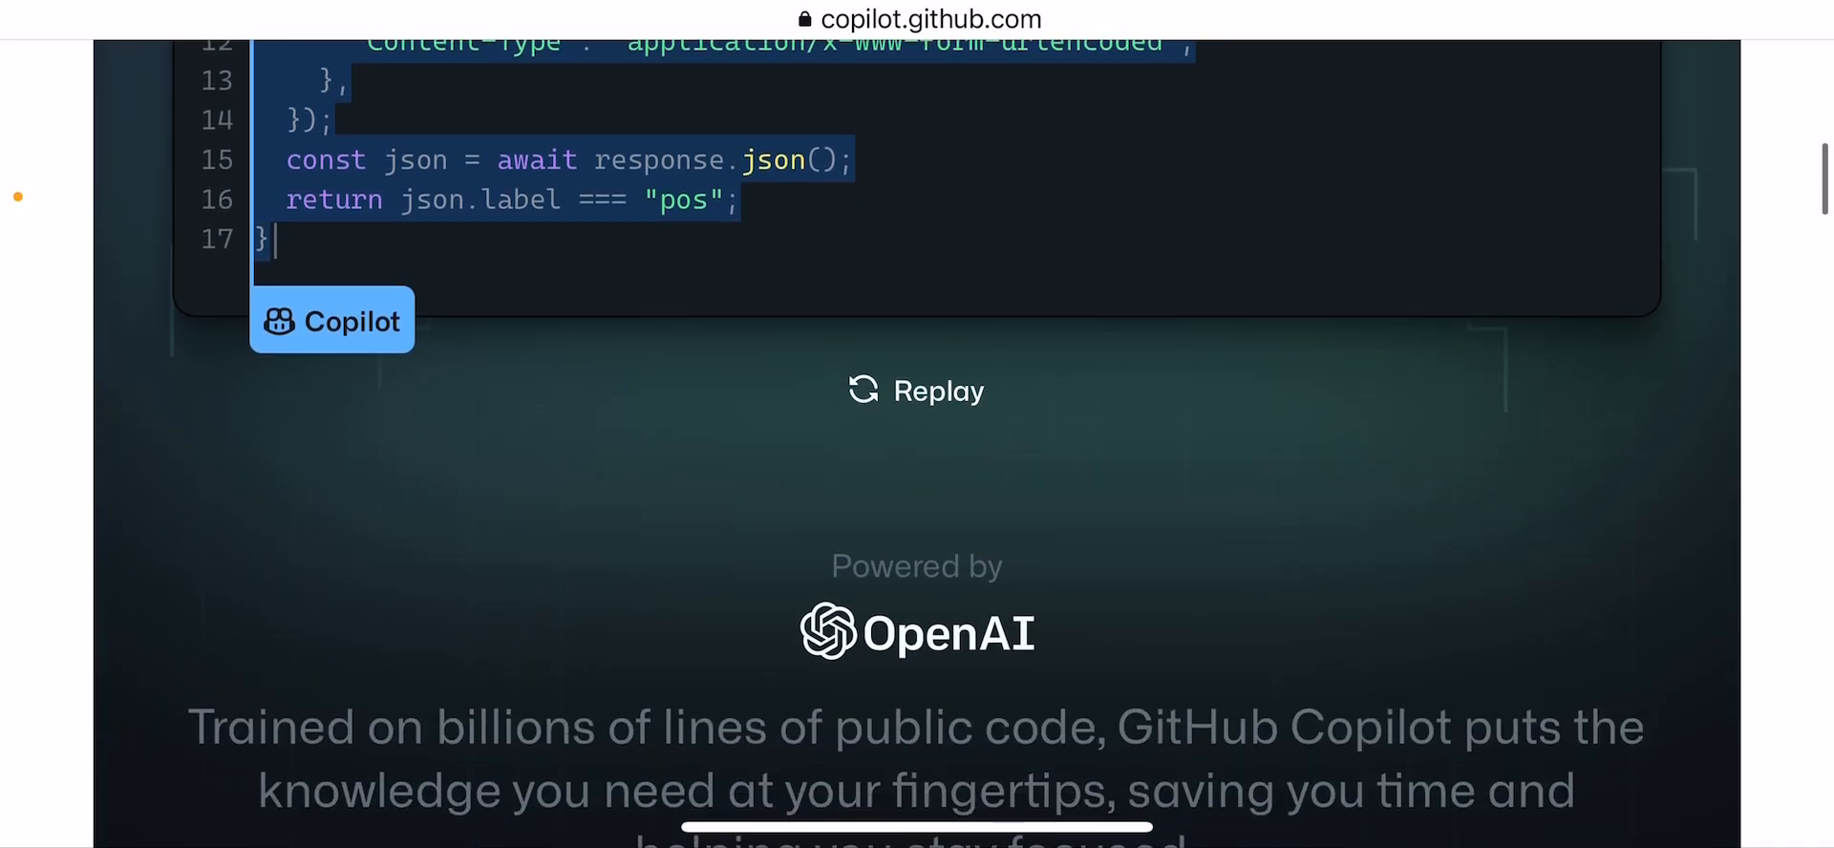
Scroll past the three OpenAI feature columns to the More than autocomplete Codex section.
scroll(down, 3)
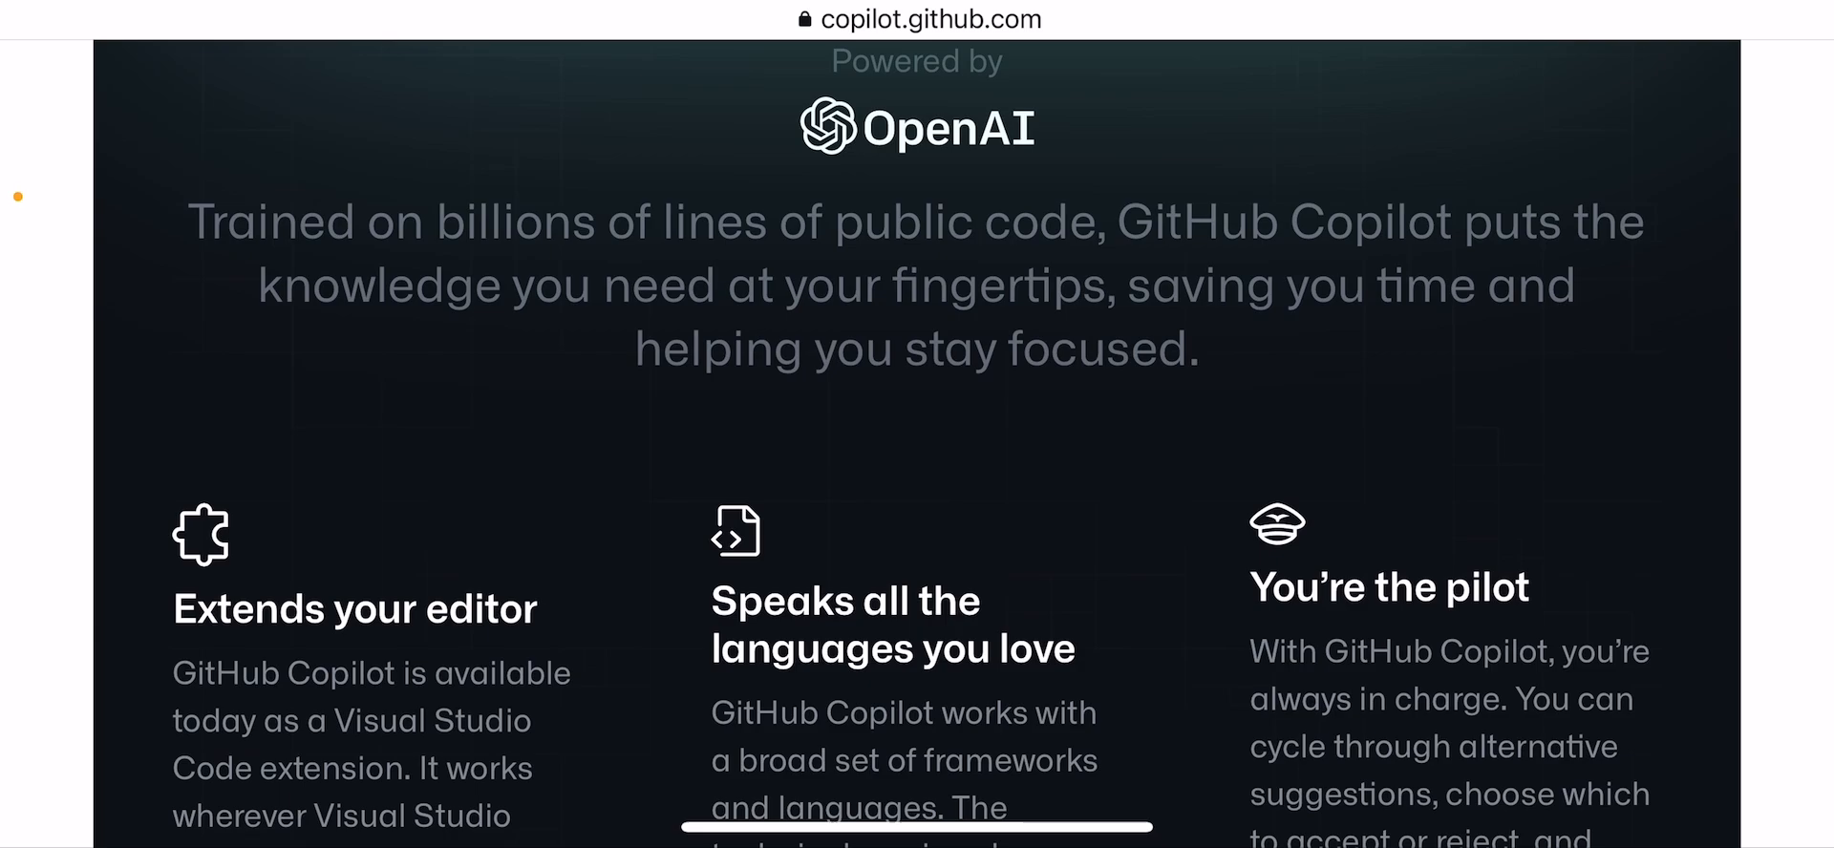
scroll(down, 3)
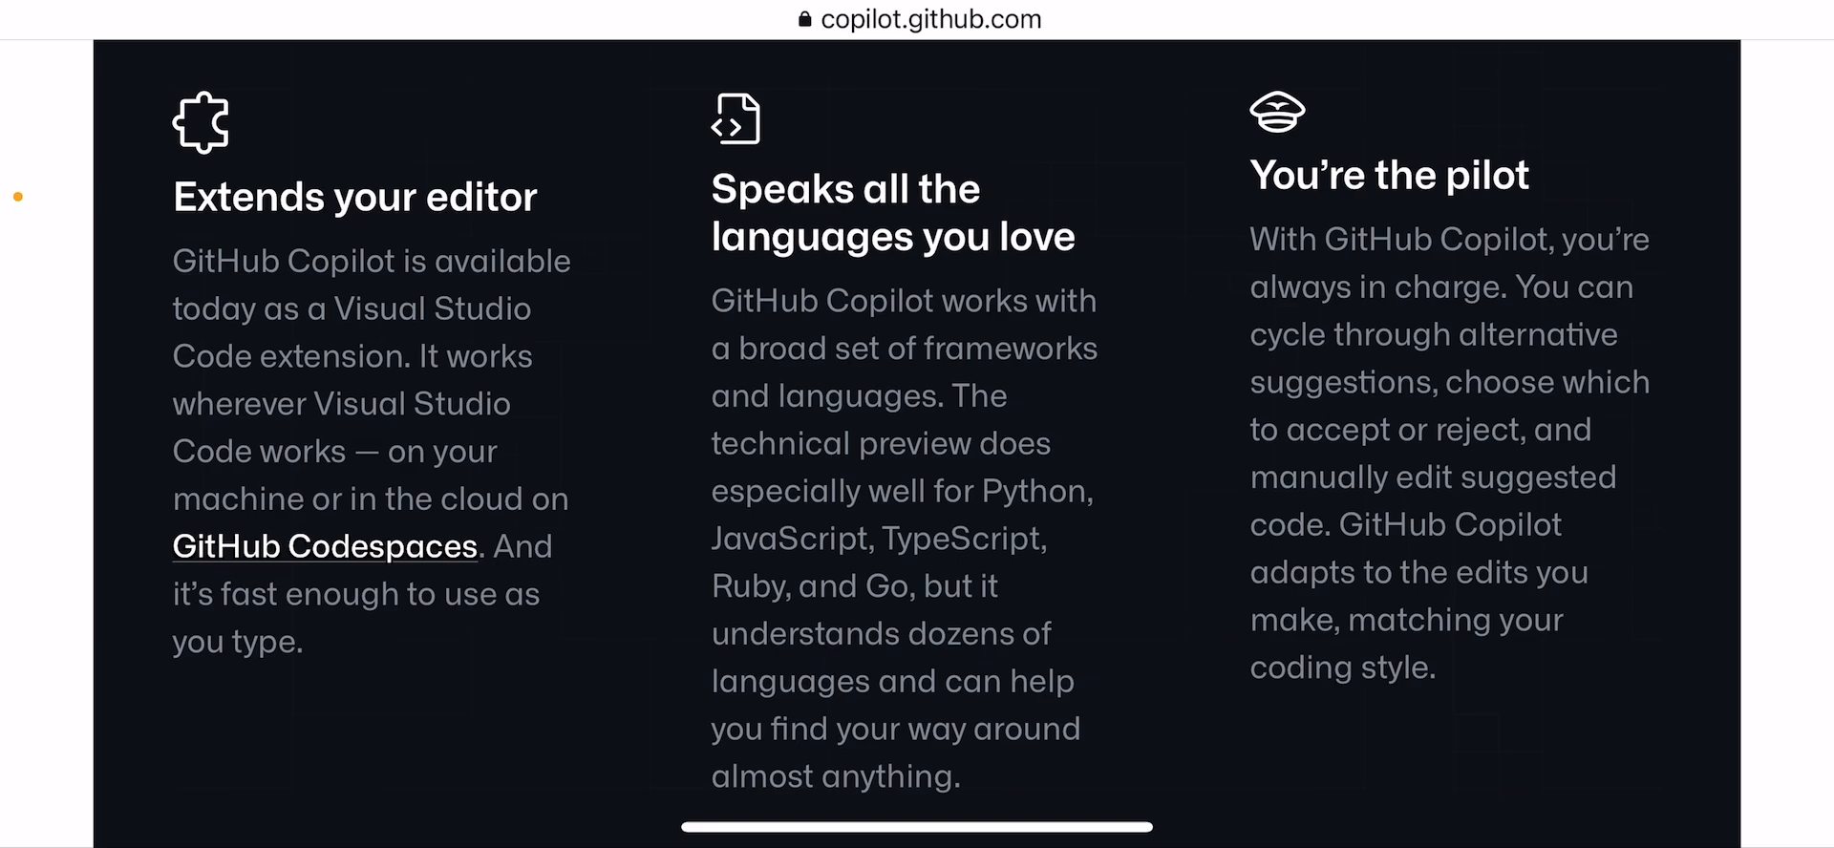
scroll(down, 3)
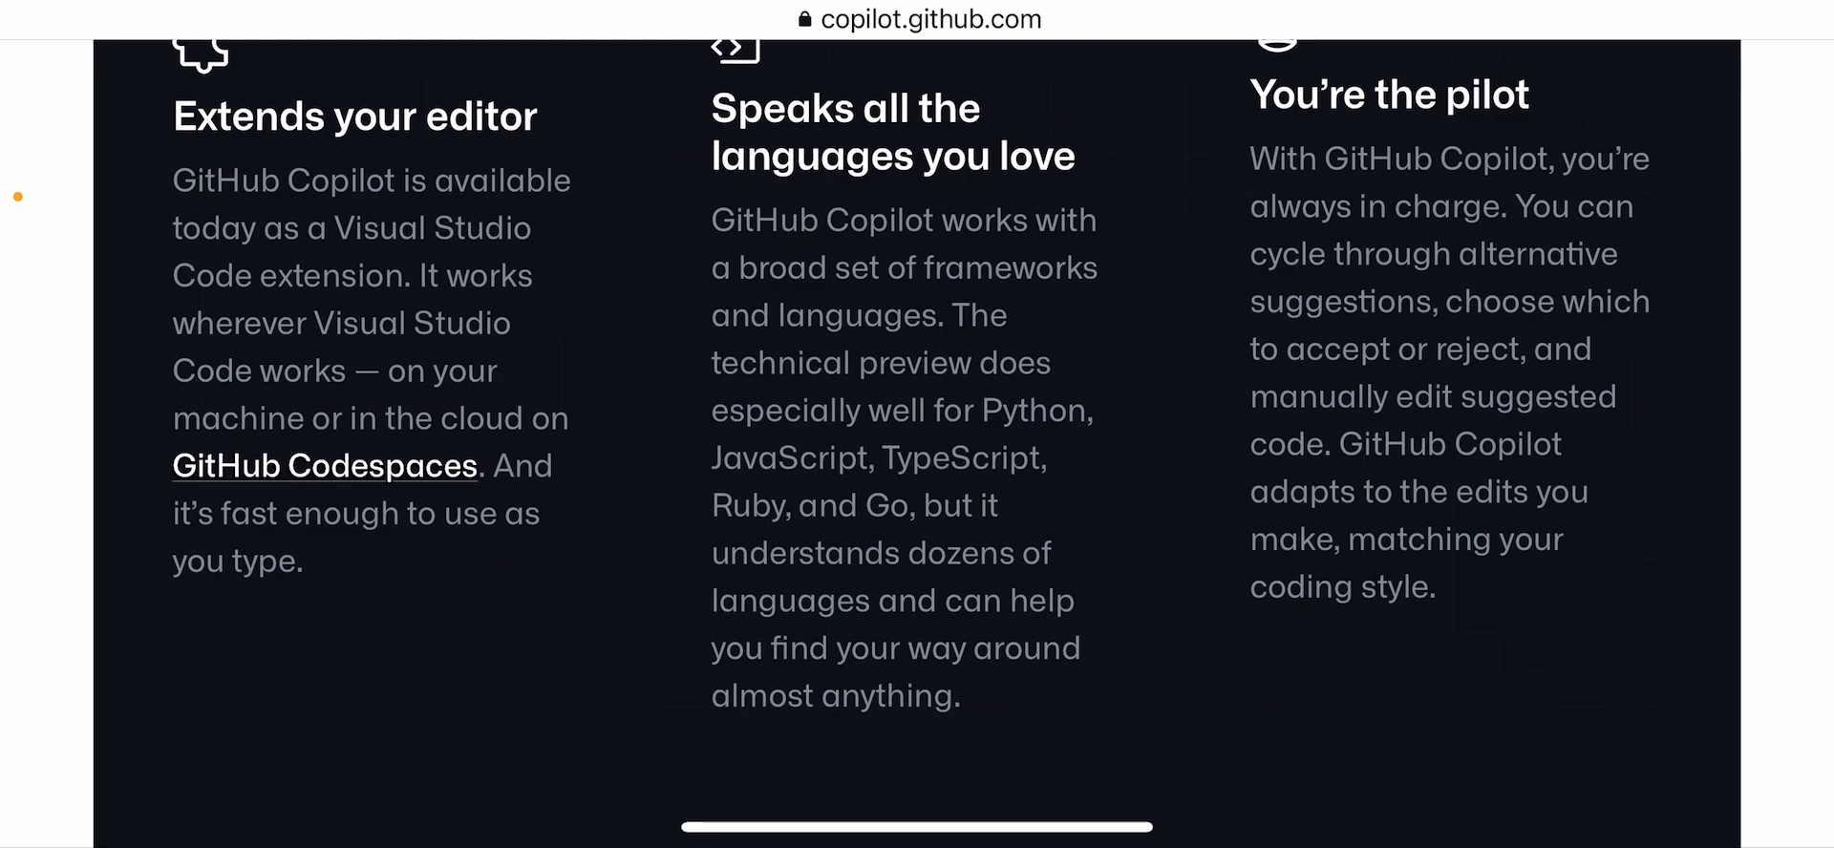
scroll(down, 3)
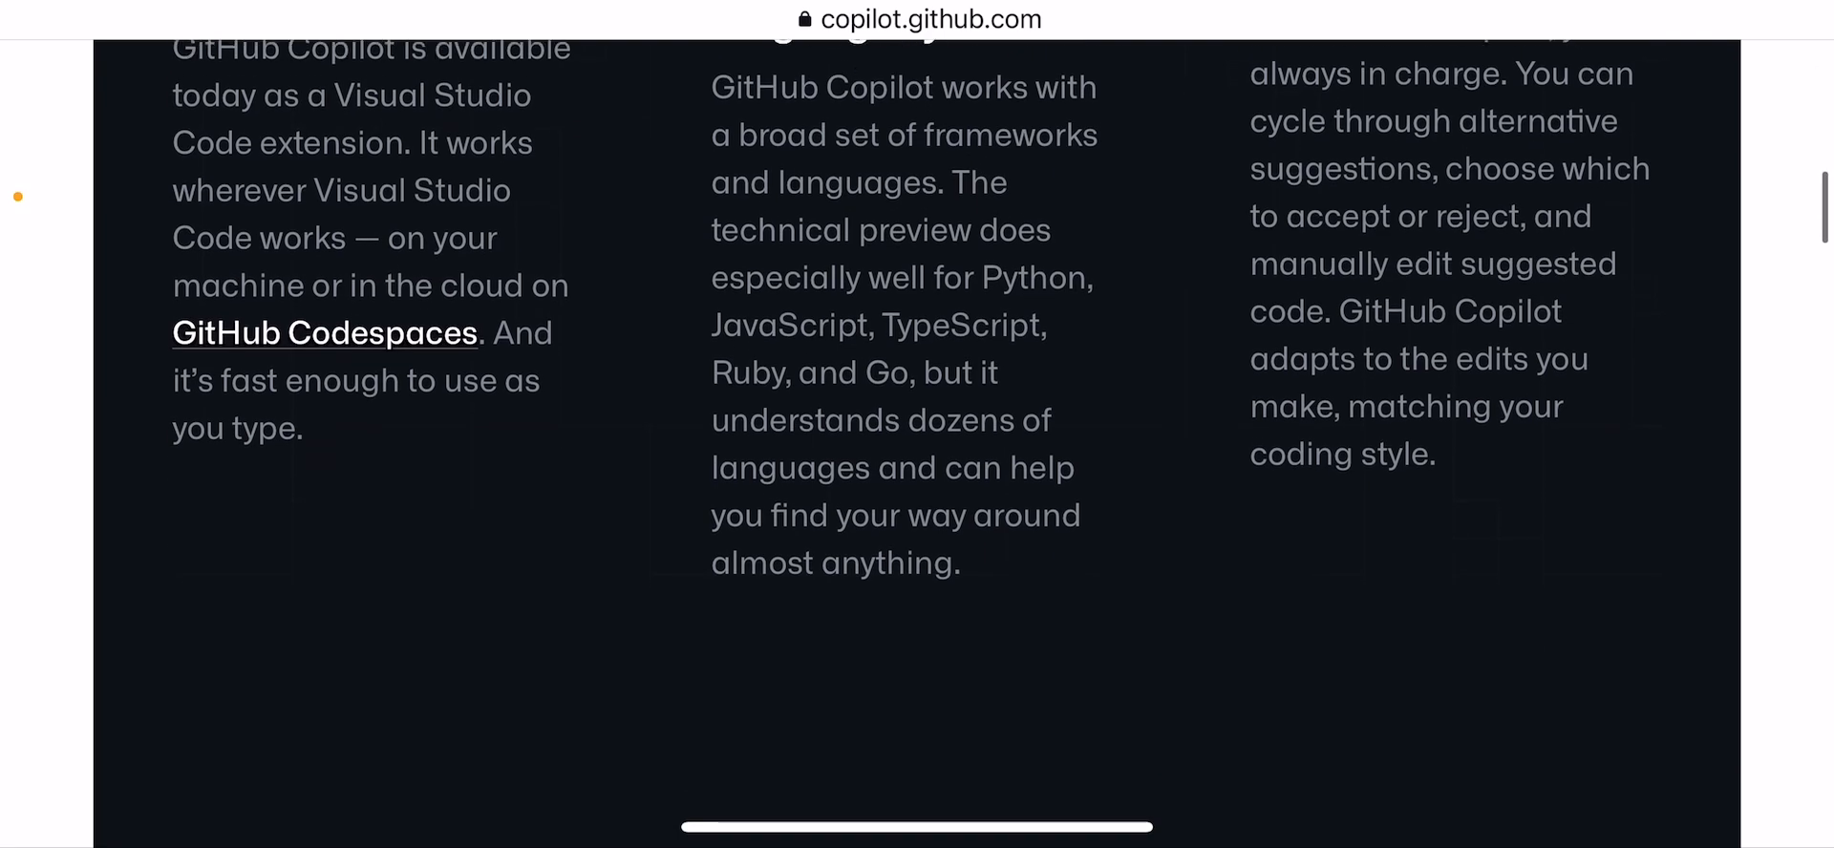
scroll(down, 3)
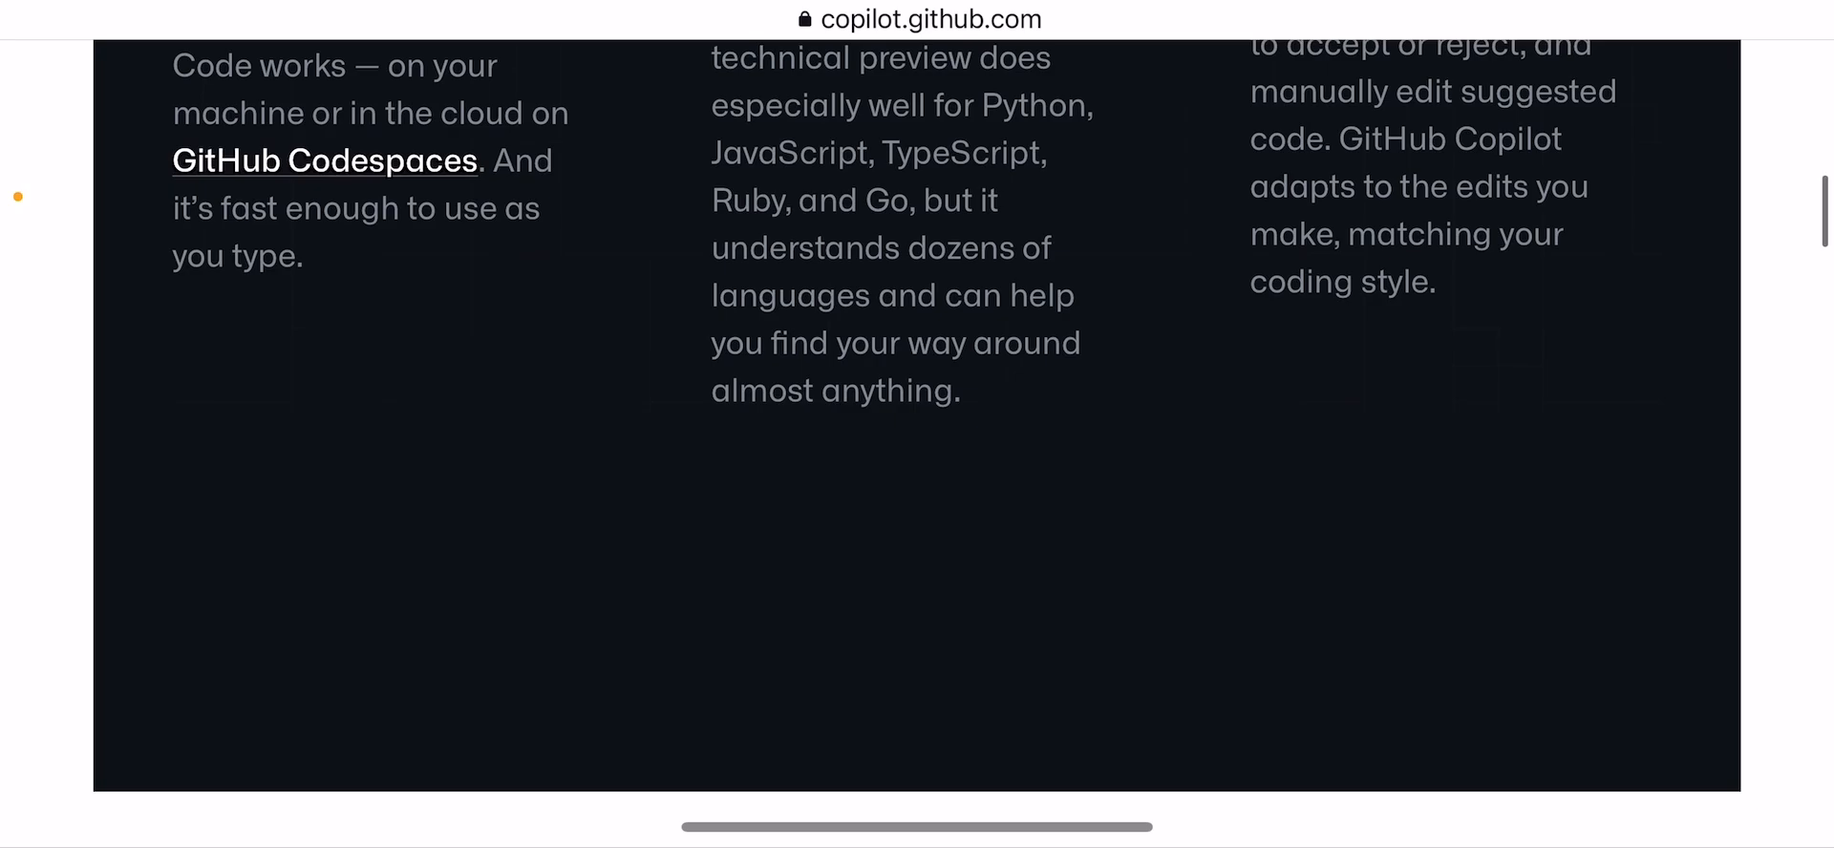
scroll(down, 3)
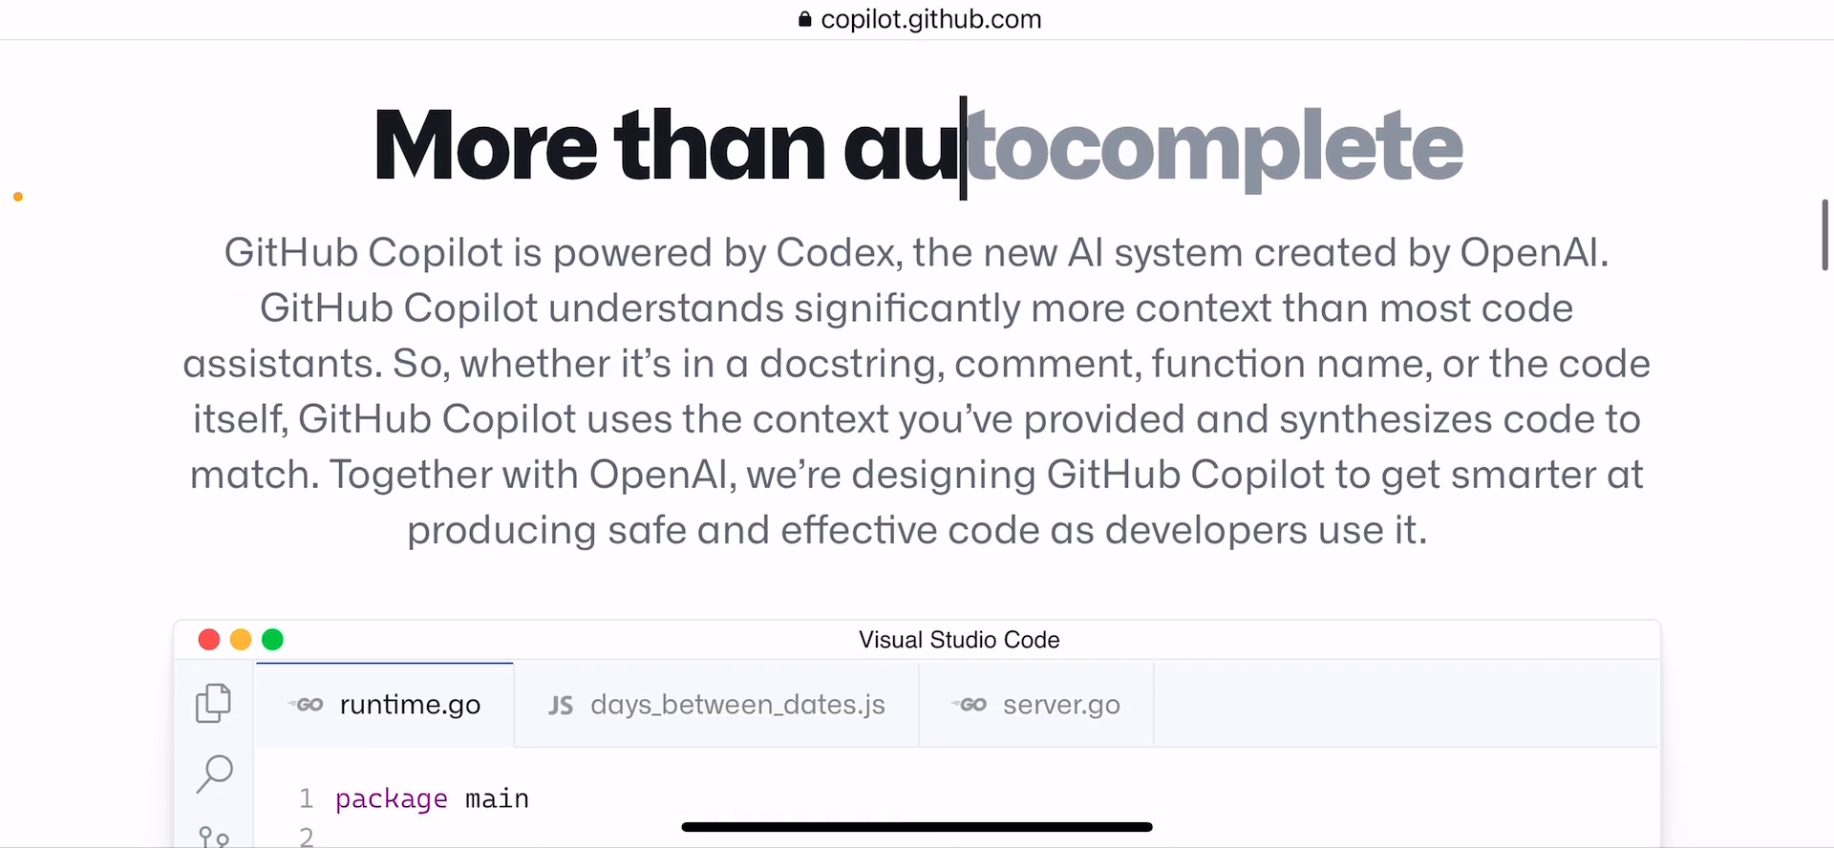
Scroll past the Go averageRuntimeInSeconds demo to the Skip the docs section.
scroll(down, 3)
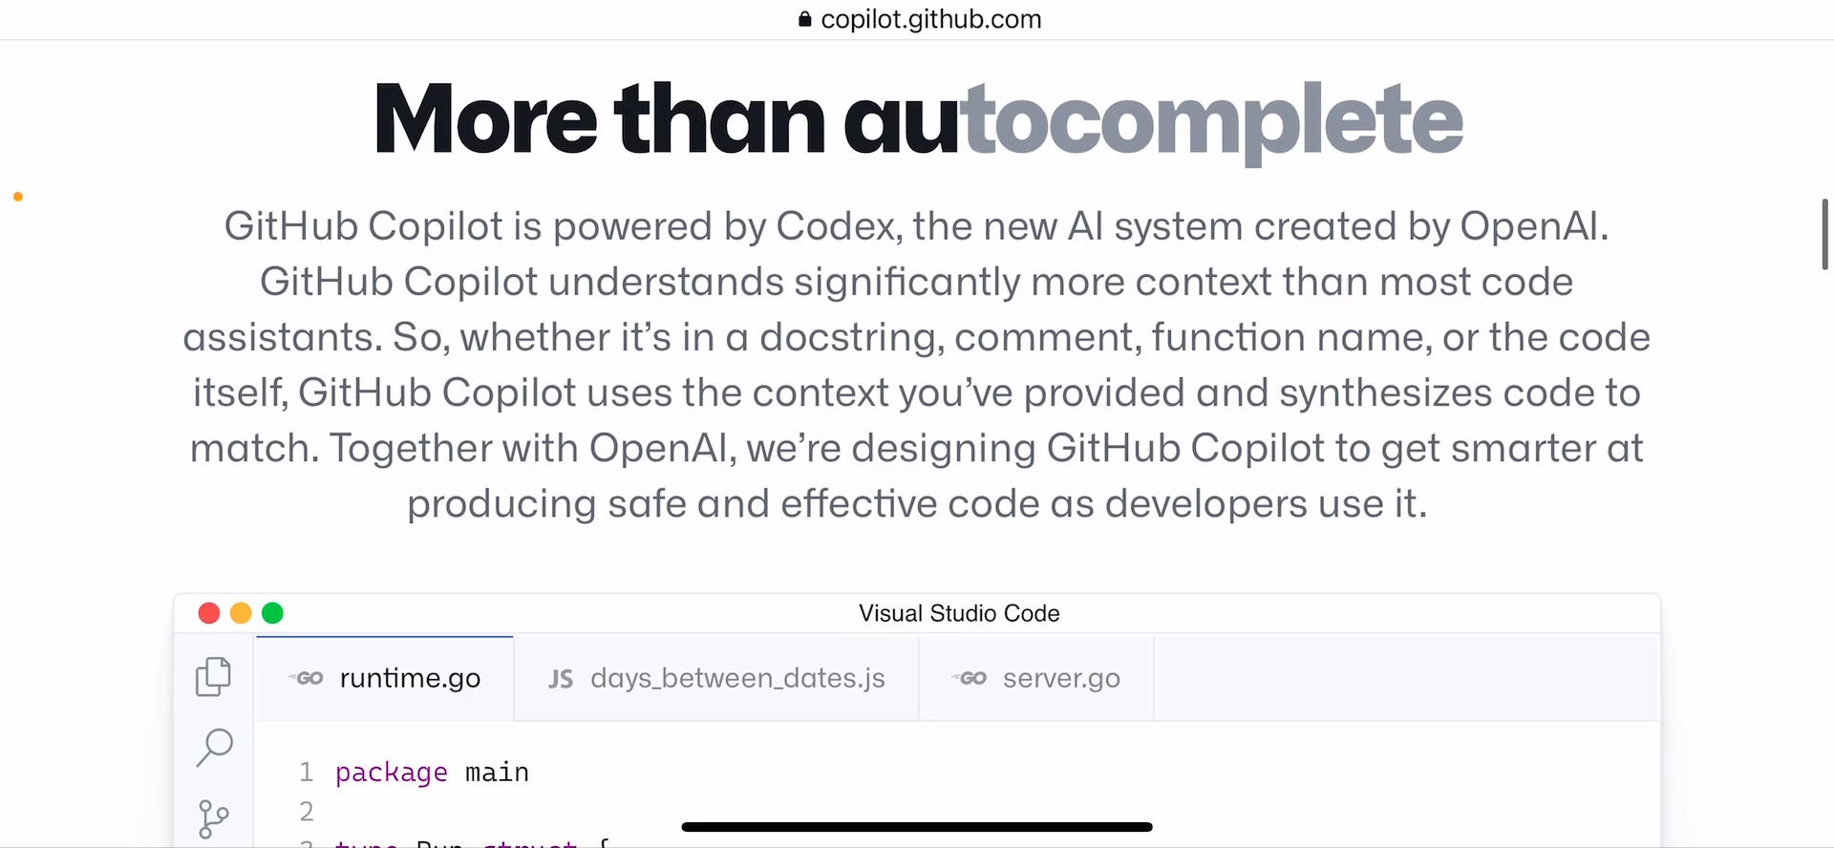
scroll(down, 3)
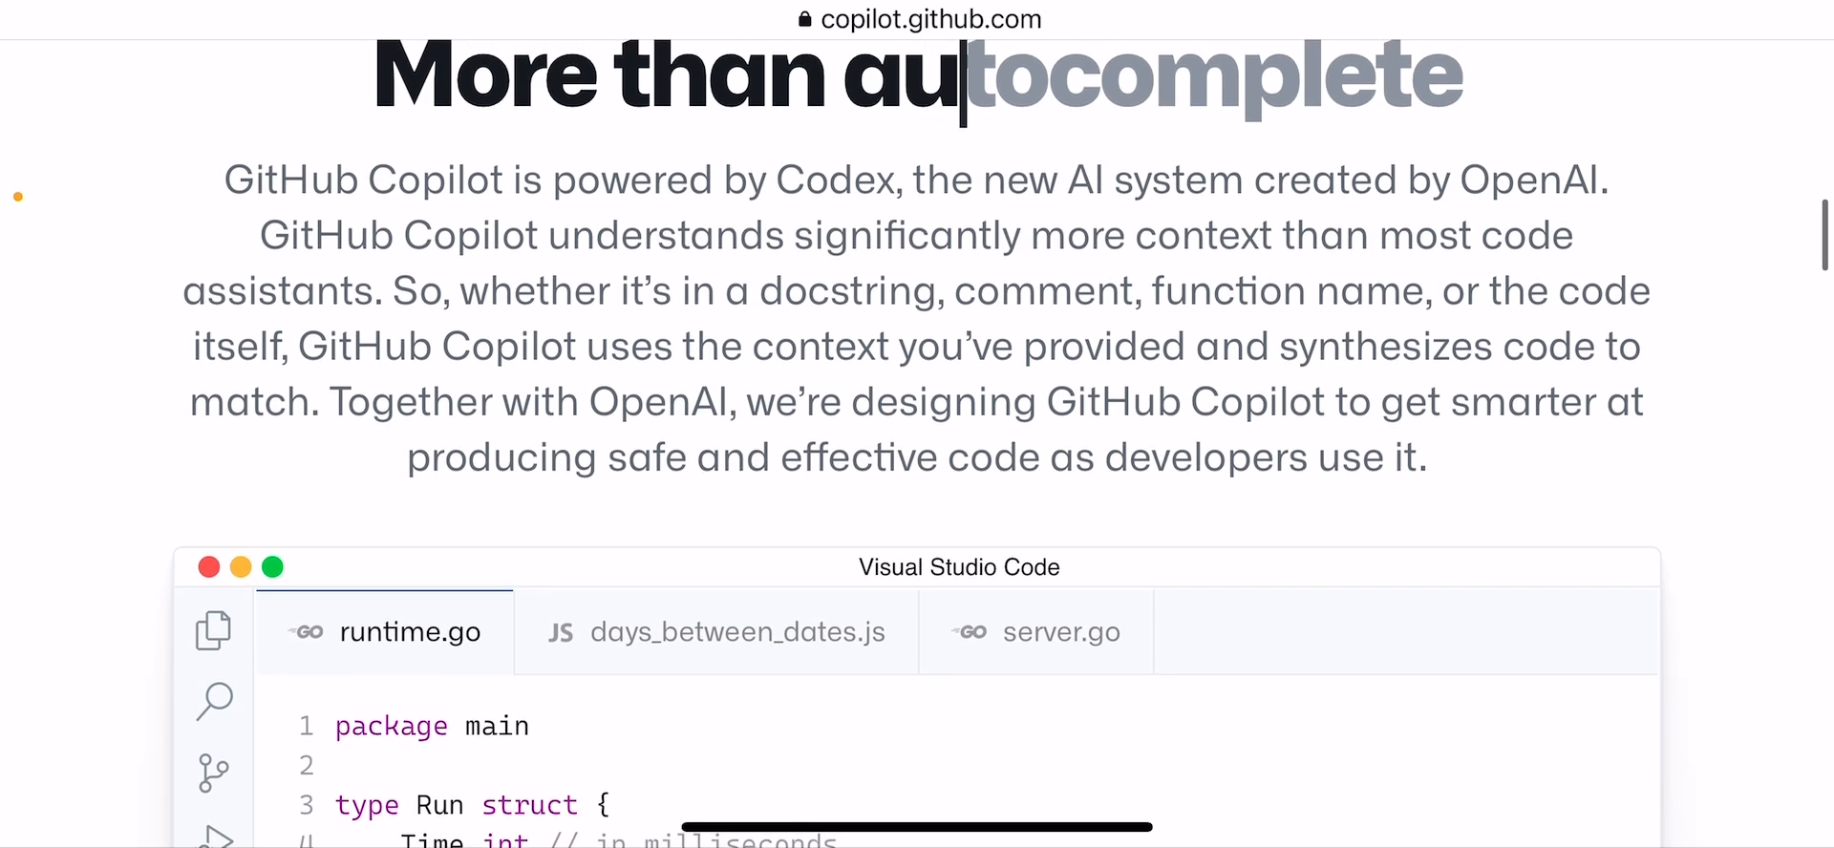
scroll(down, 3)
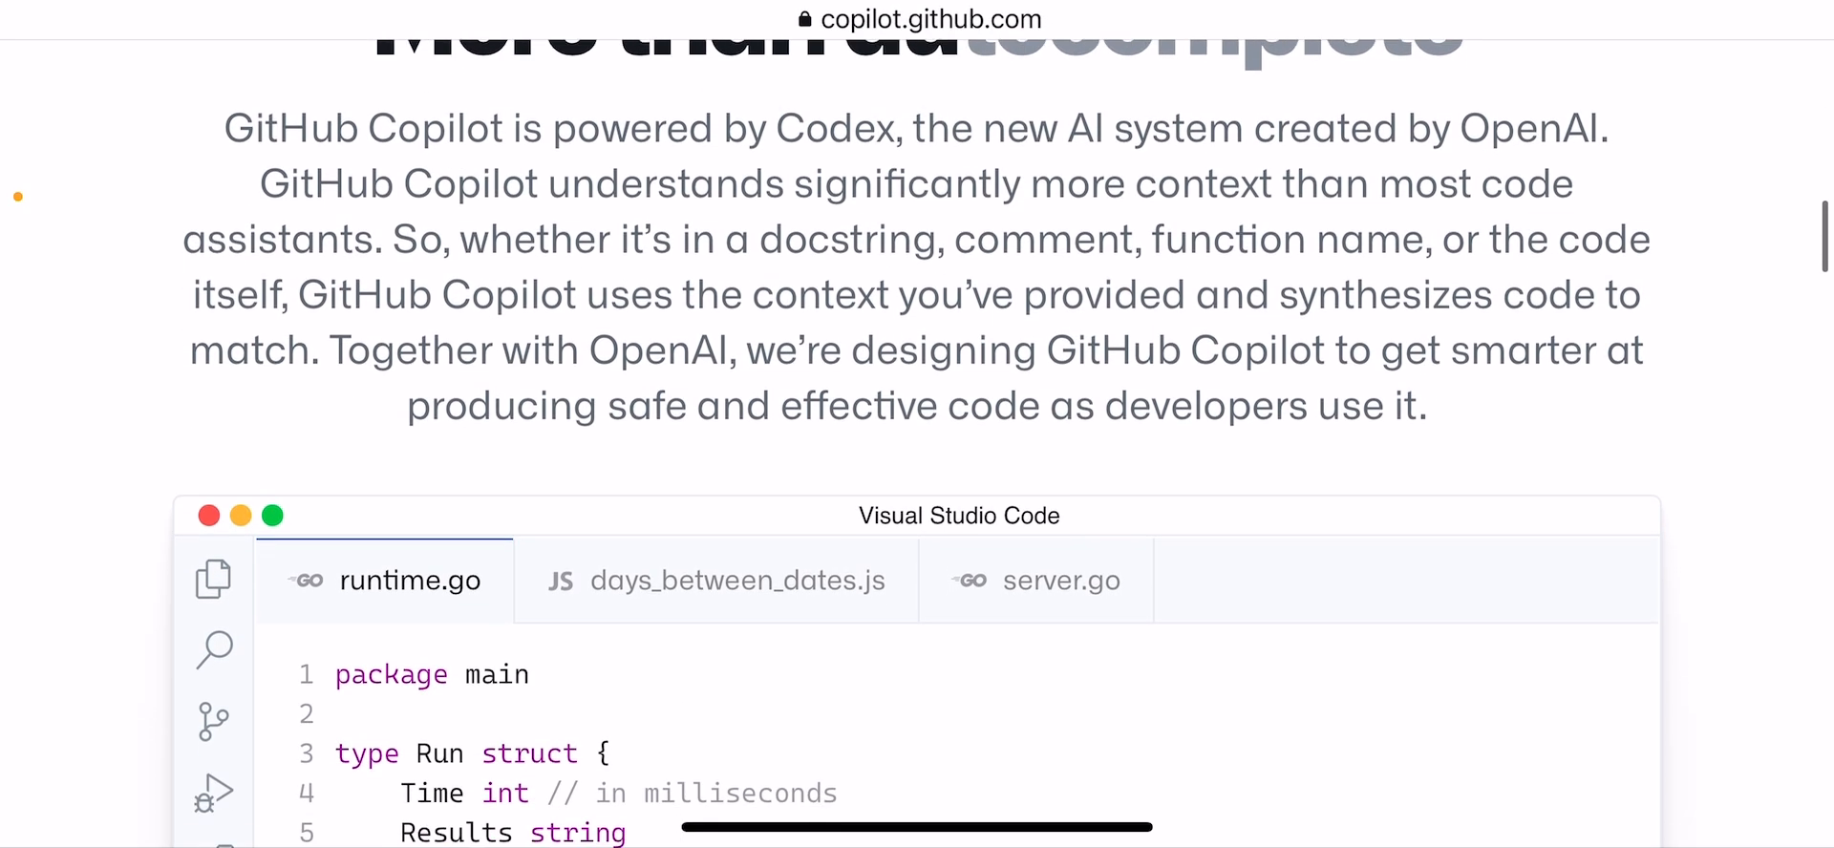
scroll(down, 3)
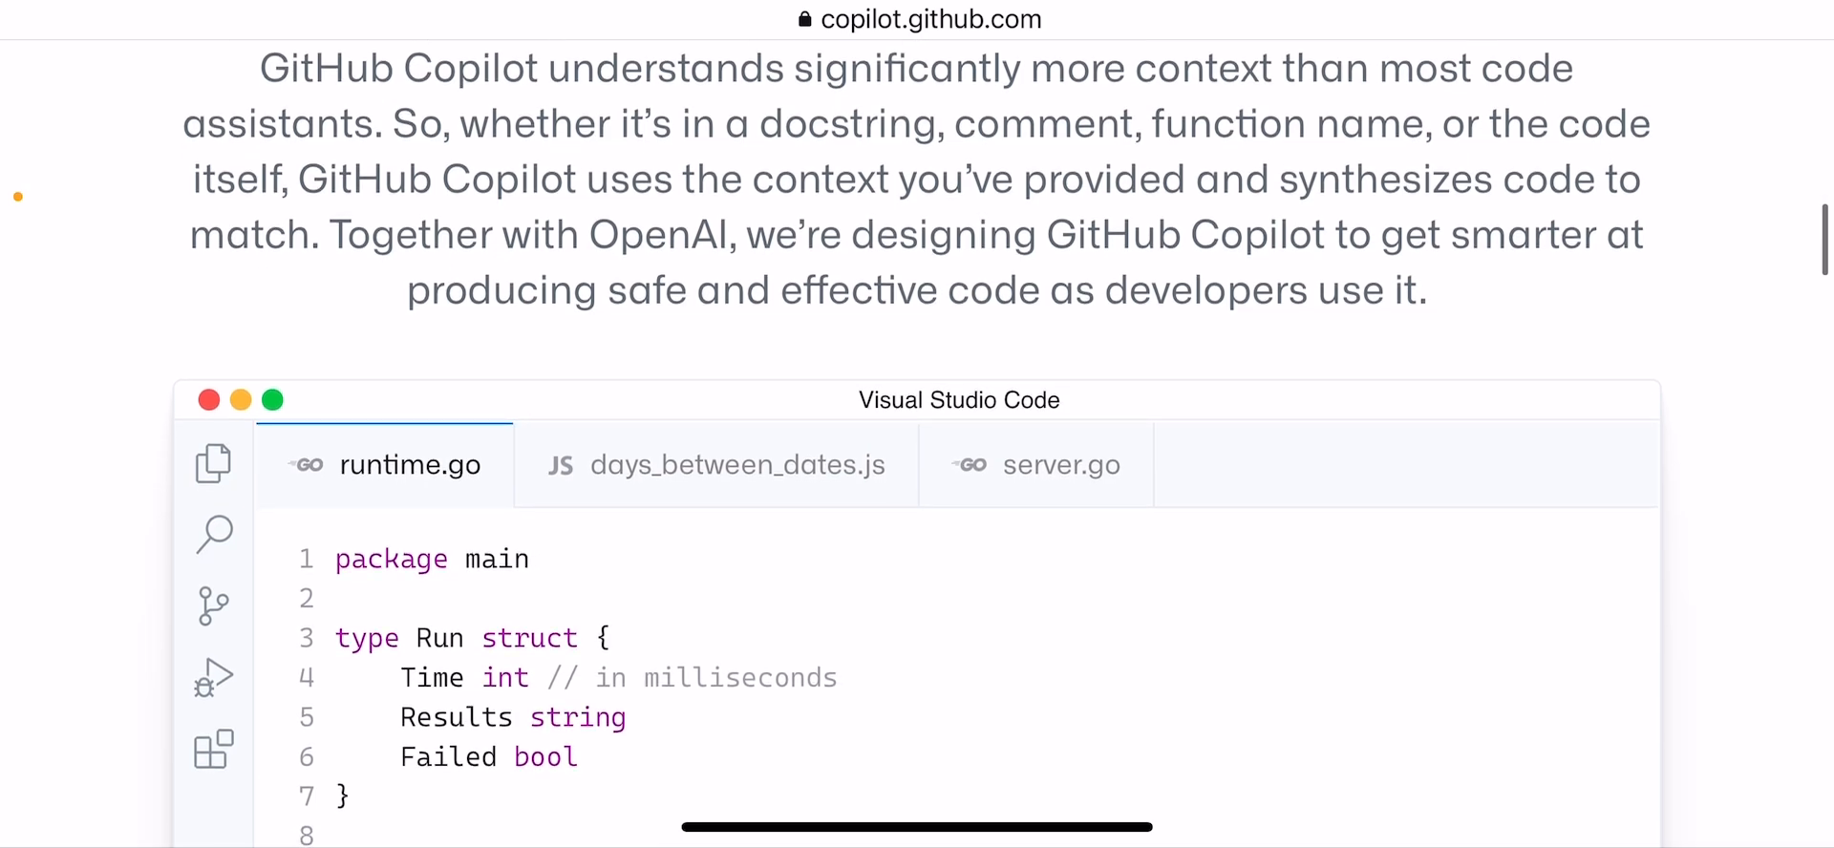
scroll(down, 3)
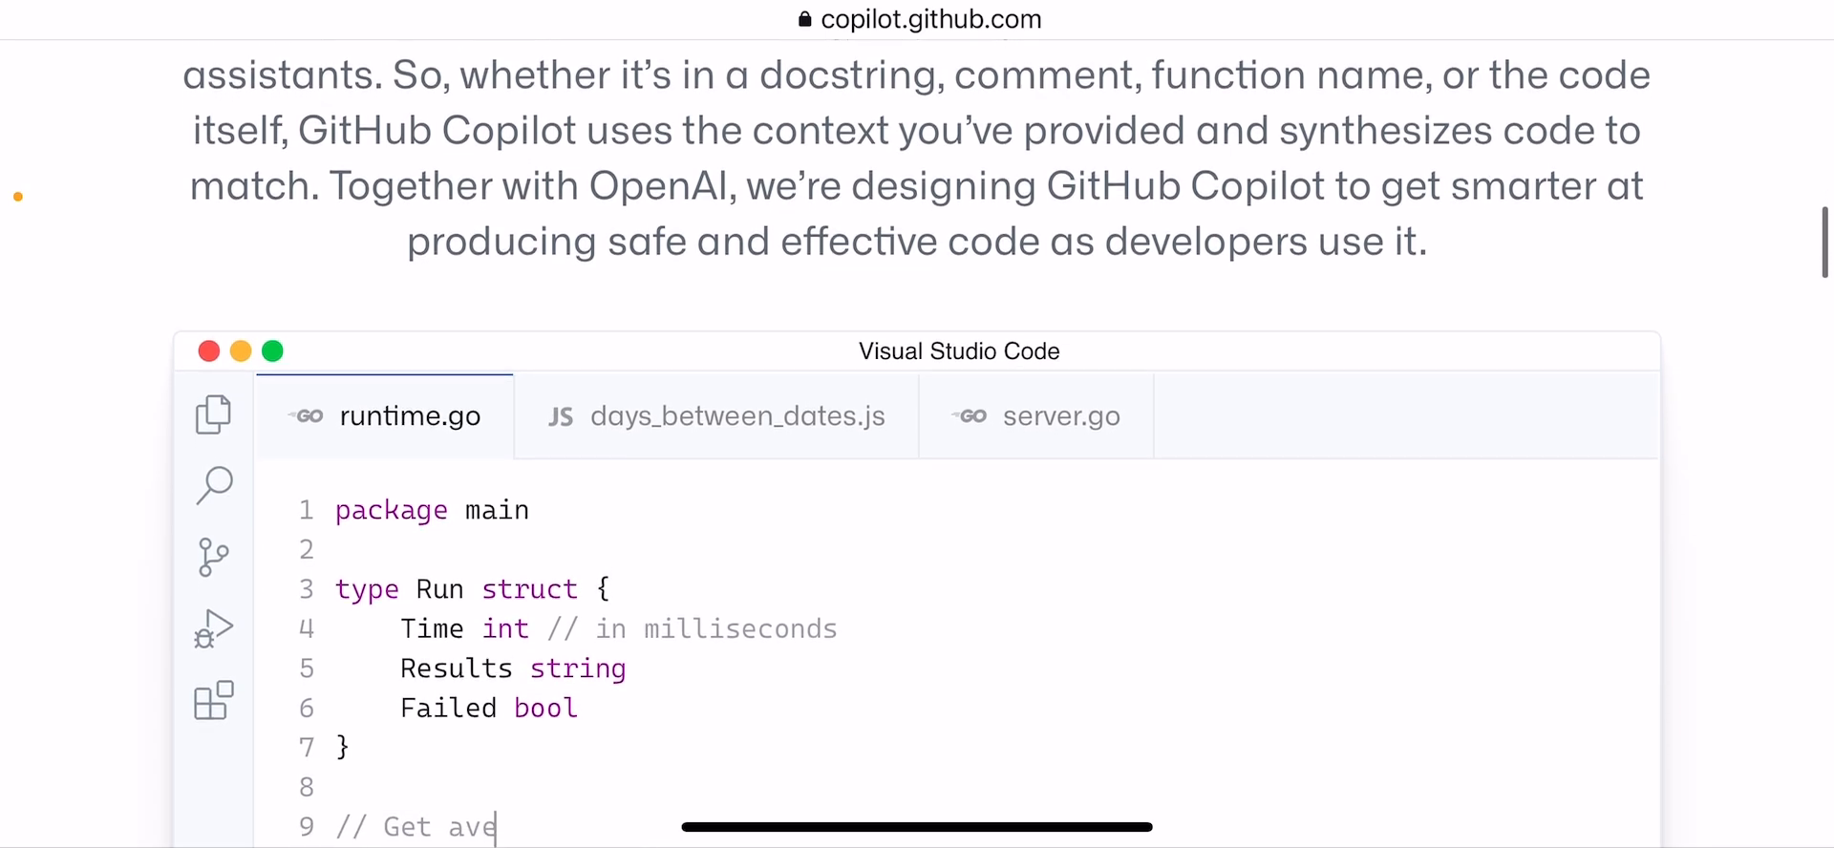
scroll(down, 3)
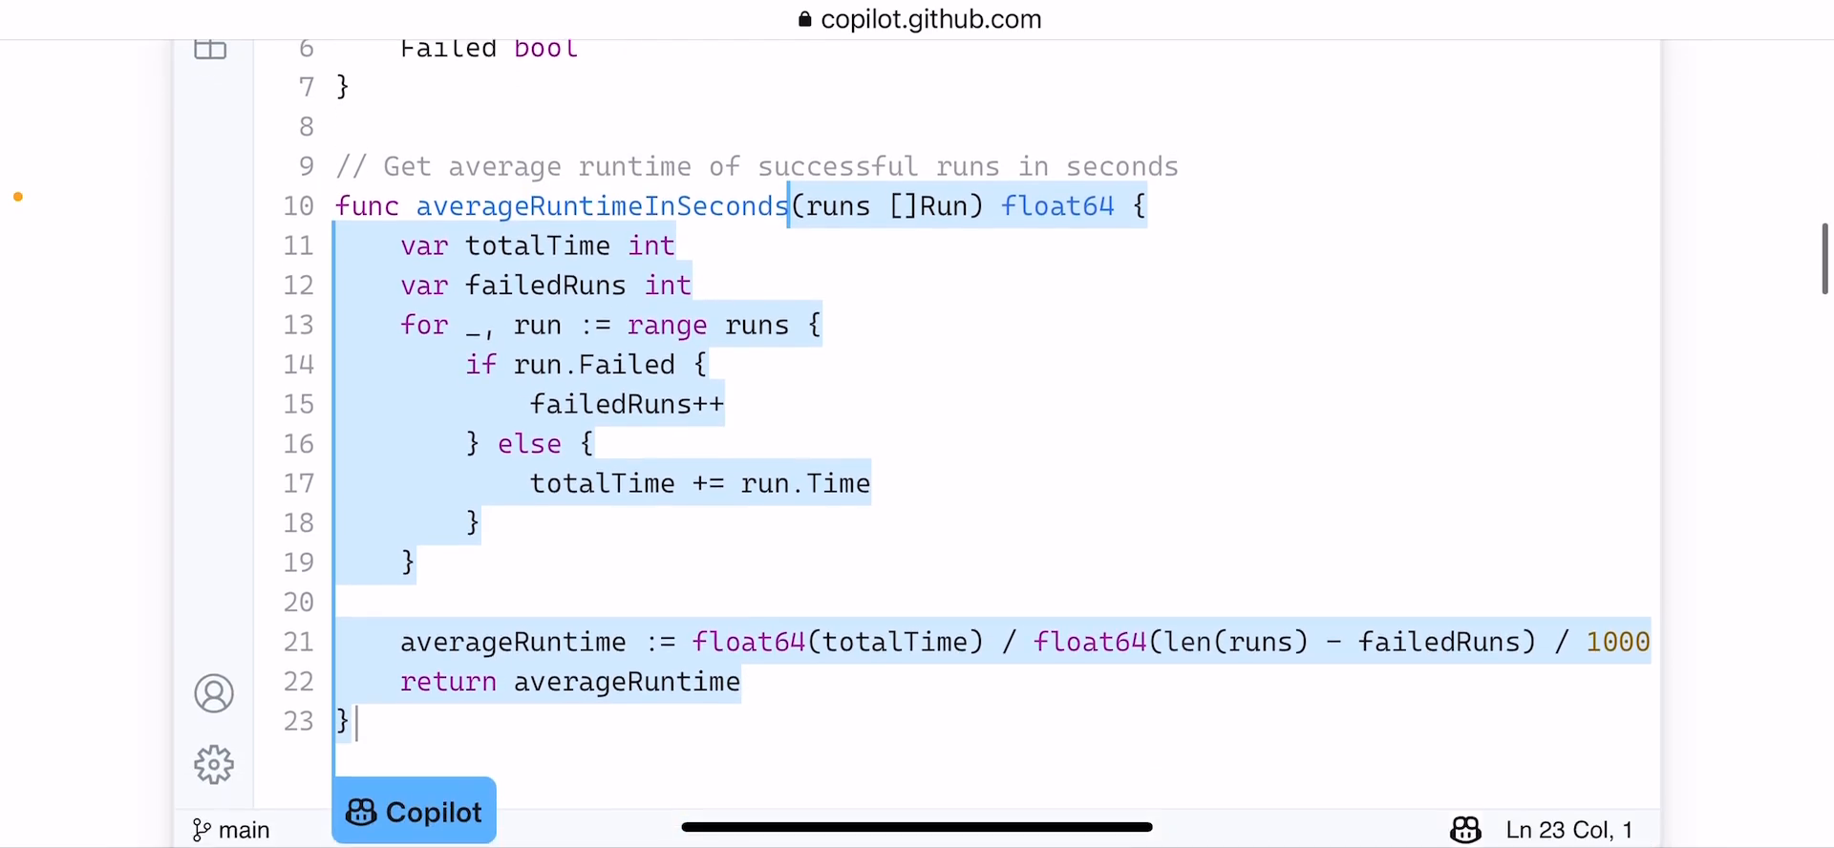
scroll(down, 3)
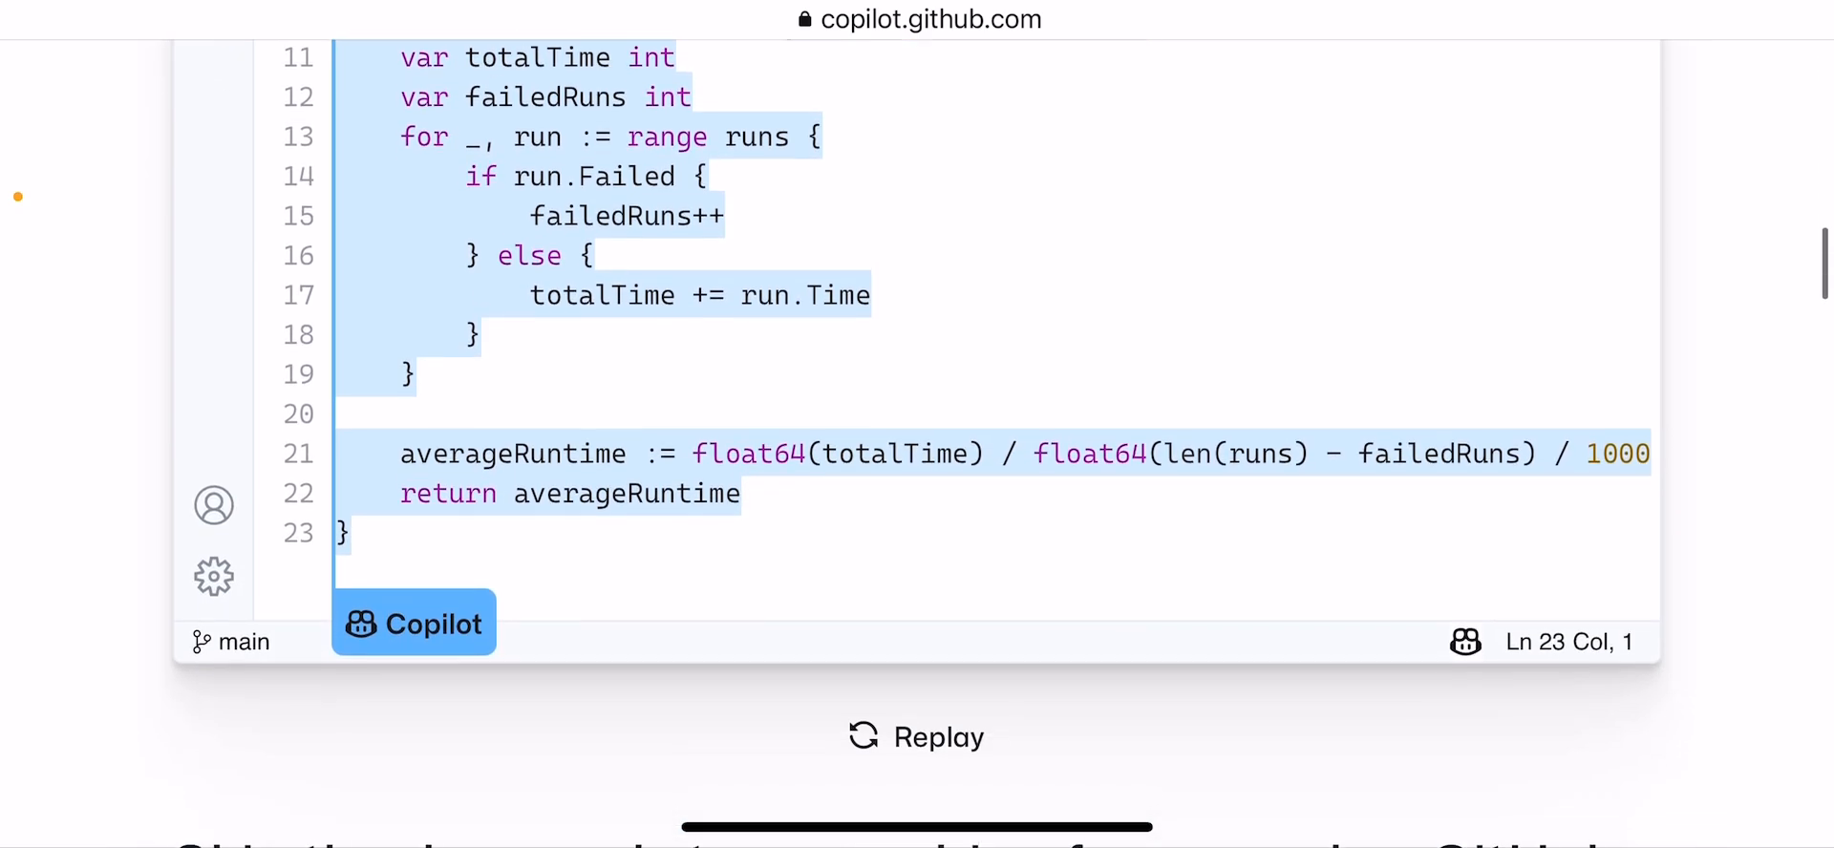
scroll(down, 3)
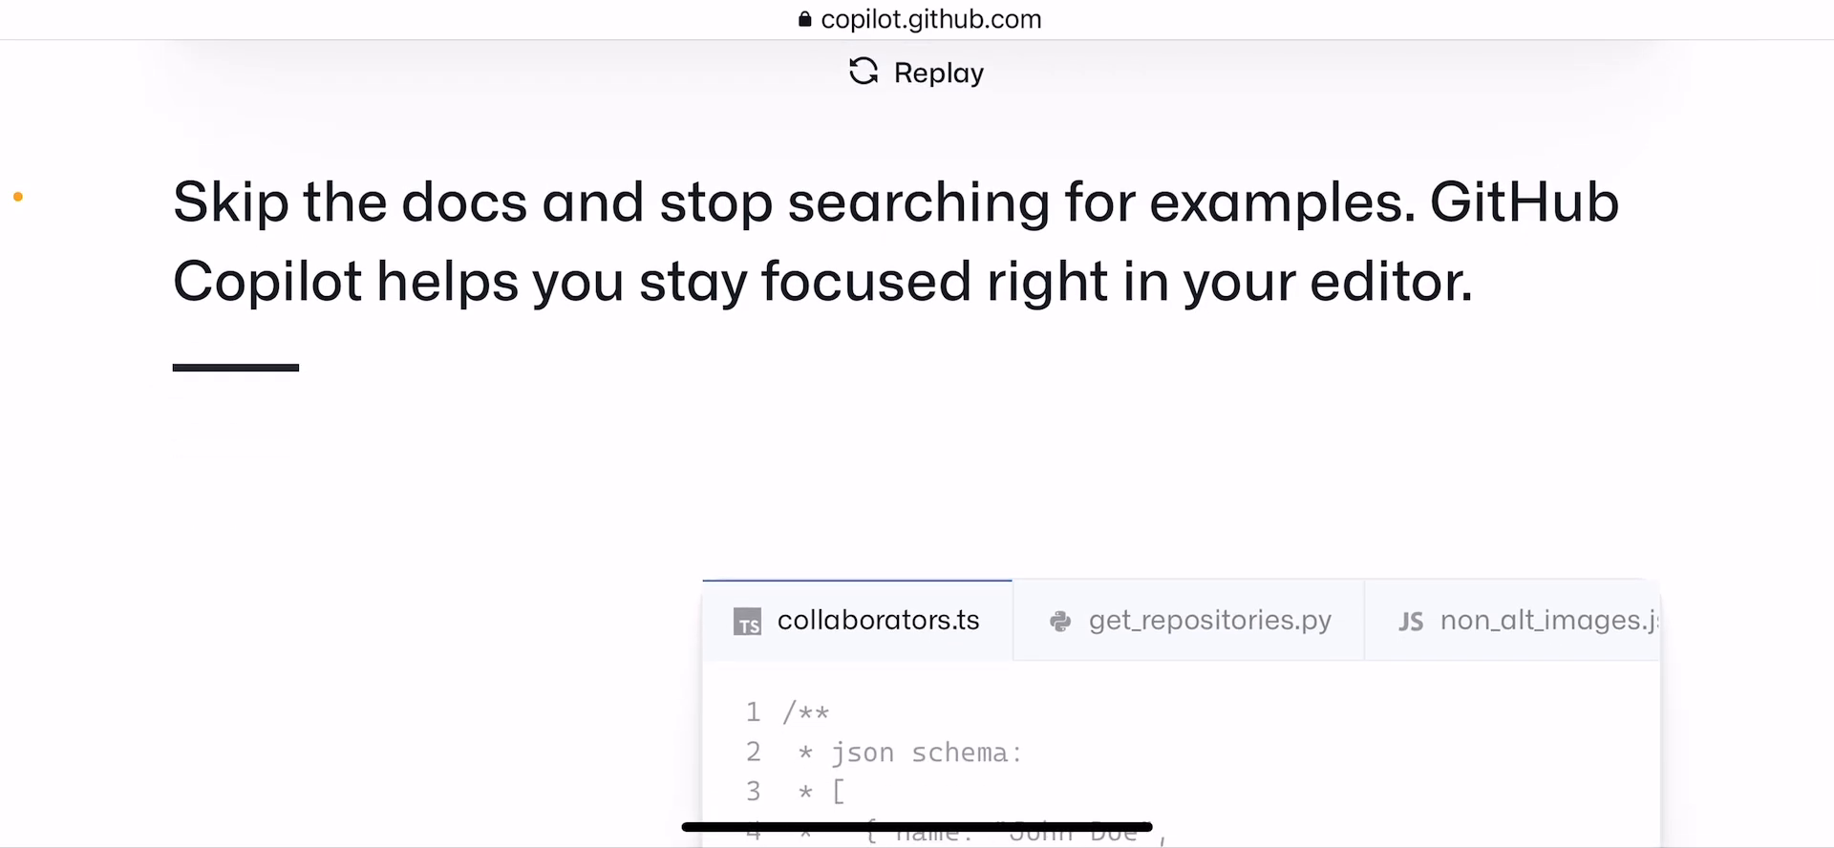
Scroll past the autofill, test-generation and alternatives demos to Code confidently in unfamiliar territory.
scroll(down, 3)
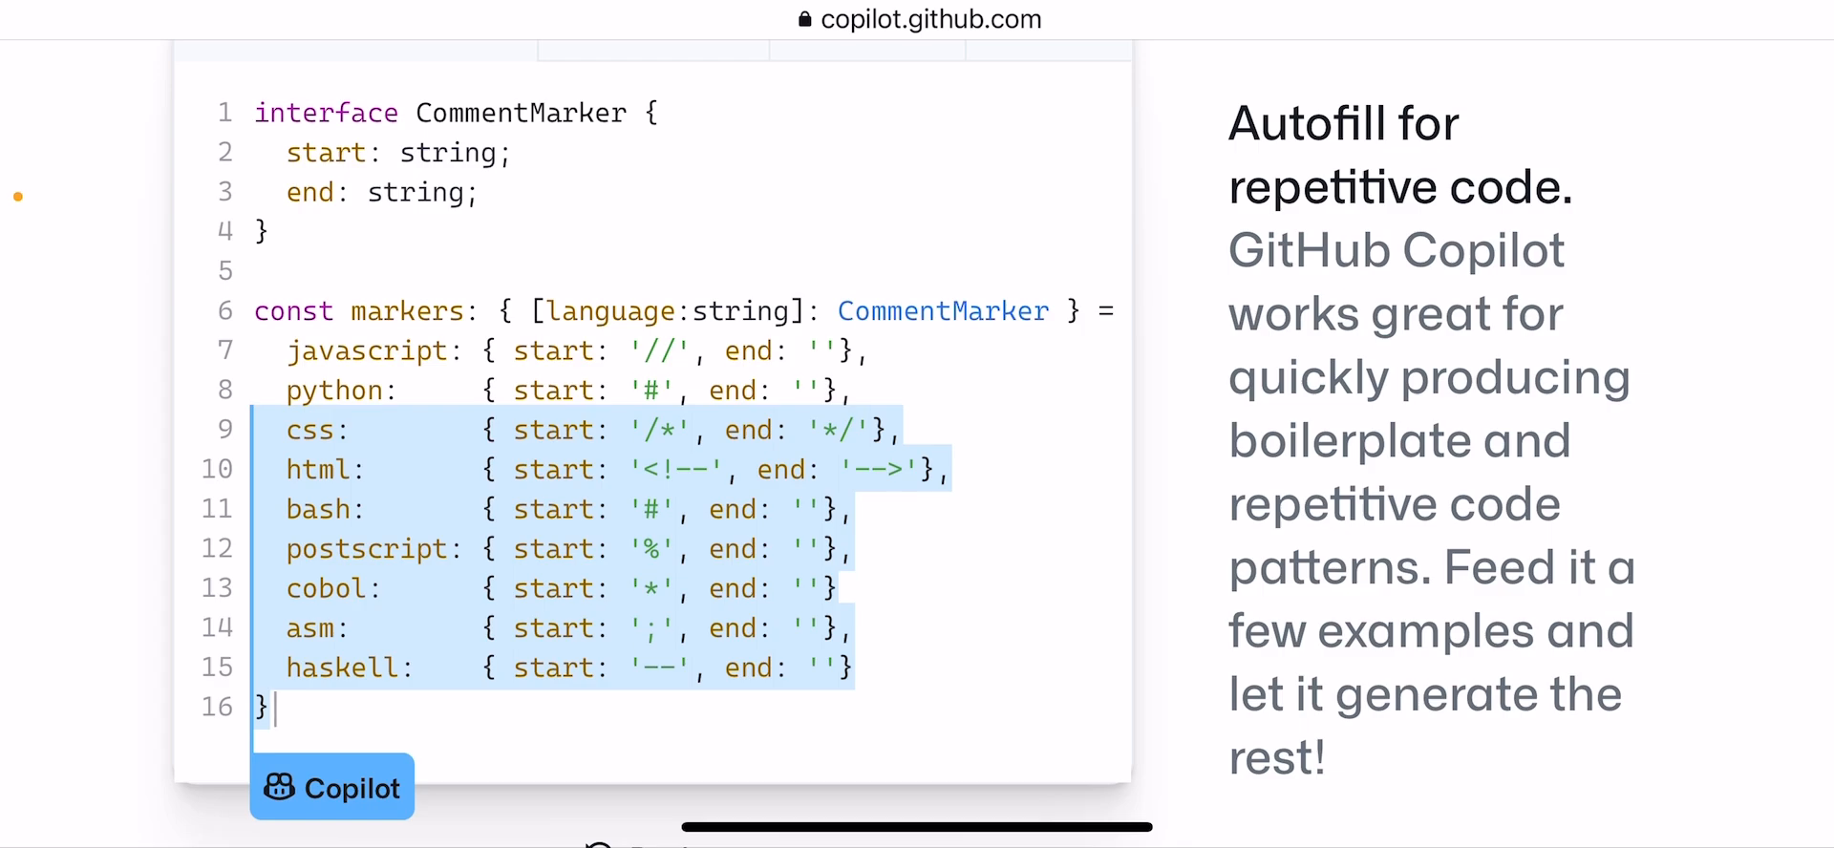
scroll(down, 3)
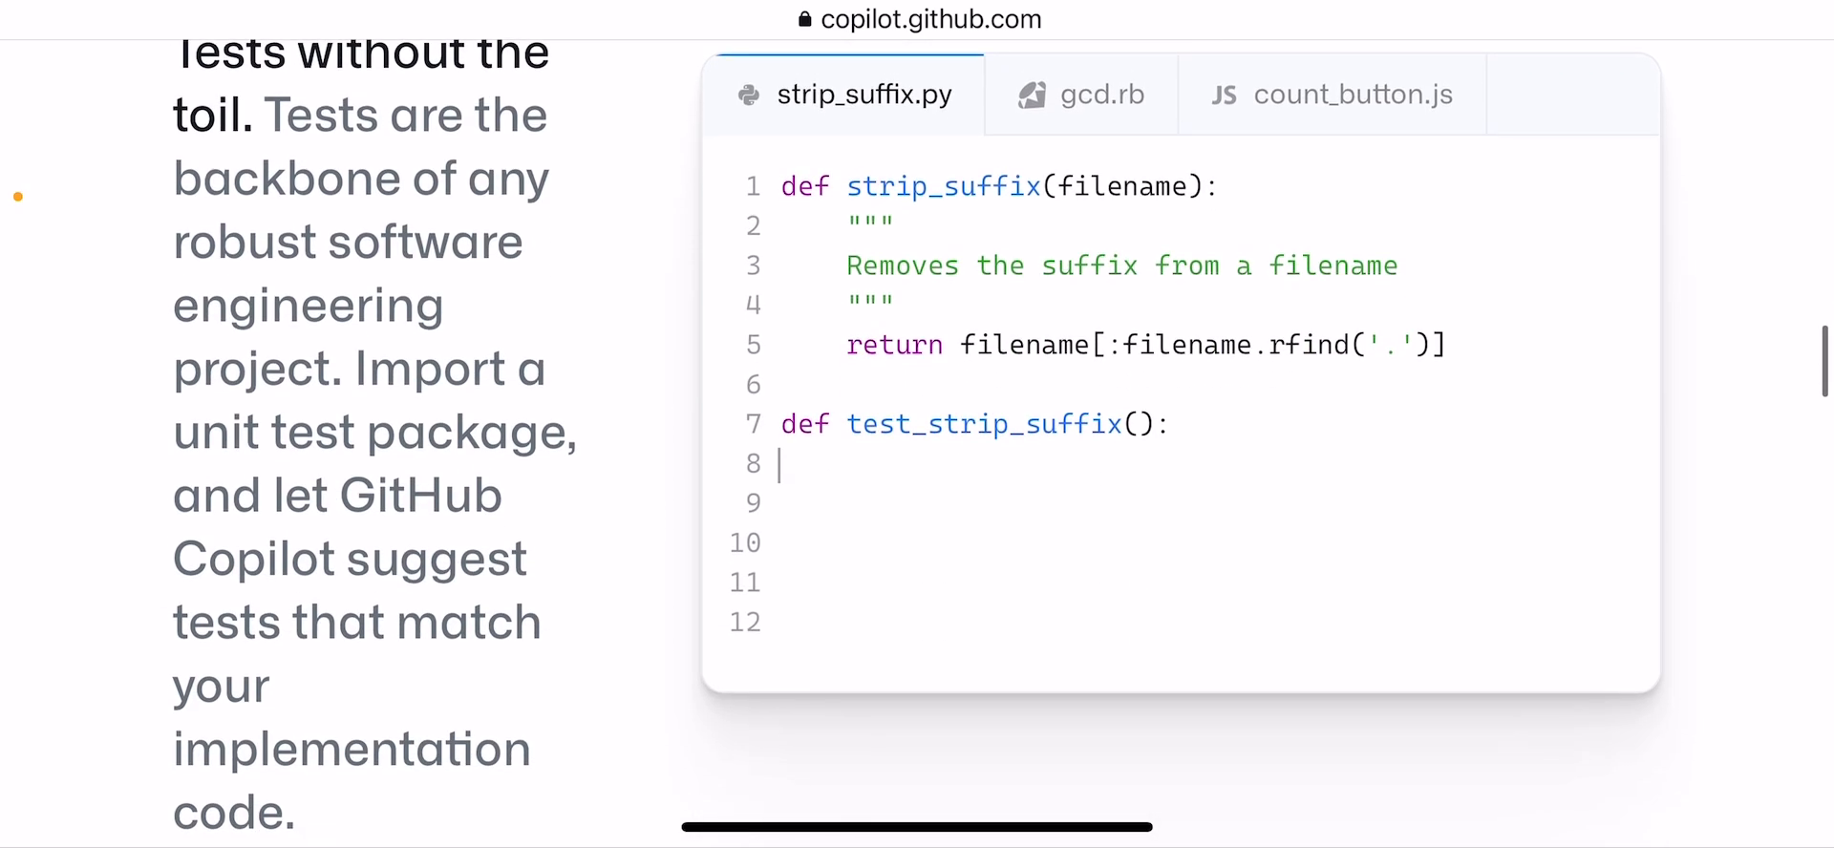
scroll(down, 3)
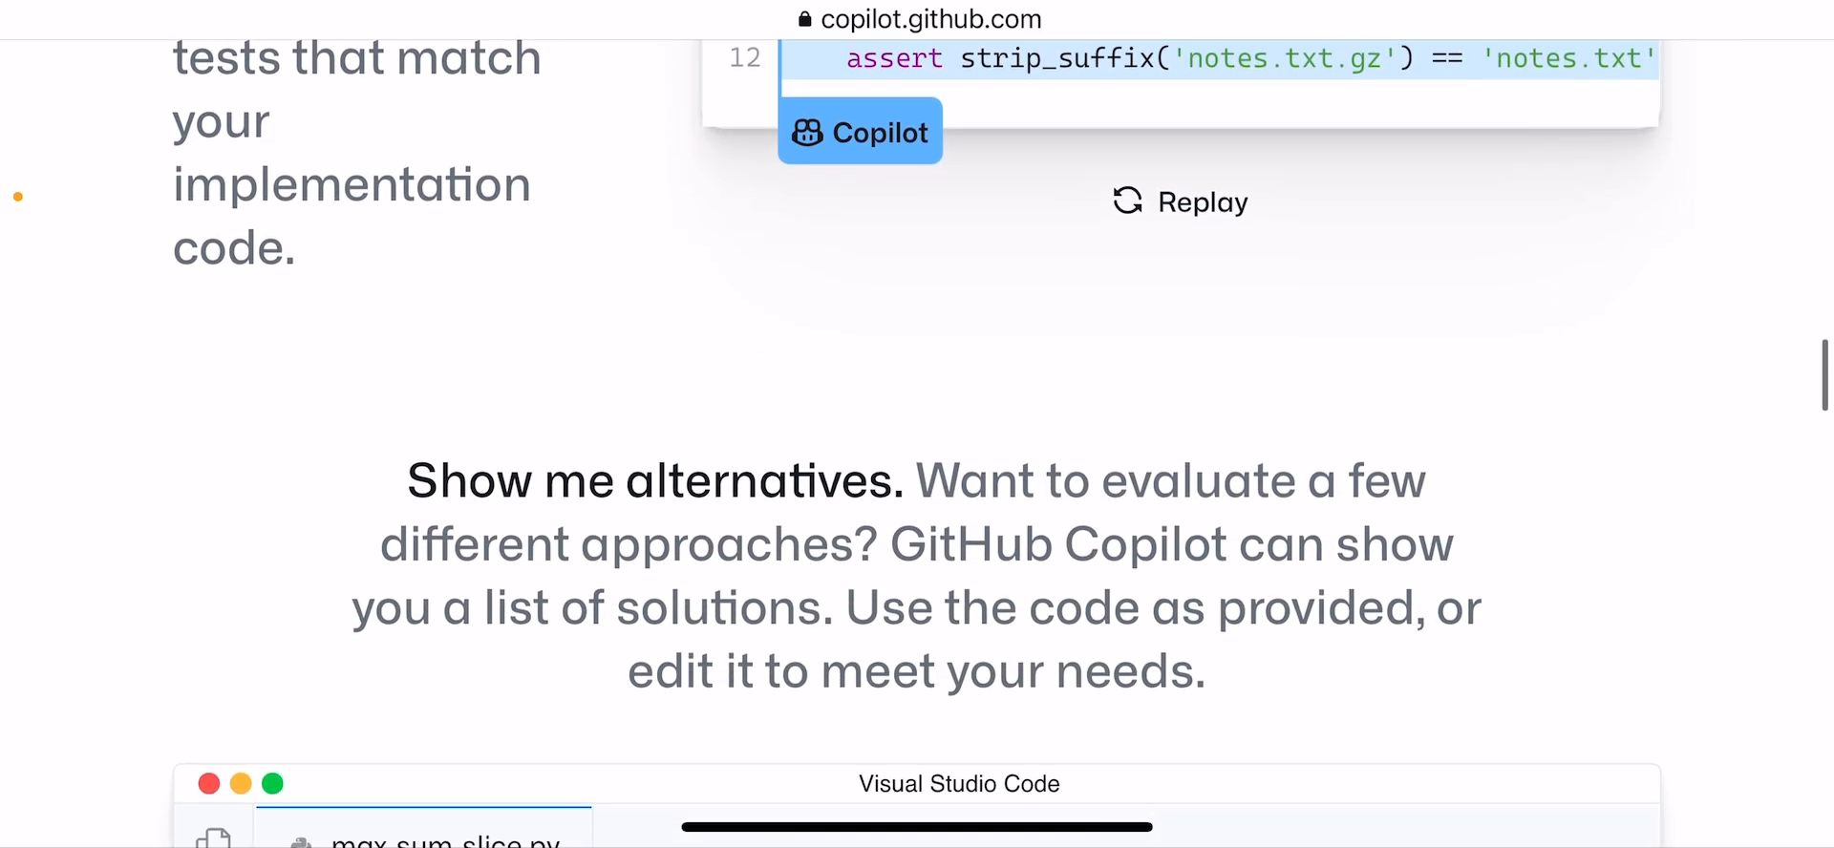
scroll(down, 3)
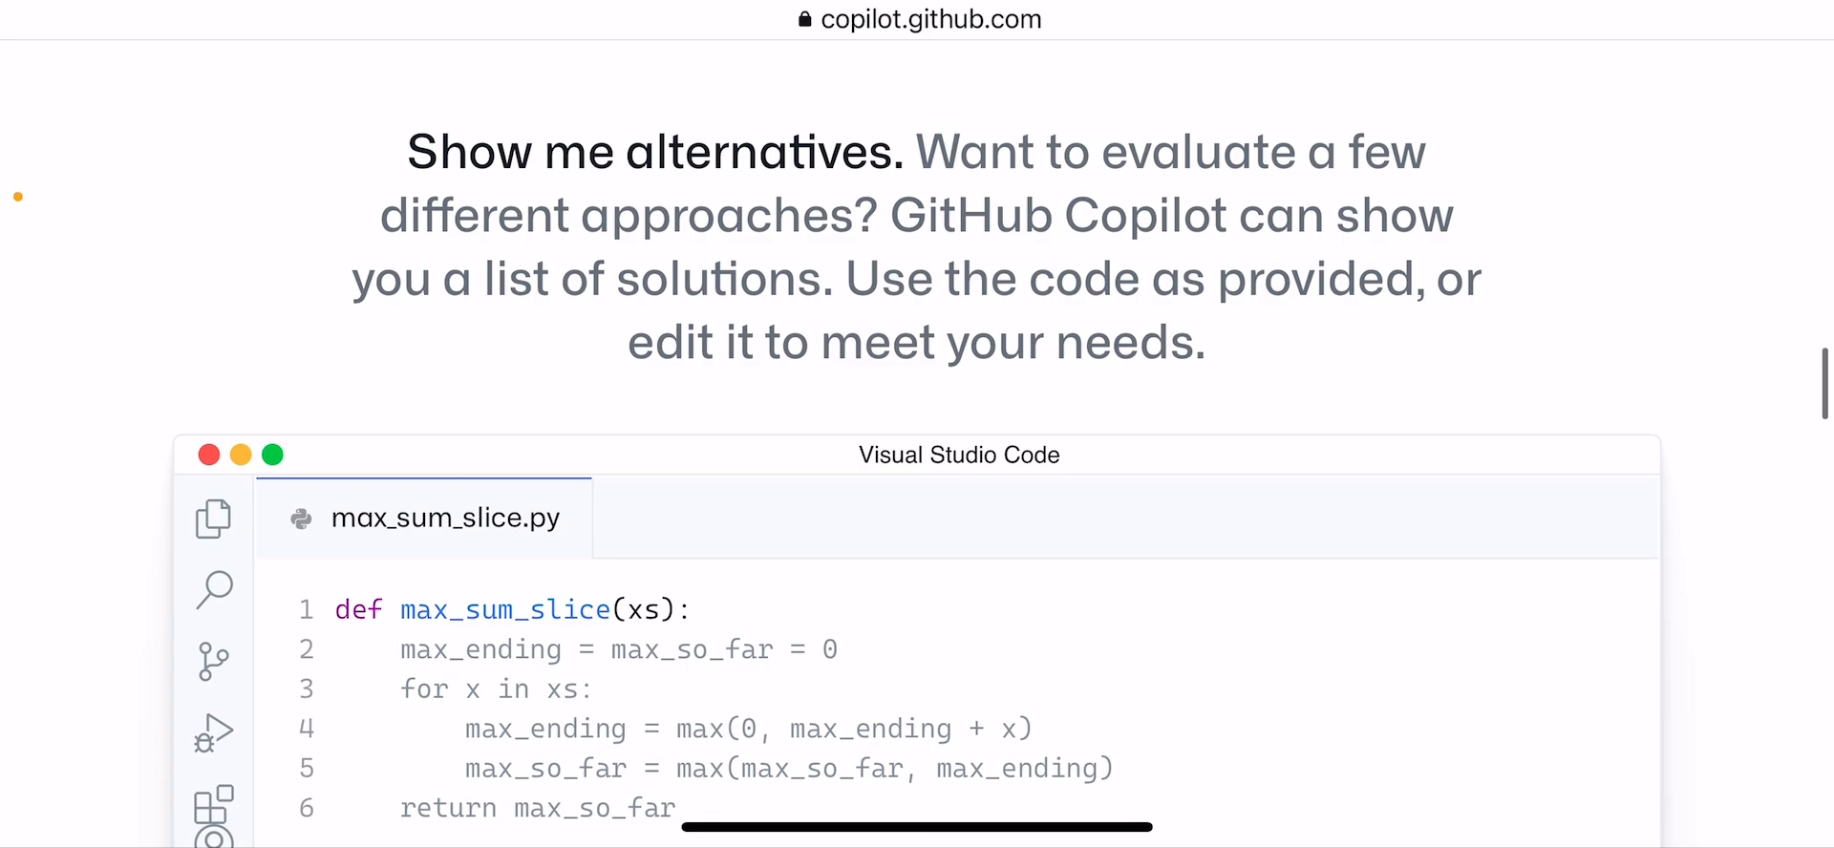
scroll(down, 3)
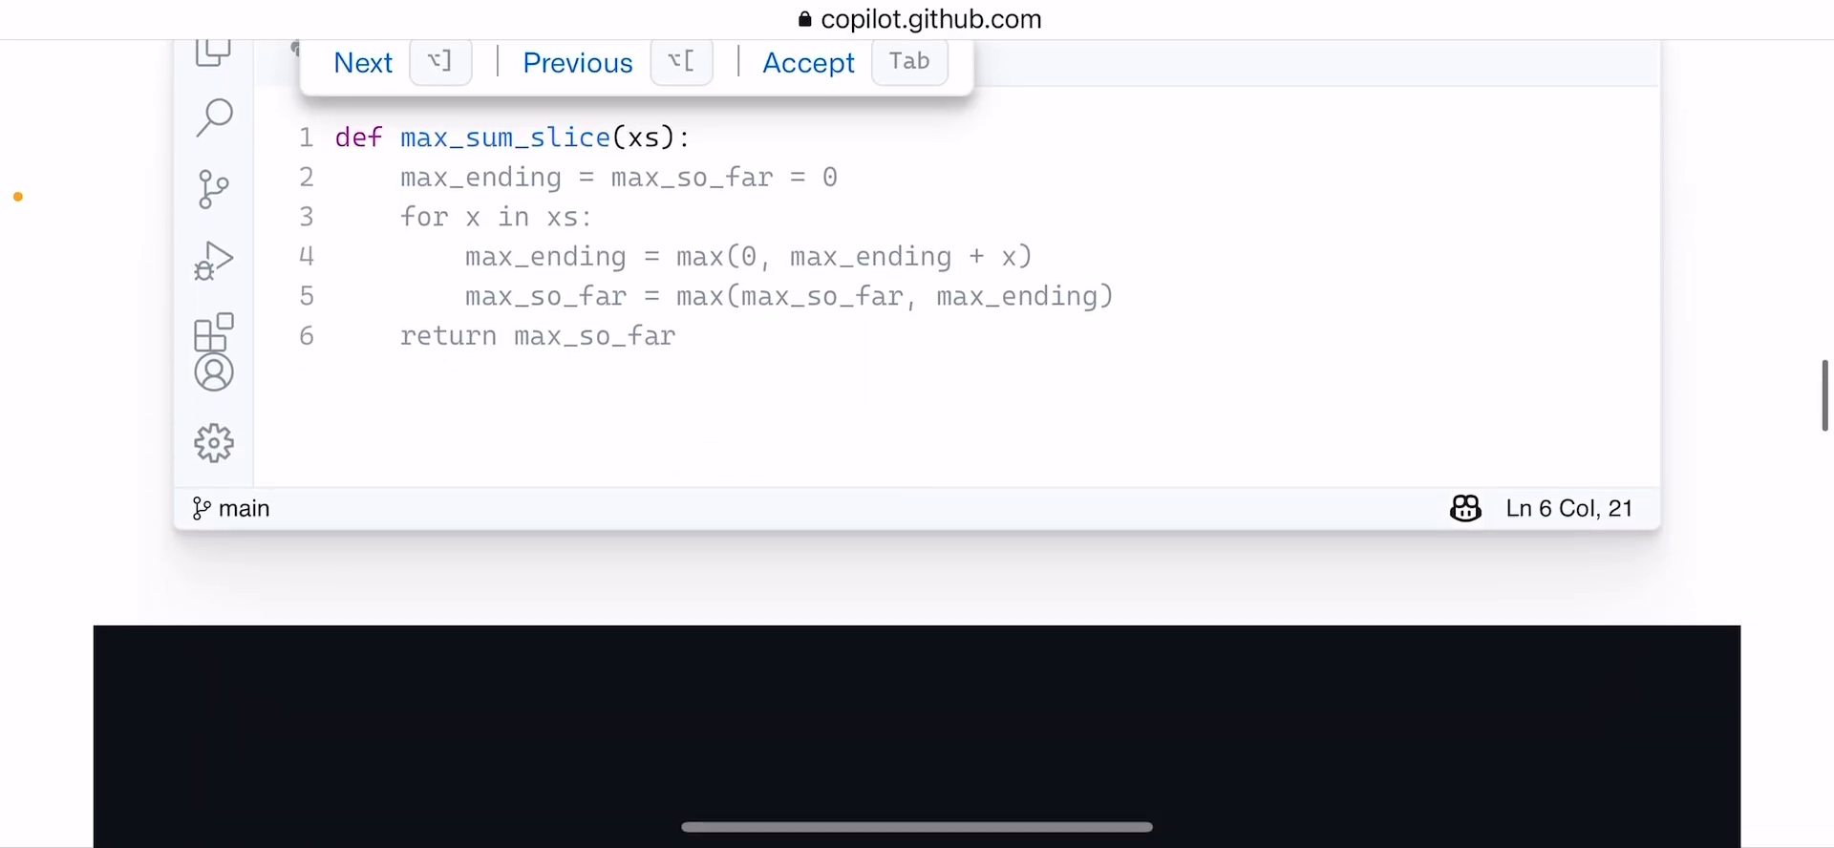
scroll(down, 3)
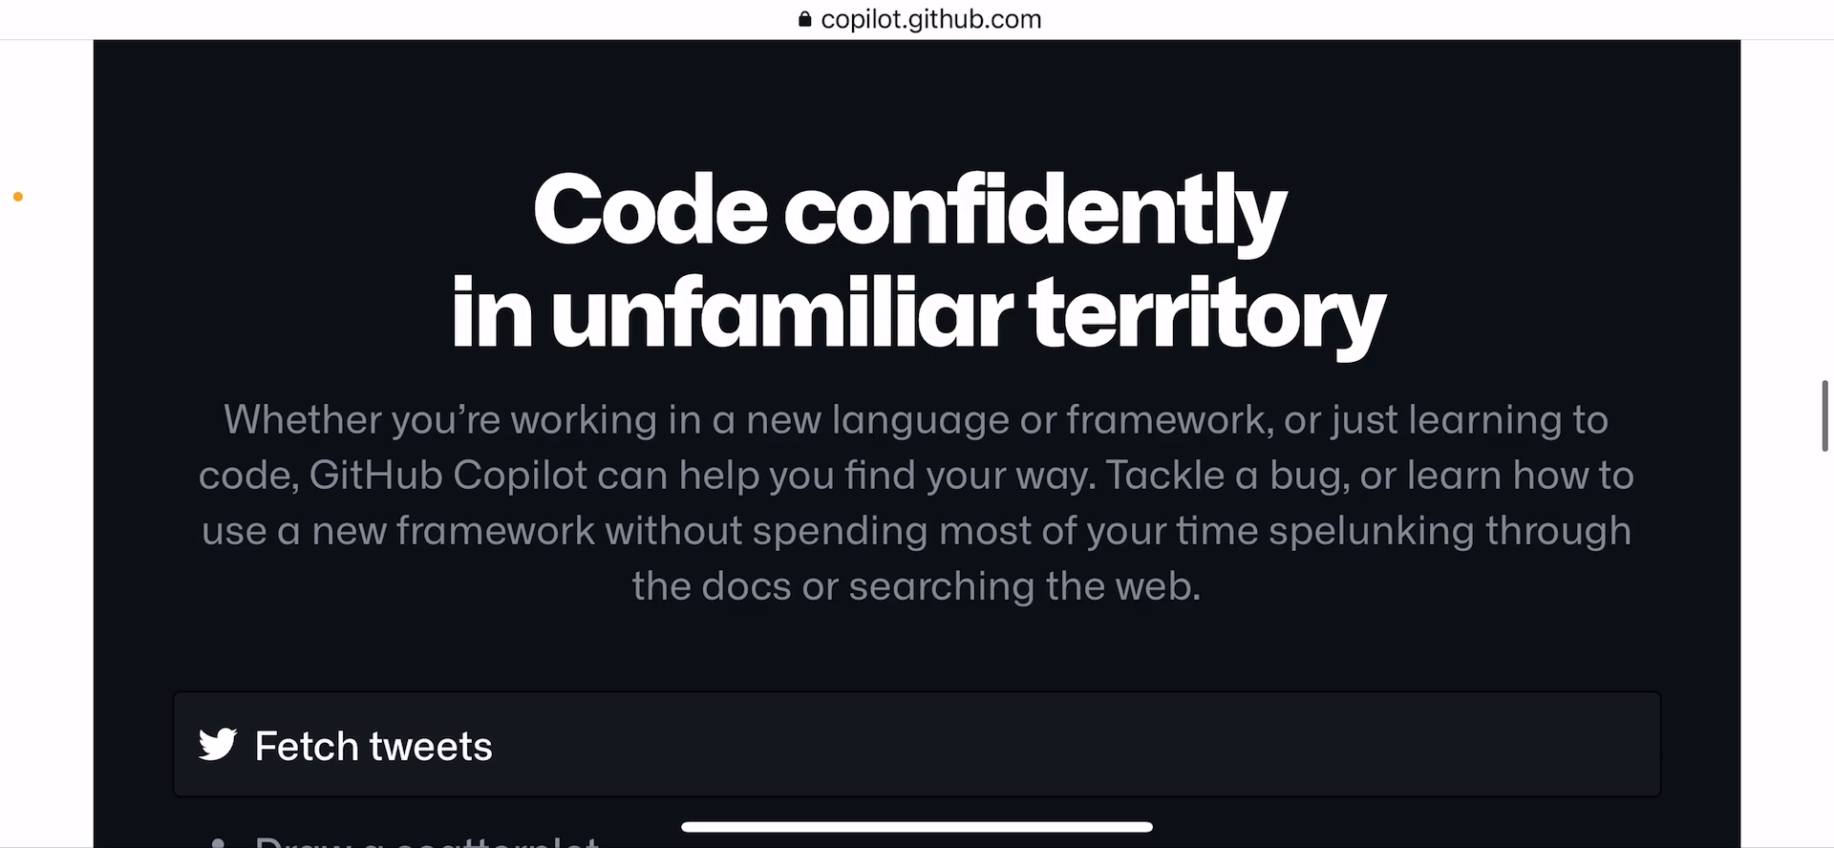
Scroll past the fetchTweetsFromUser demo and Replay to the Flight reports heading.
scroll(down, 3)
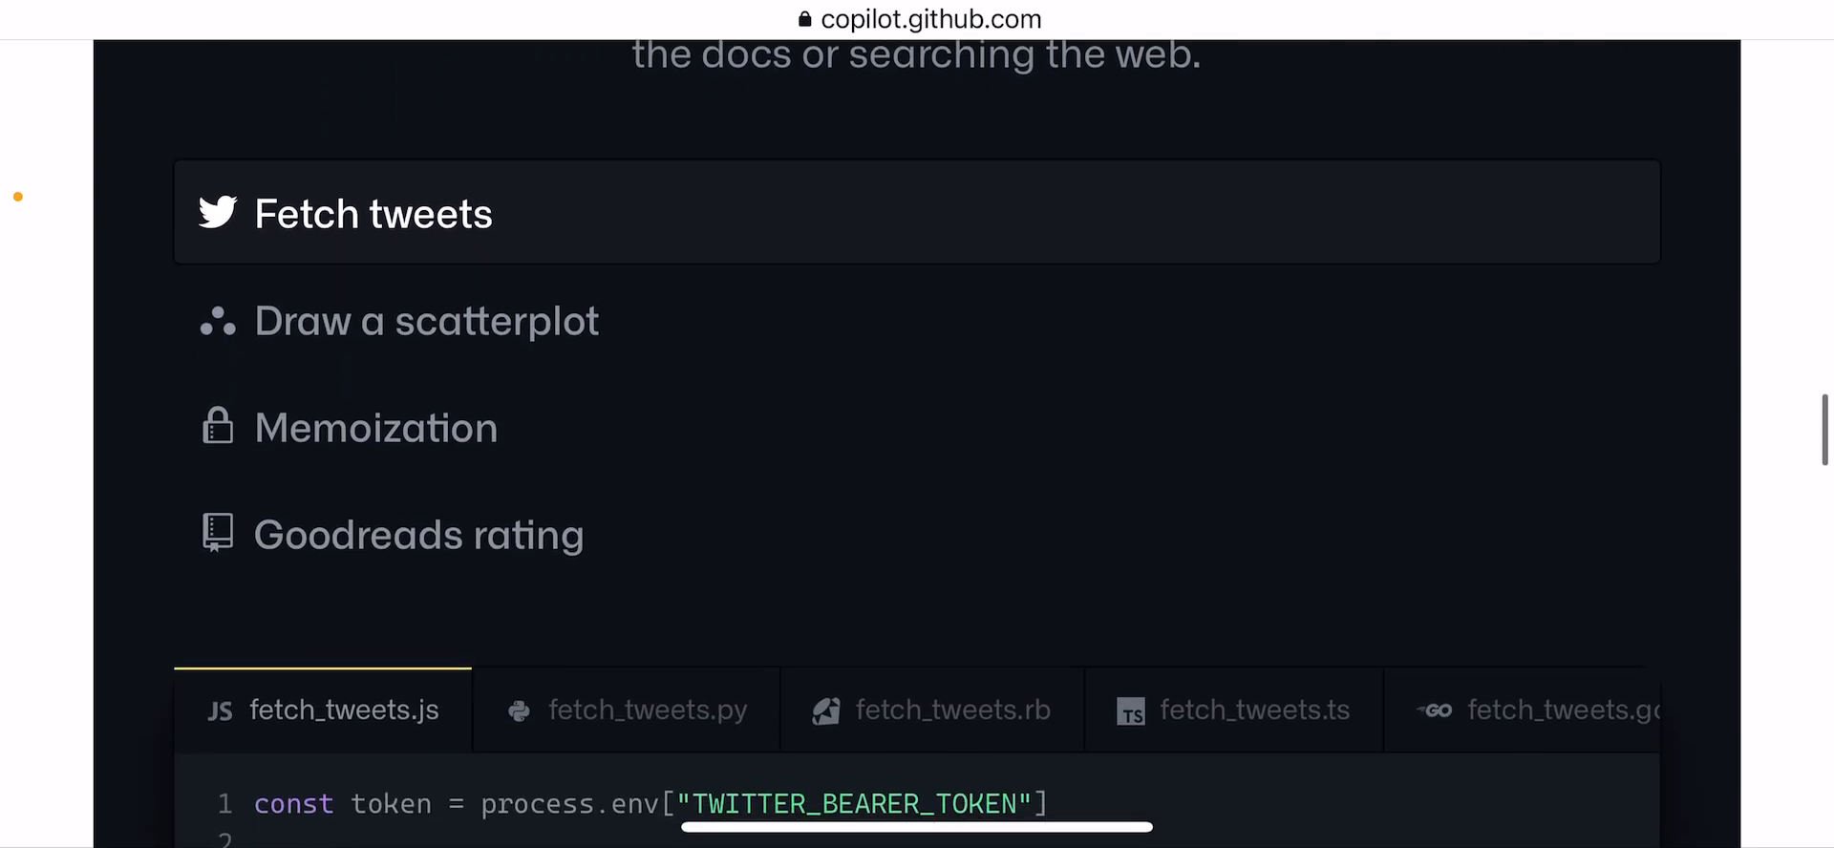
scroll(down, 3)
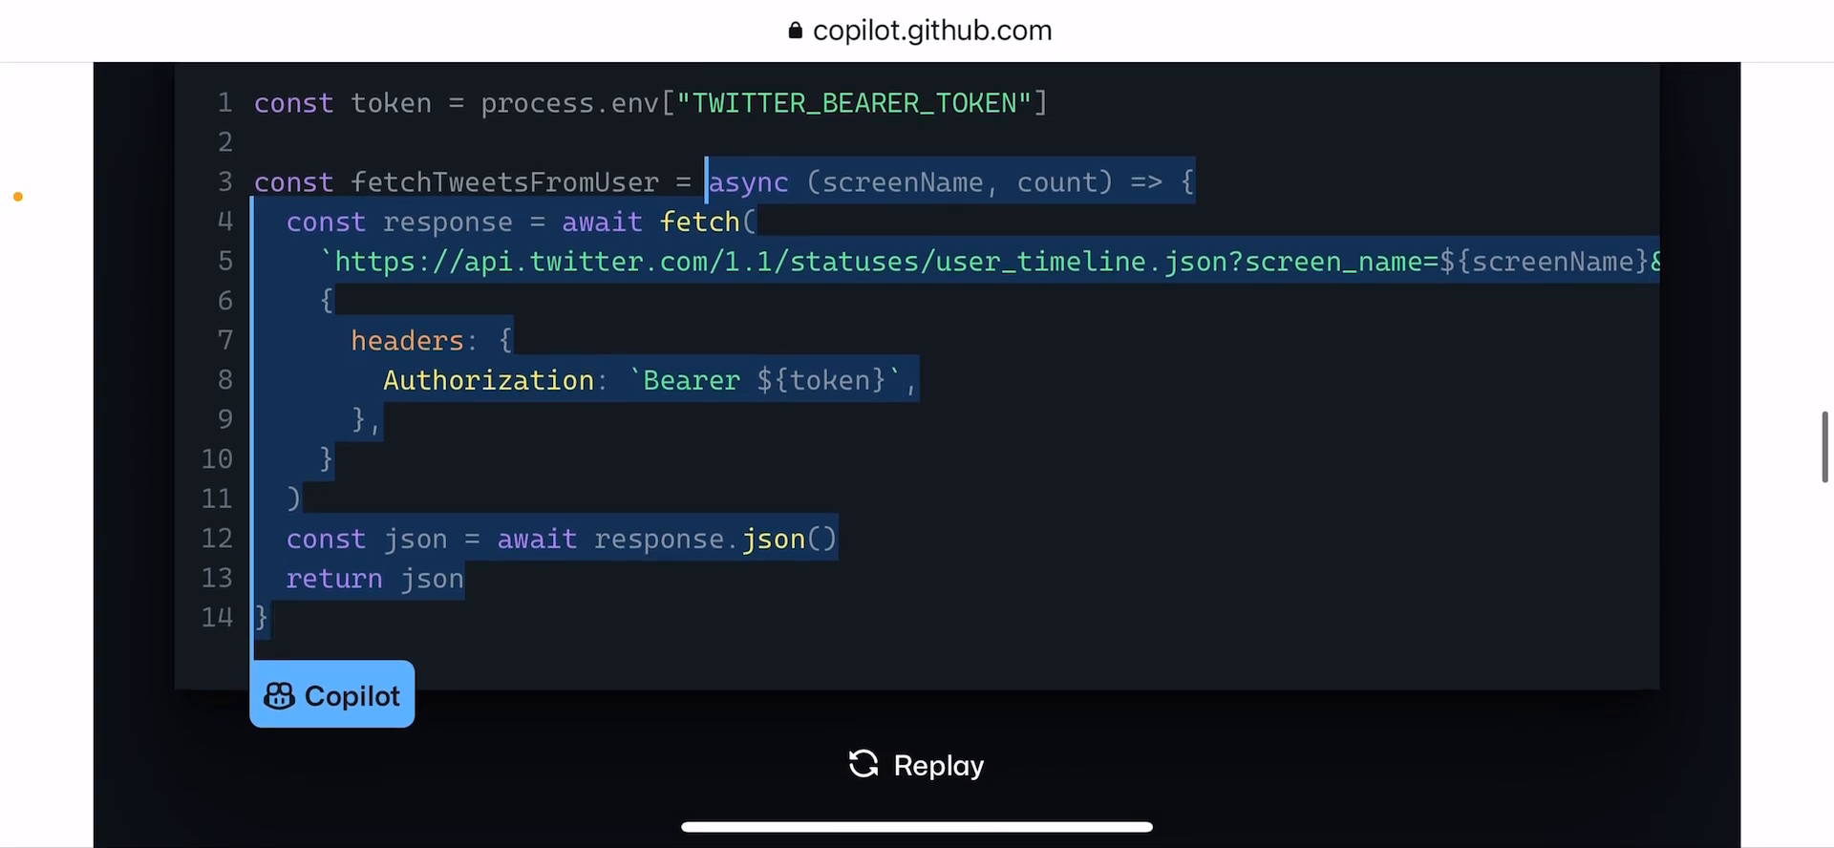
scroll(down, 3)
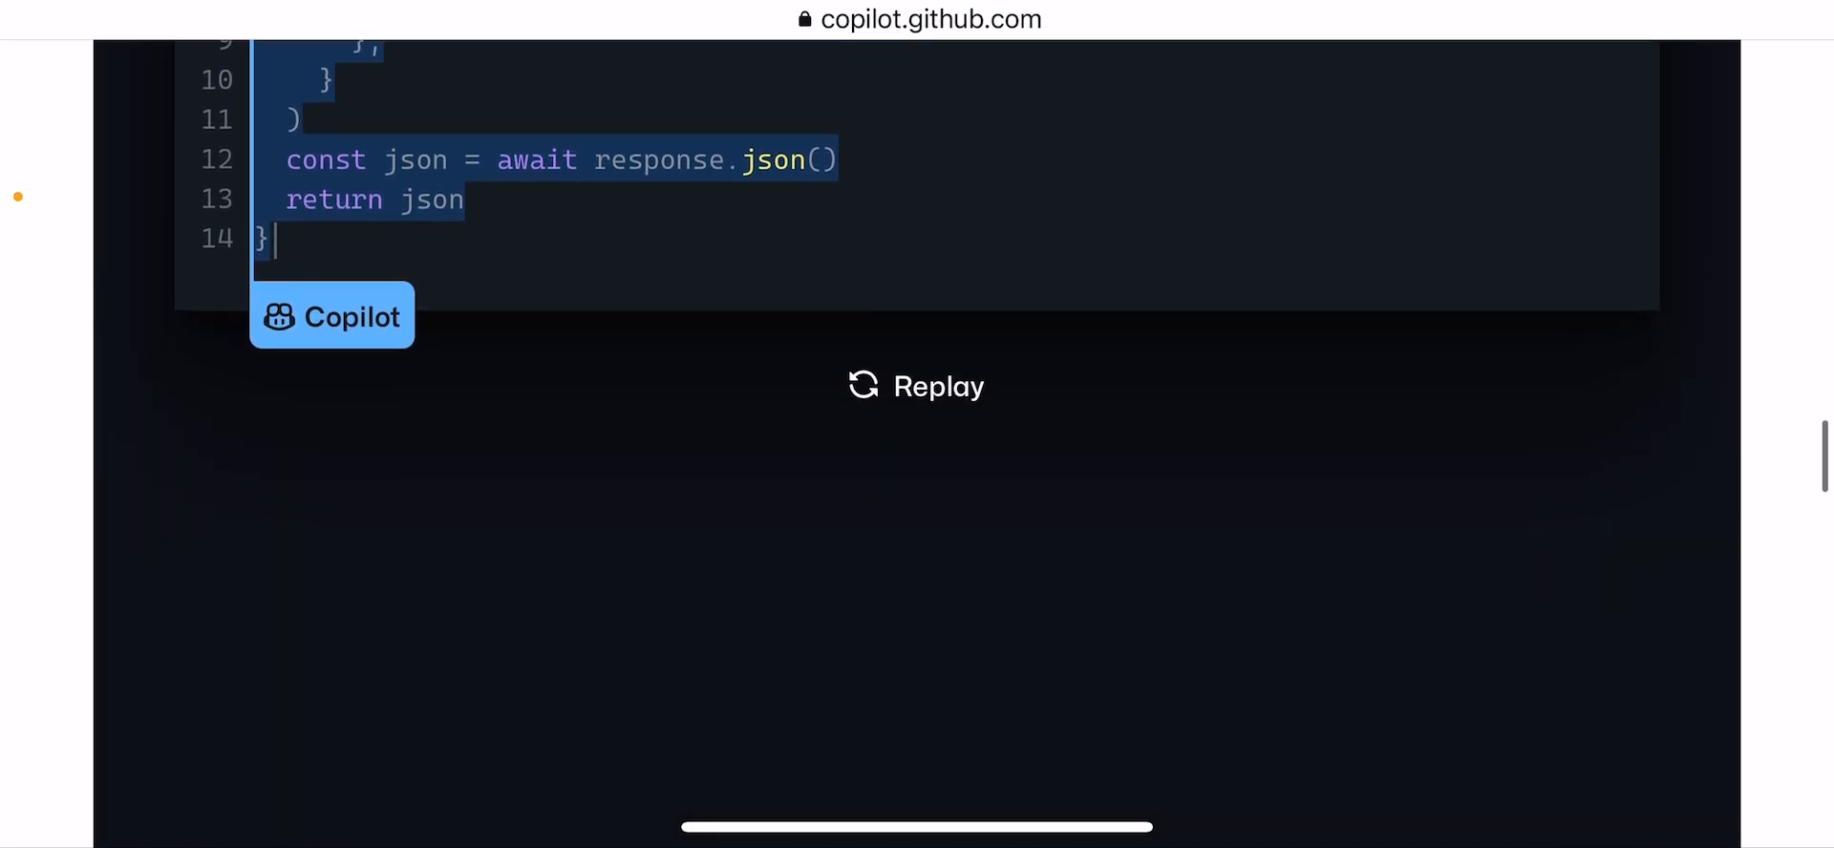
scroll(down, 3)
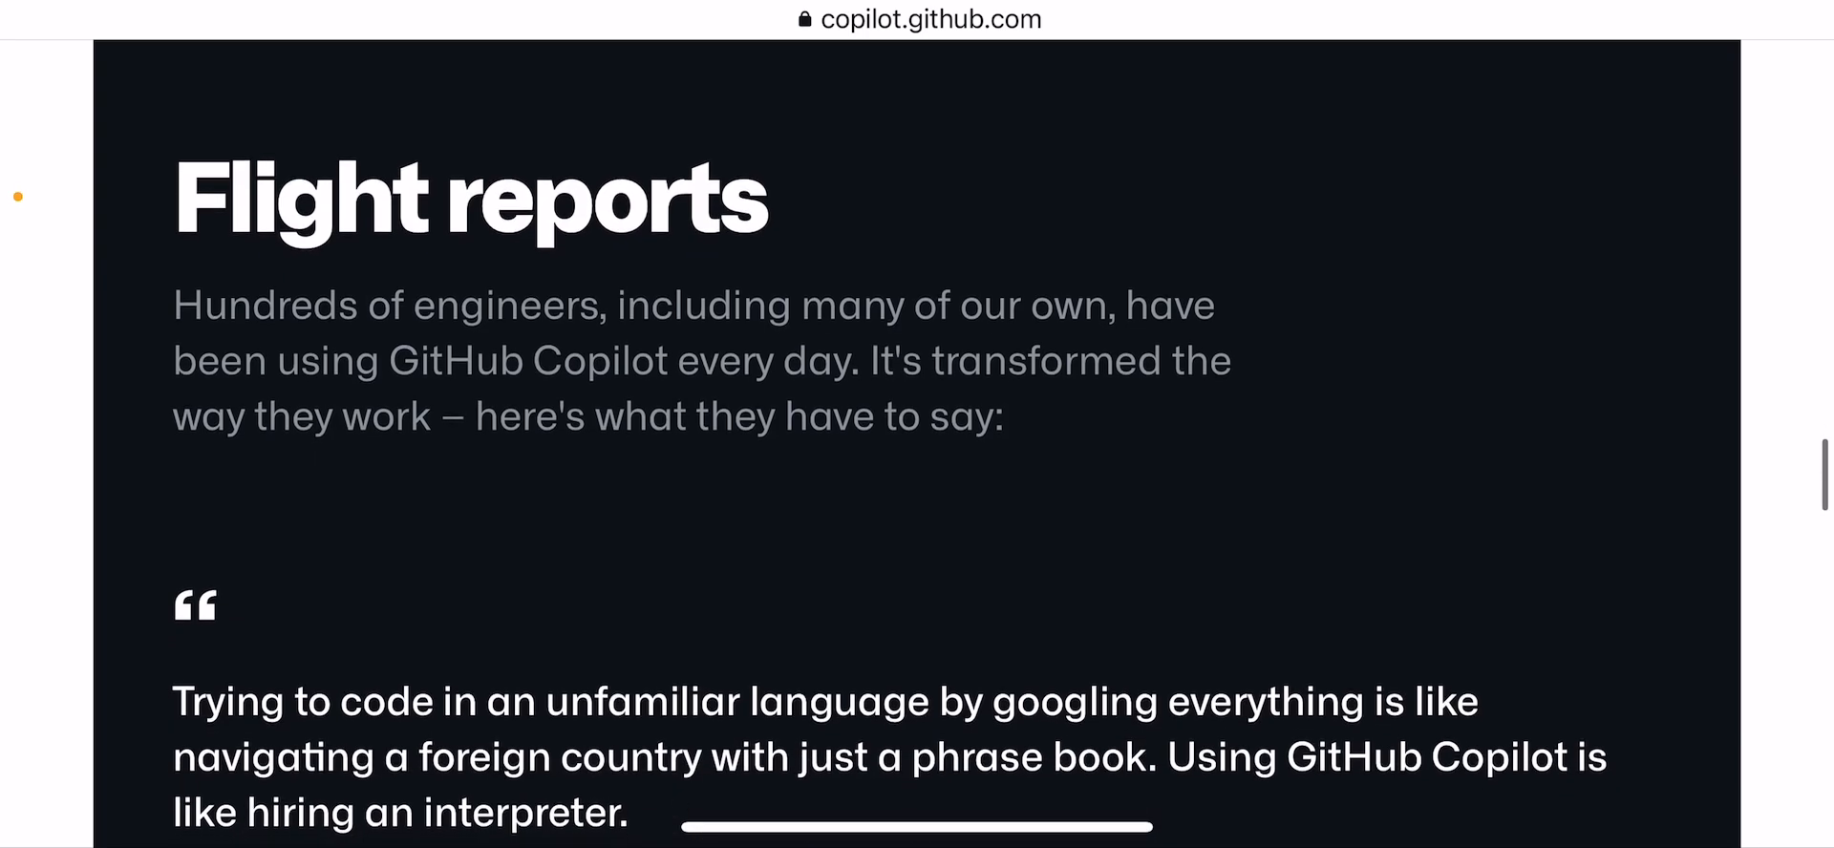
Scroll through the Flight reports testimonial quotes down to the How it works diagram.
scroll(down, 3)
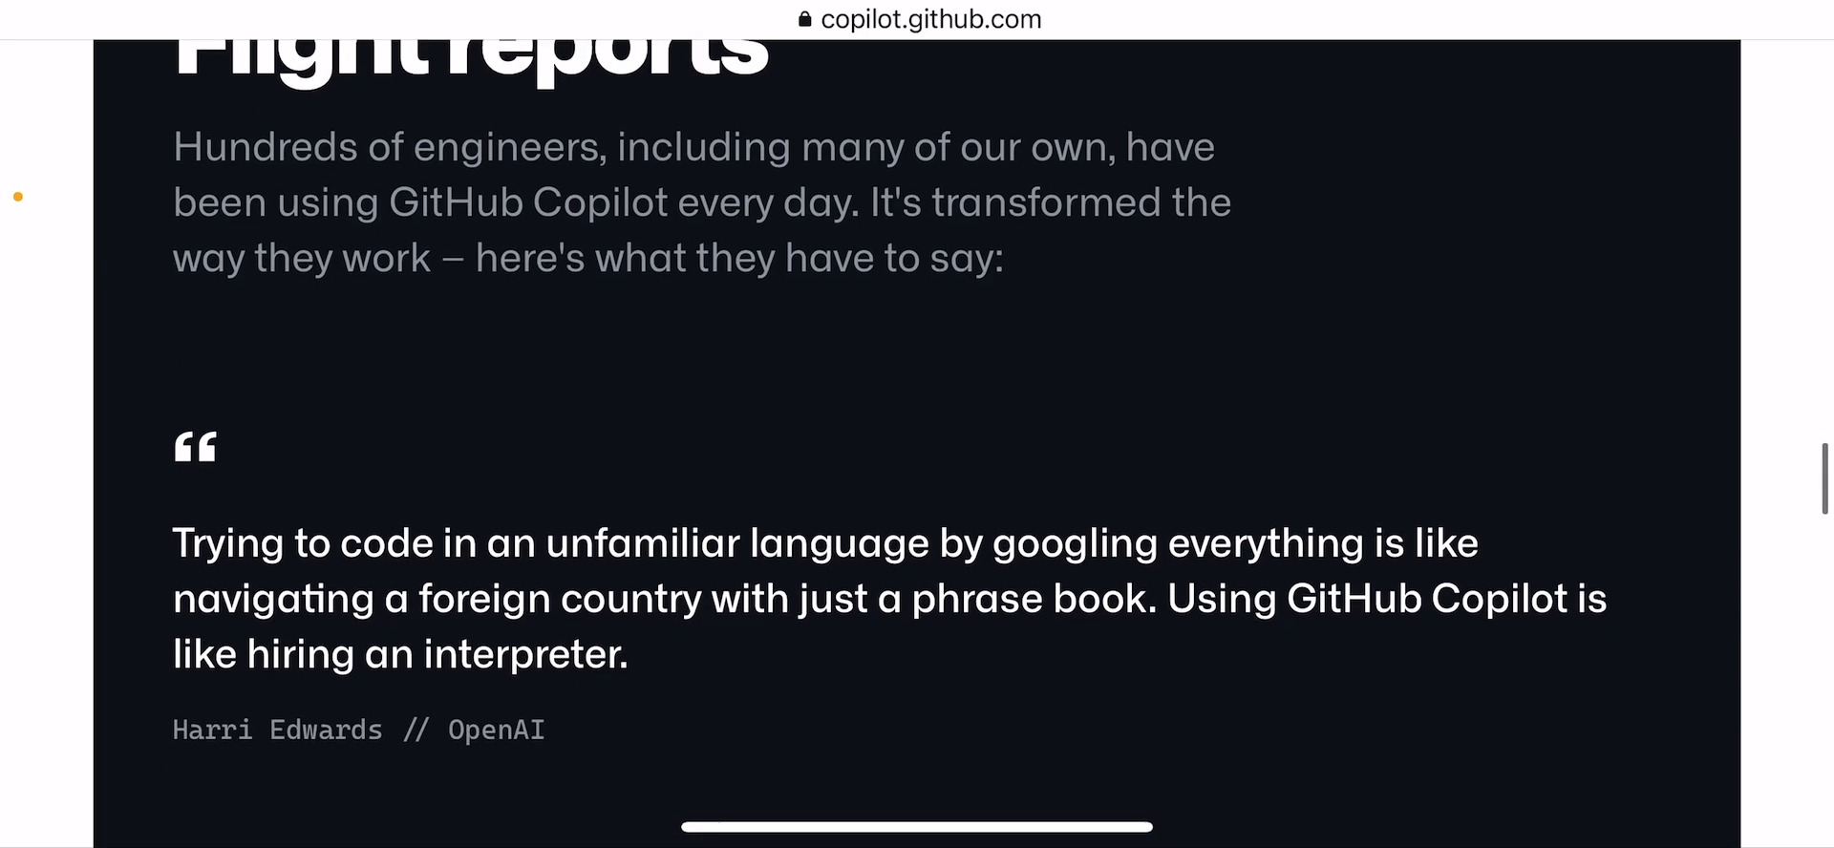
scroll(down, 3)
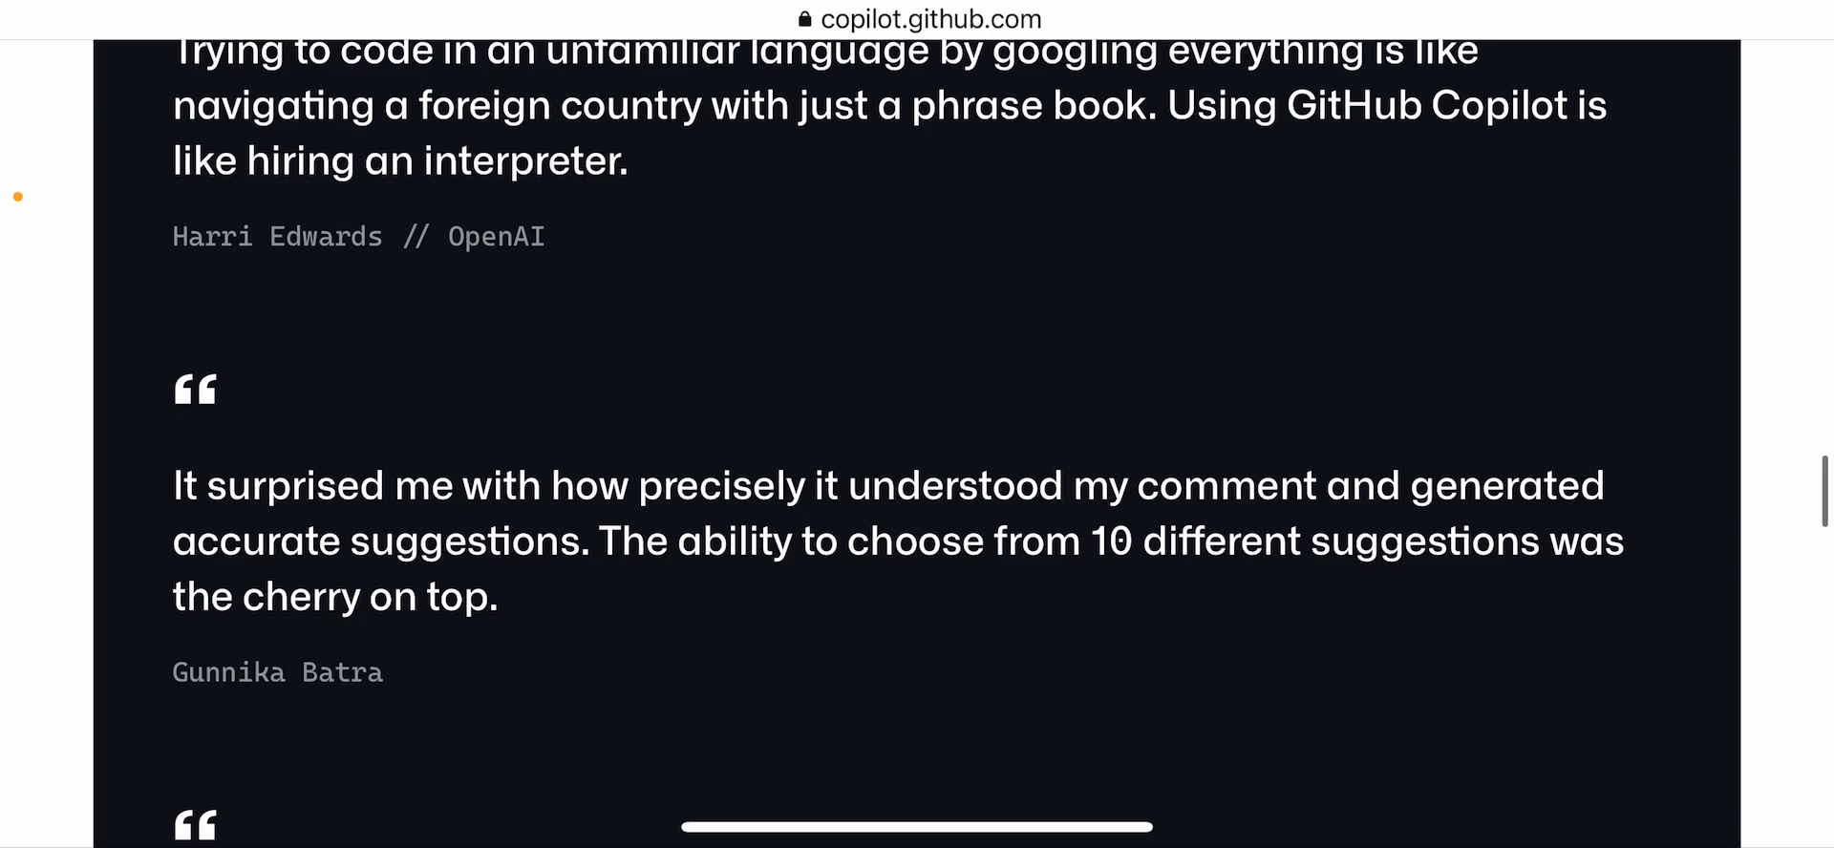
scroll(up, 3)
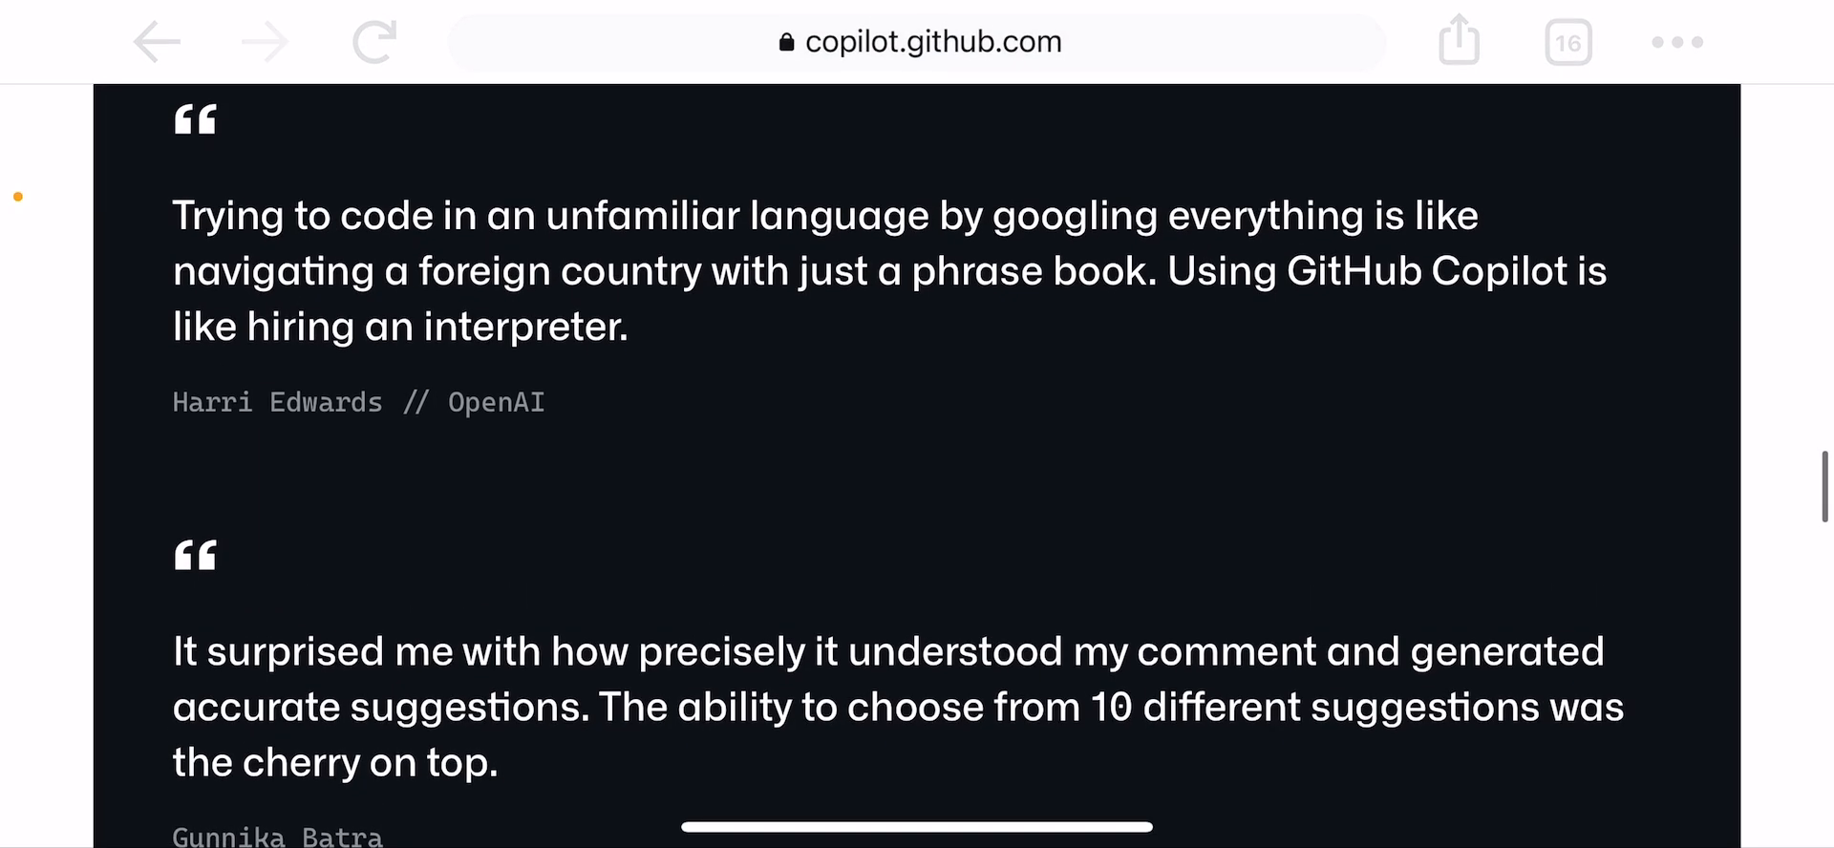
scroll(down, 3)
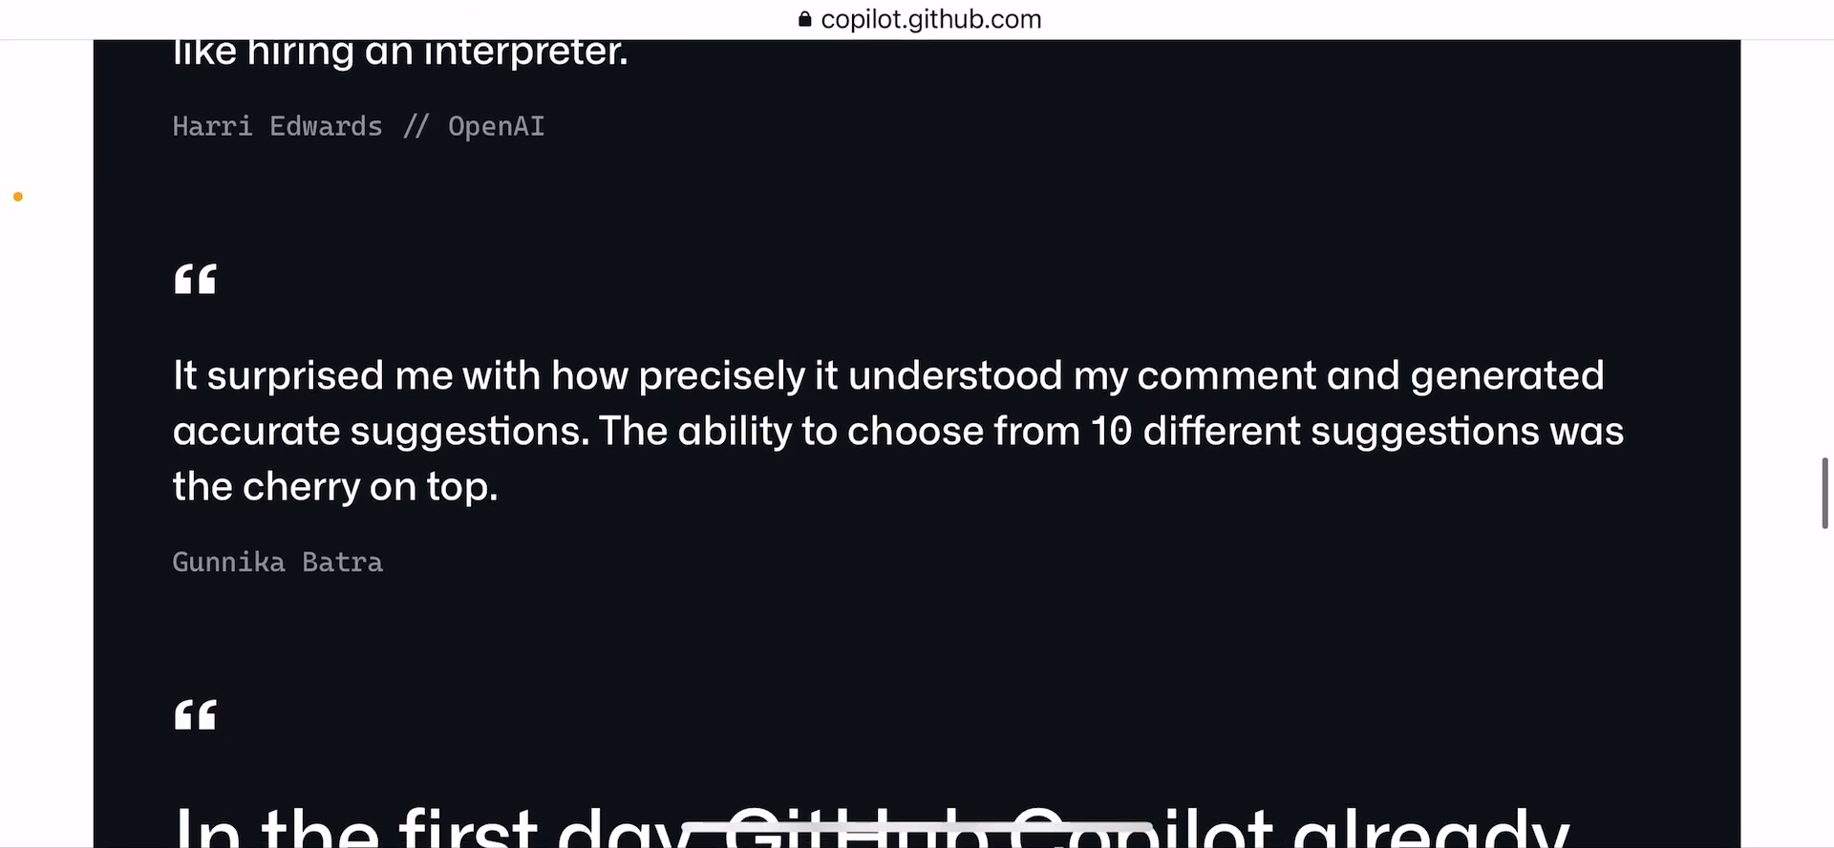
scroll(down, 3)
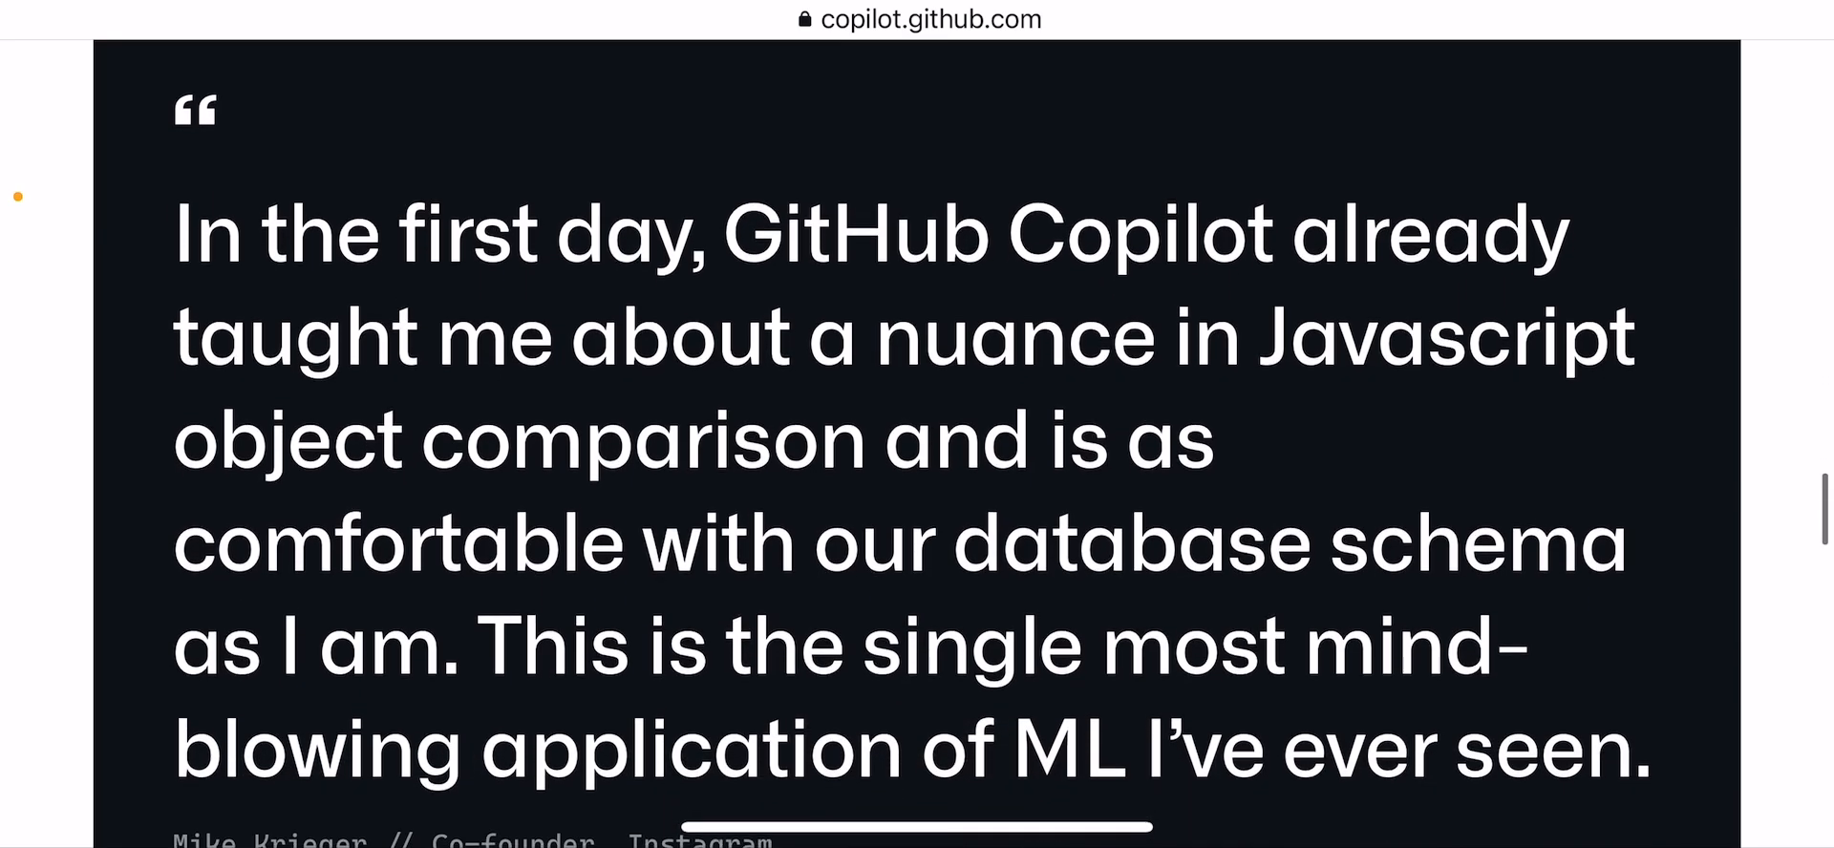
scroll(down, 3)
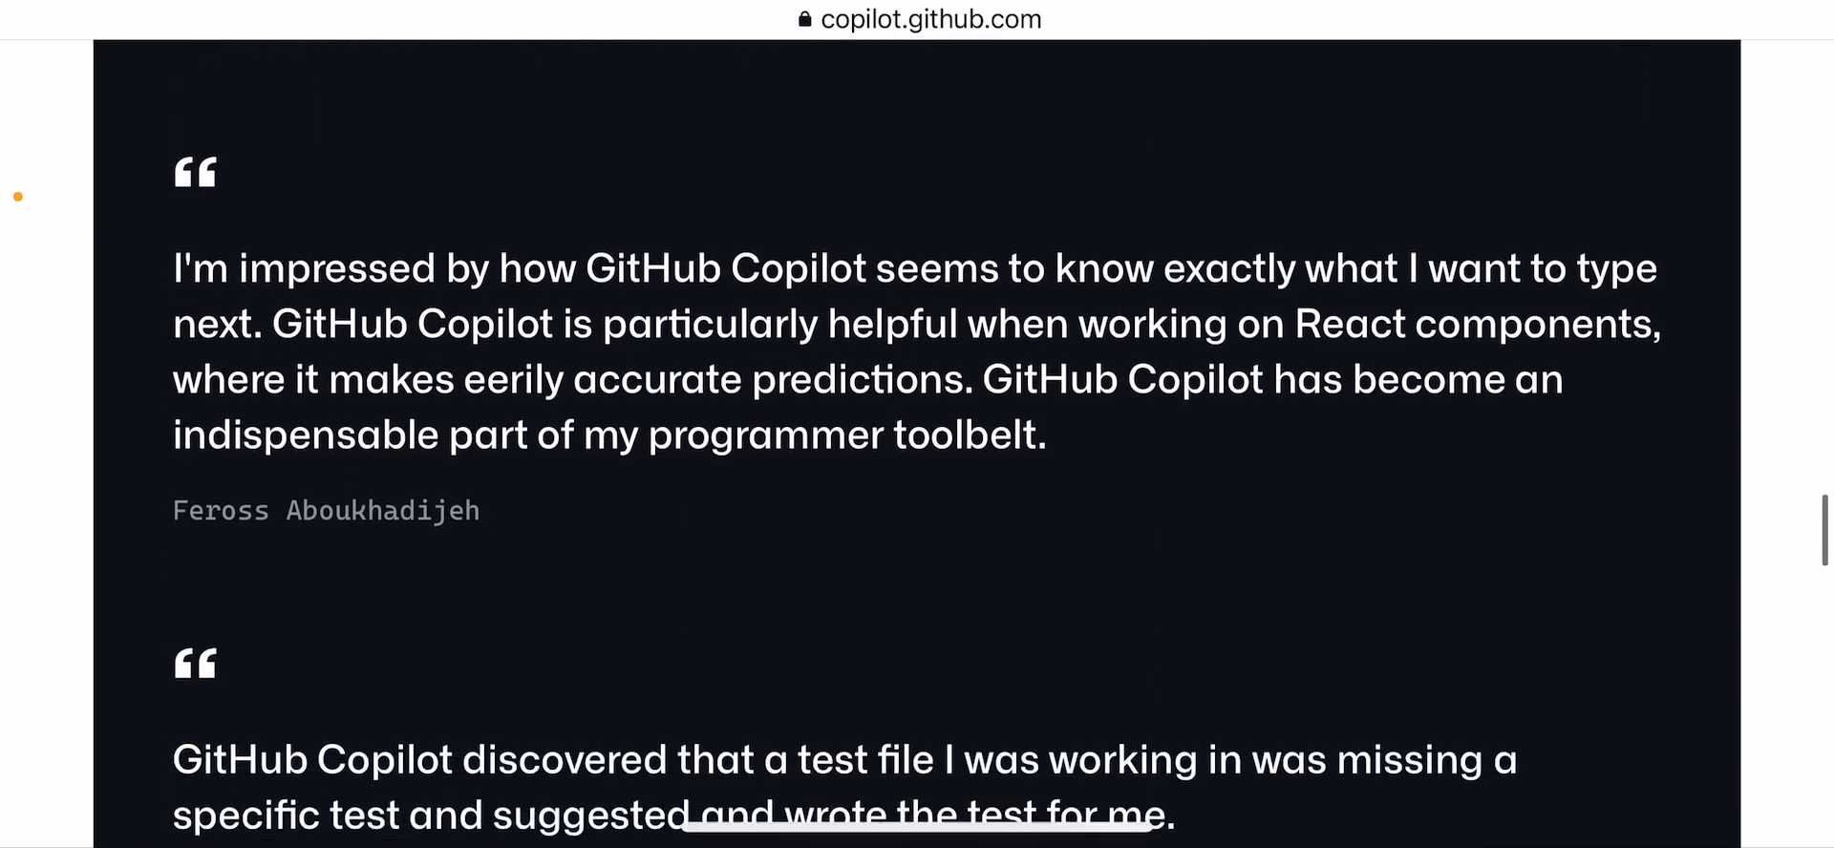
scroll(down, 3)
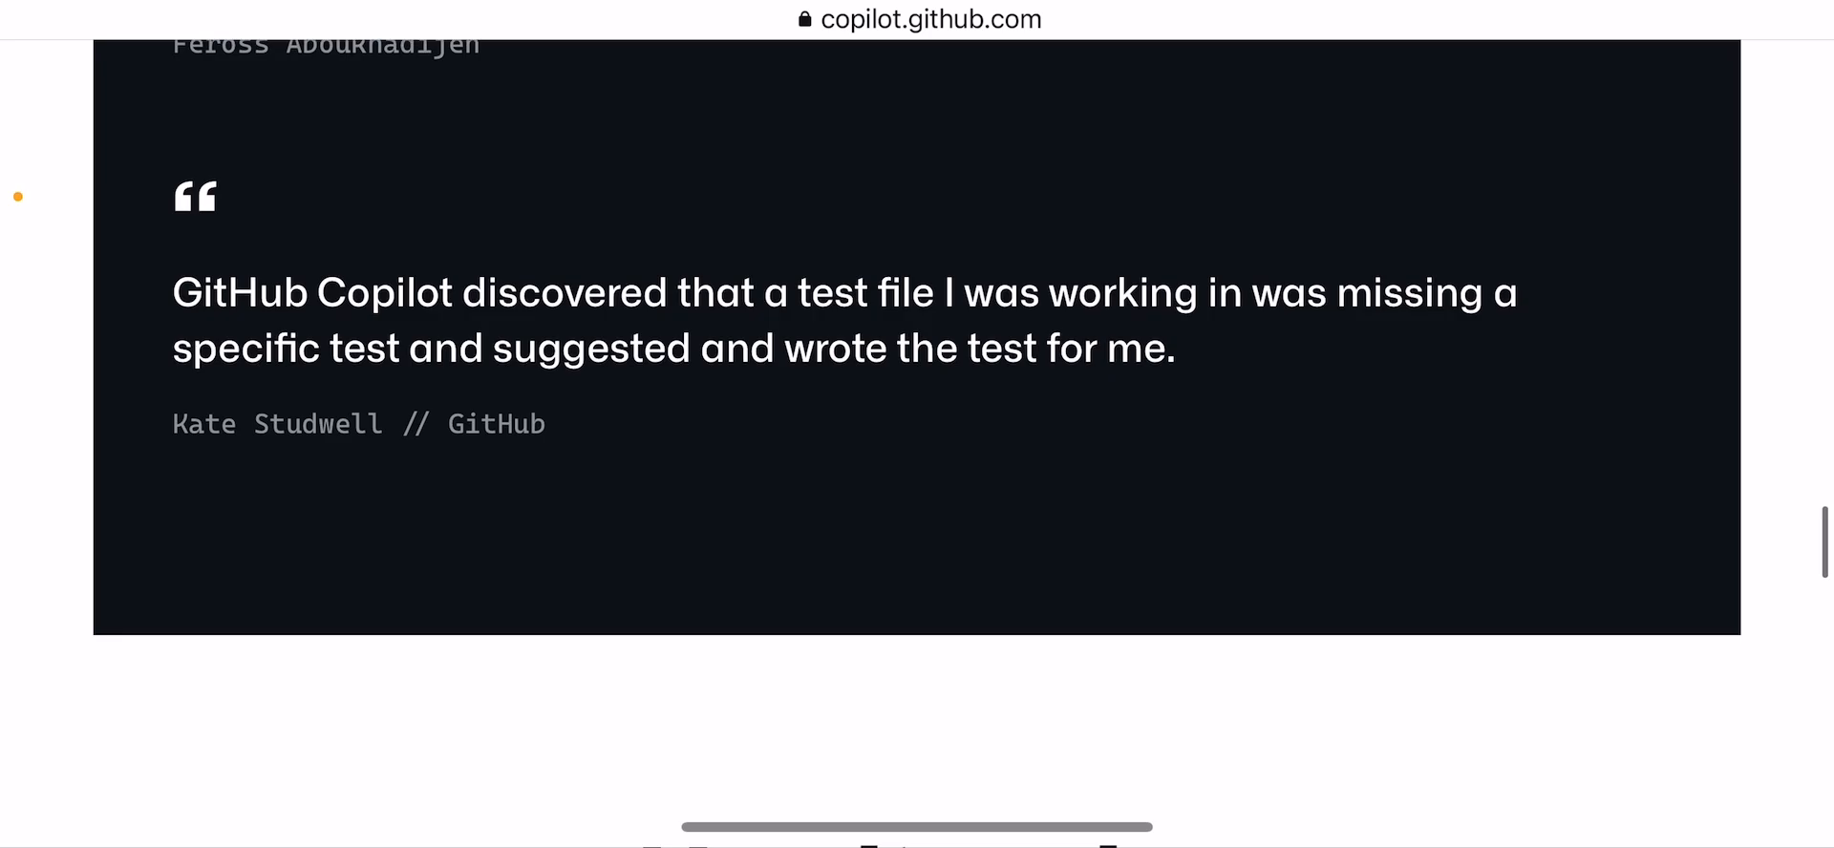
scroll(down, 3)
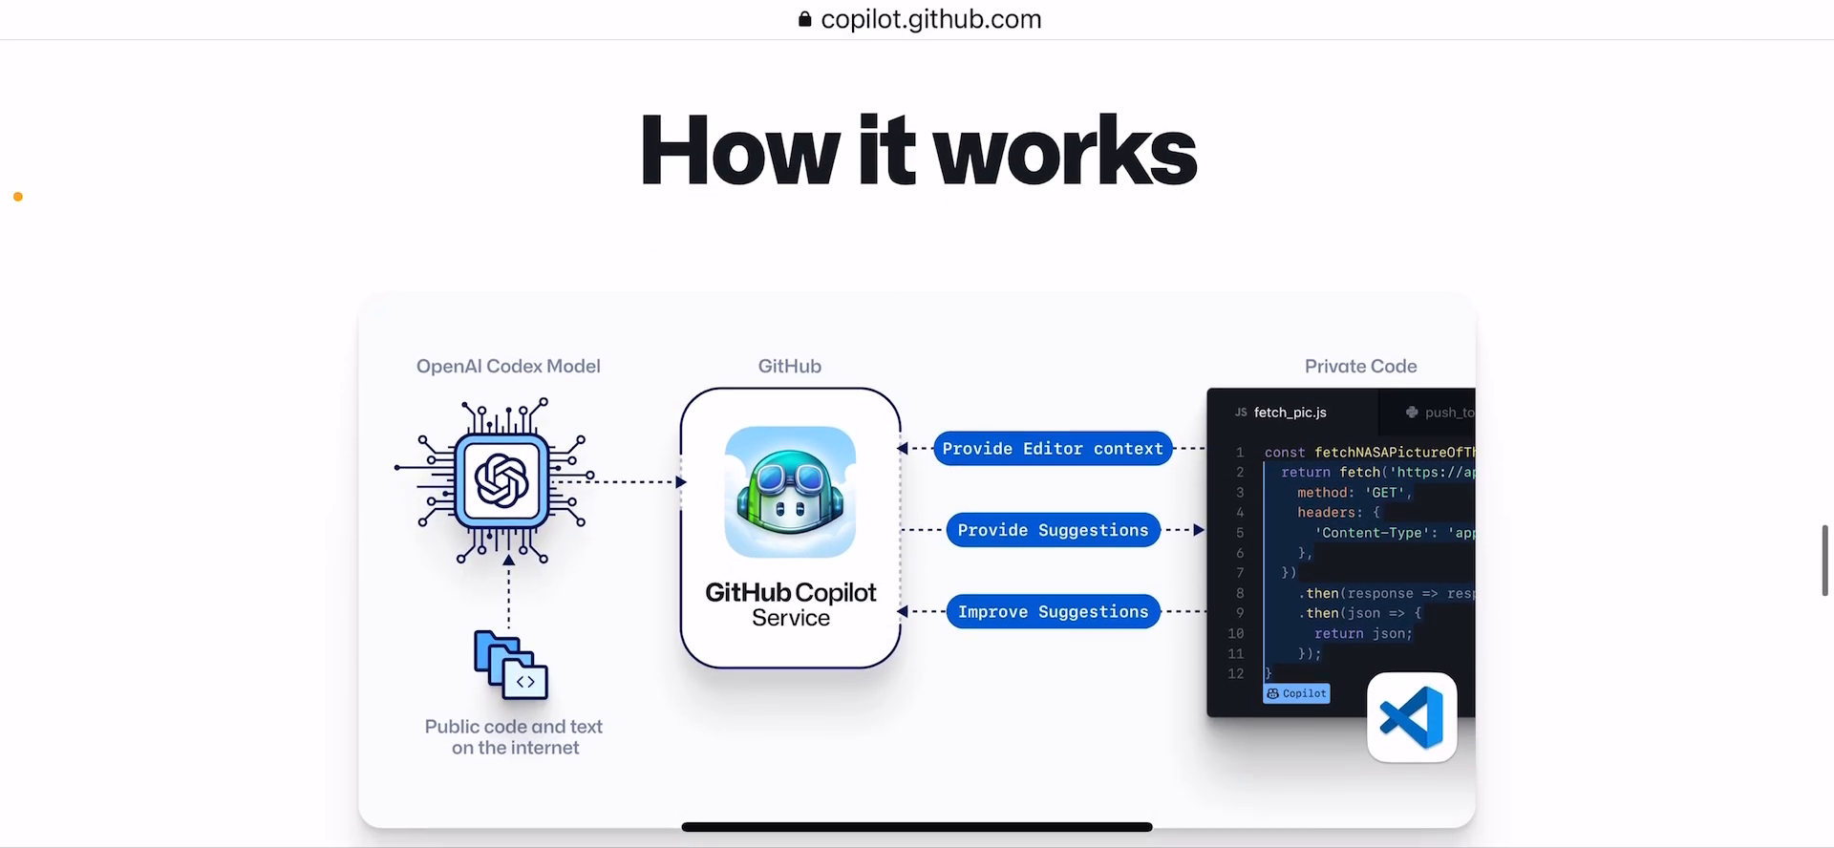
Scroll past the How it works diagram to the Frequently asked questions heading.
scroll(down, 3)
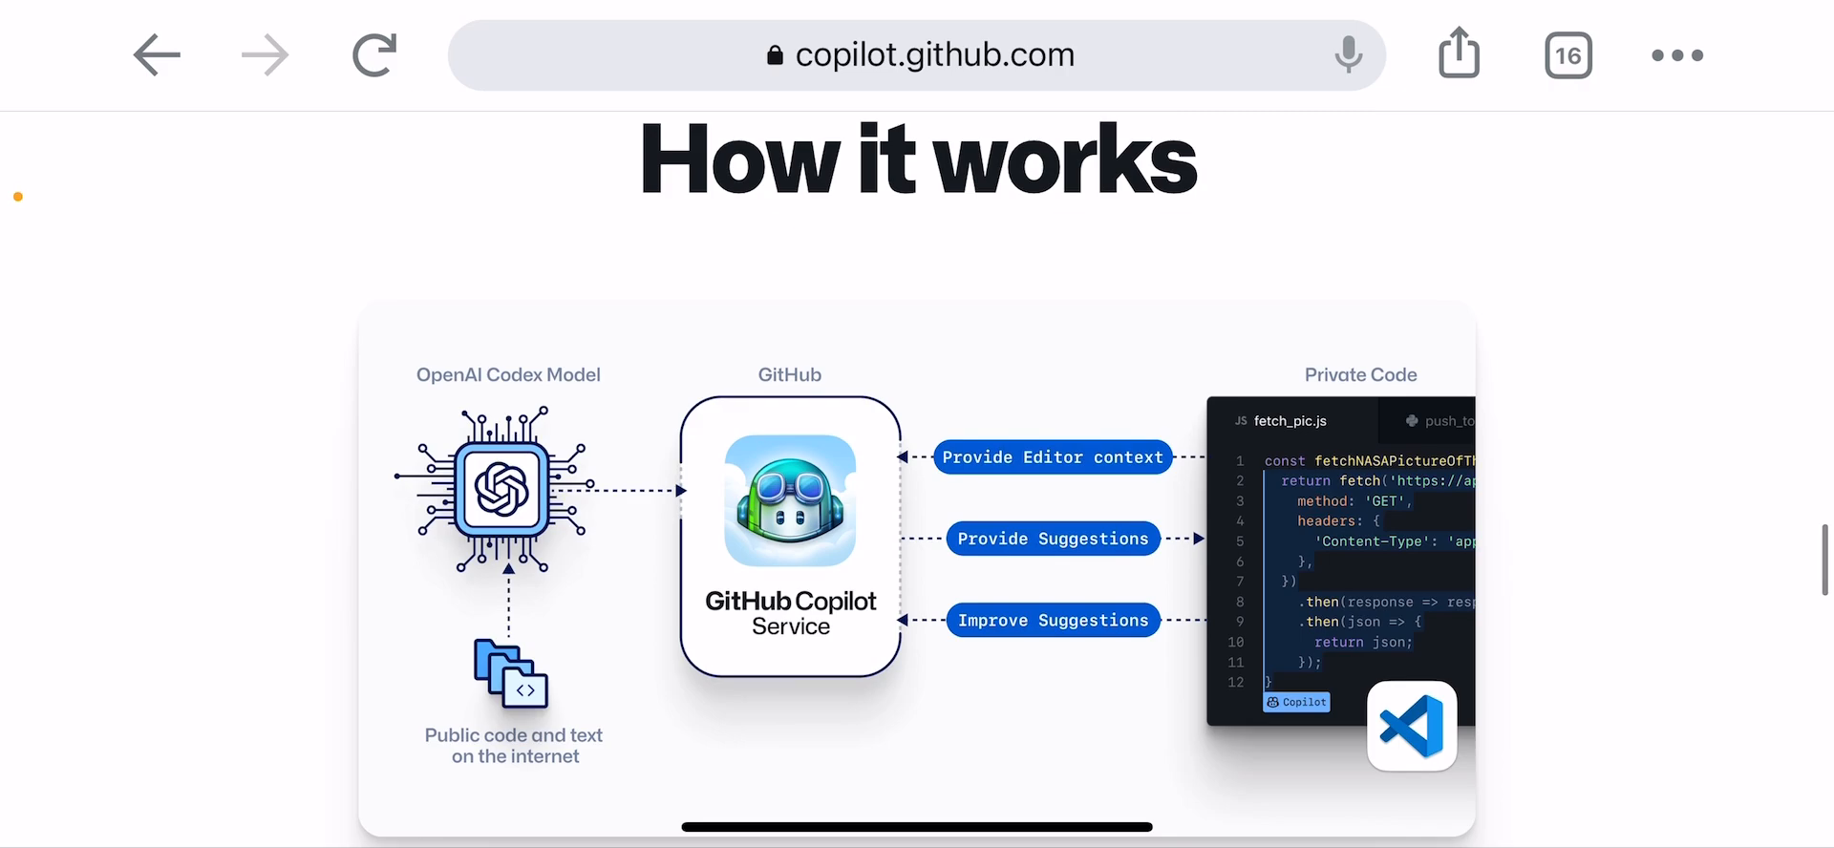
scroll(down, 3)
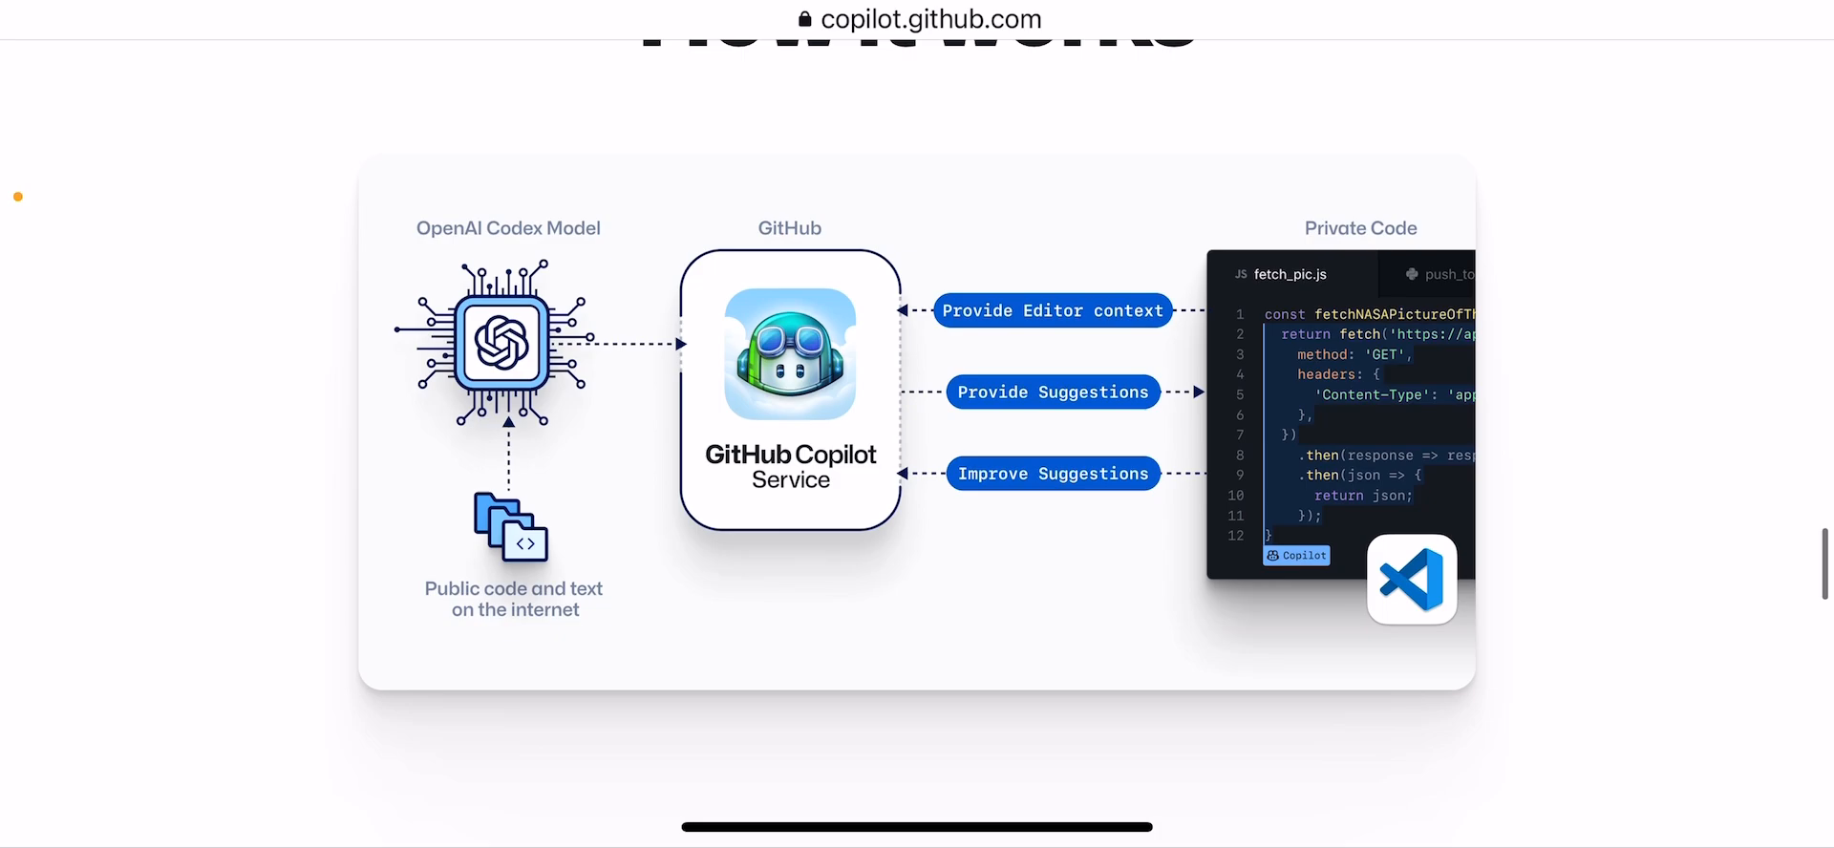
scroll(down, 3)
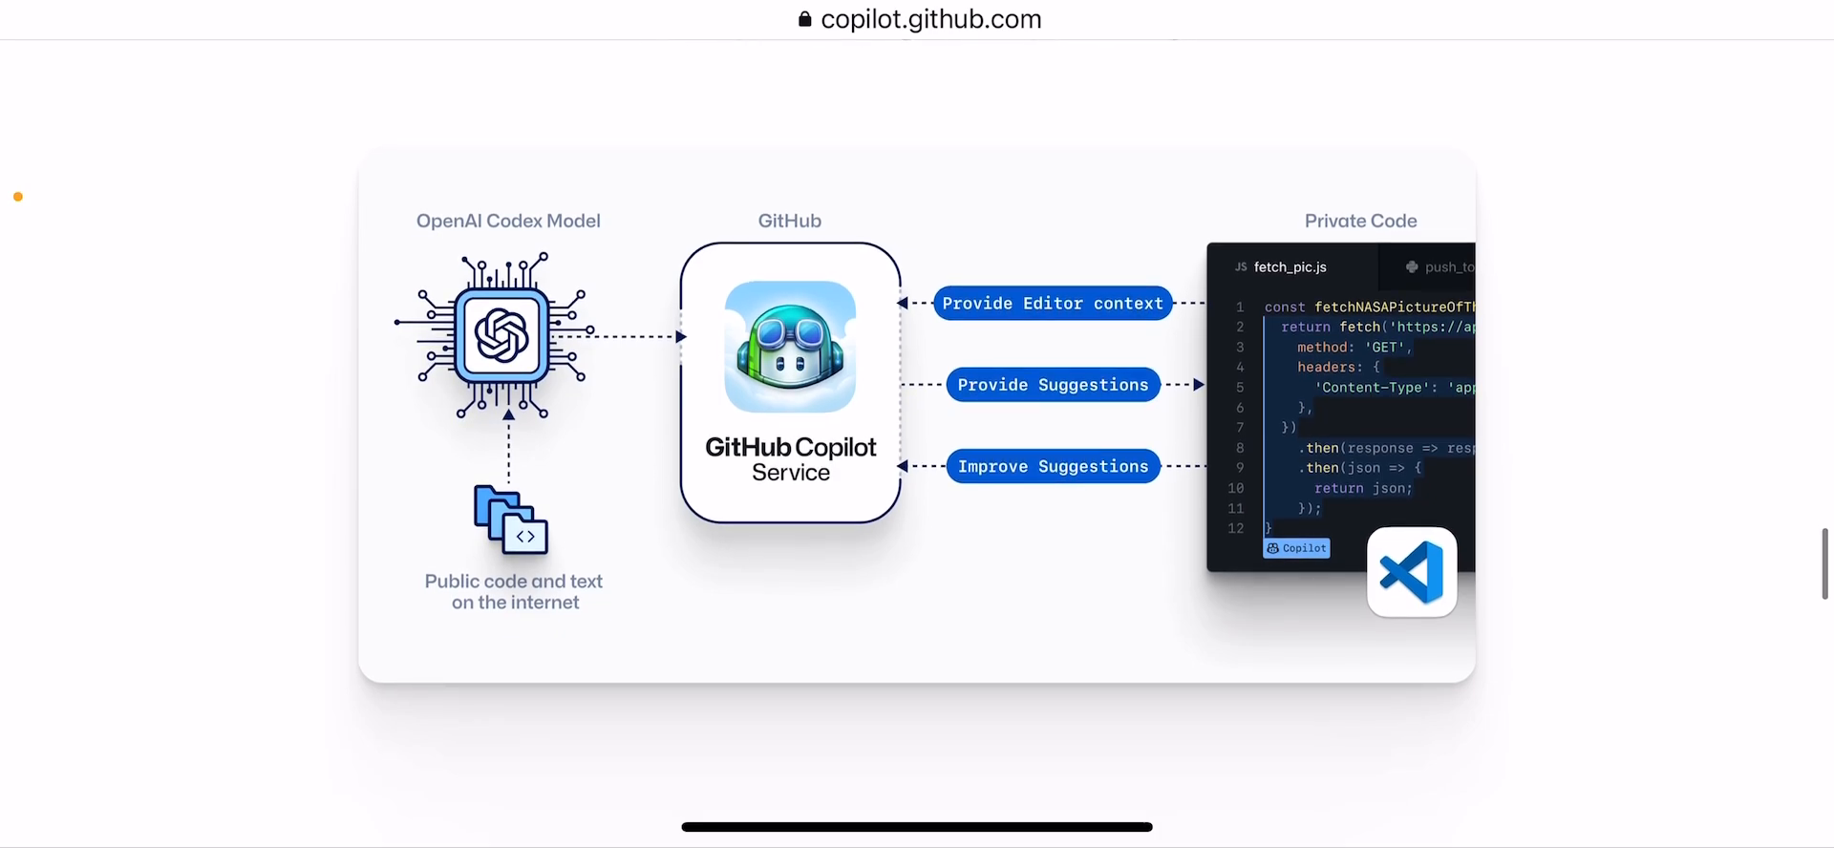
scroll(down, 3)
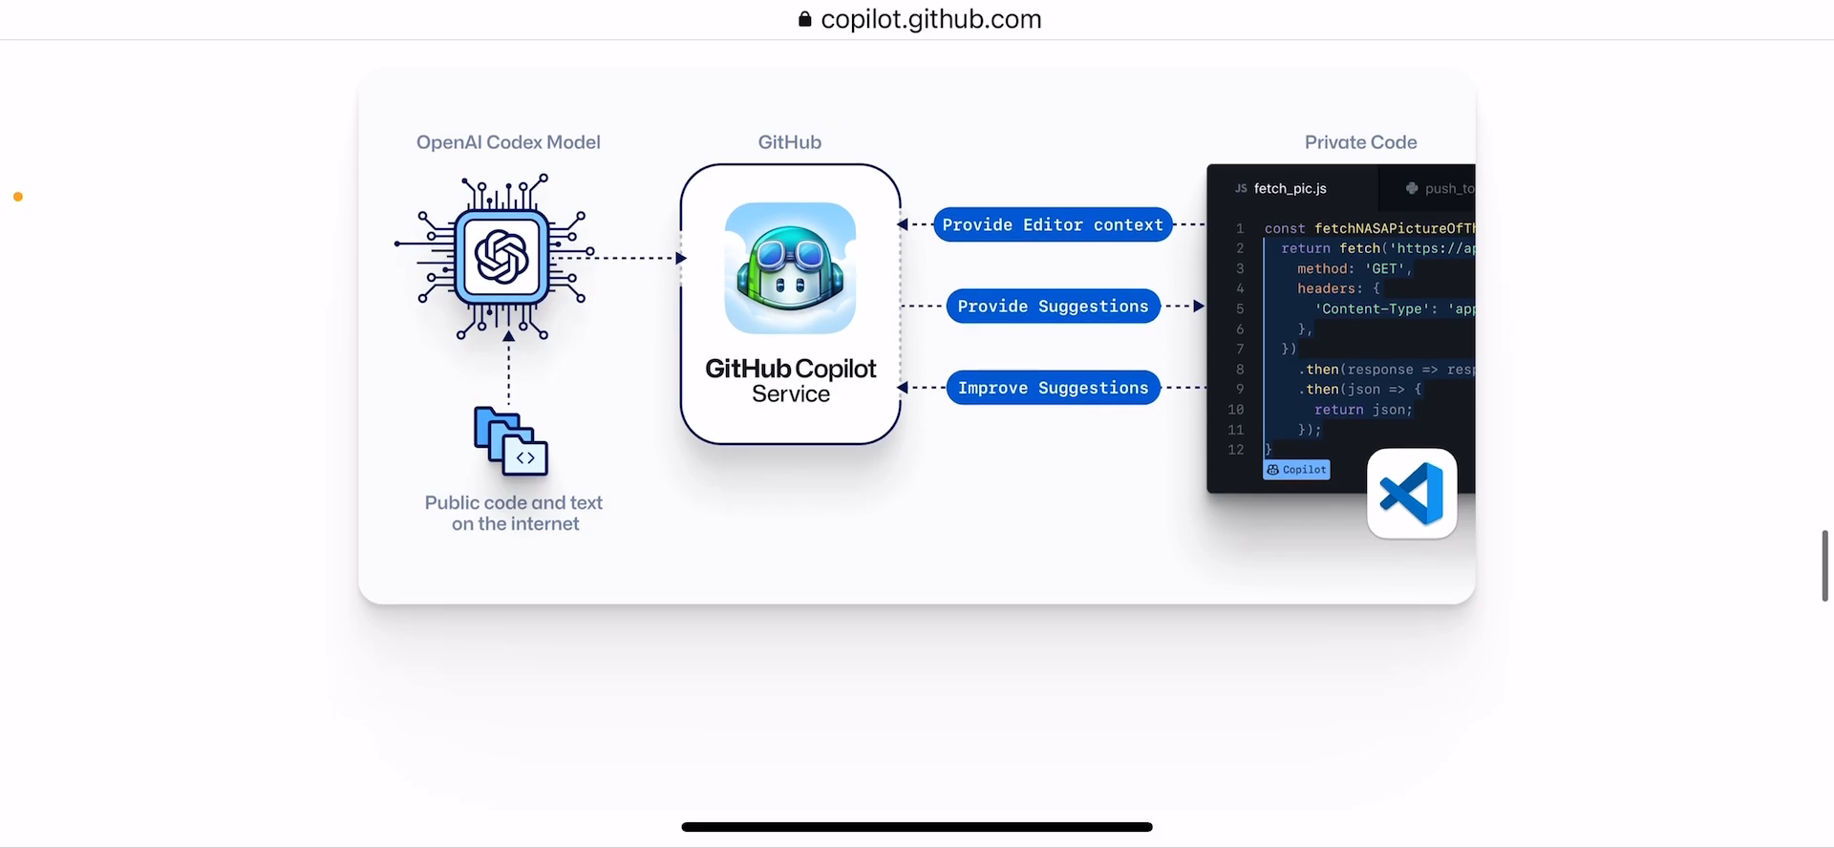
scroll(down, 3)
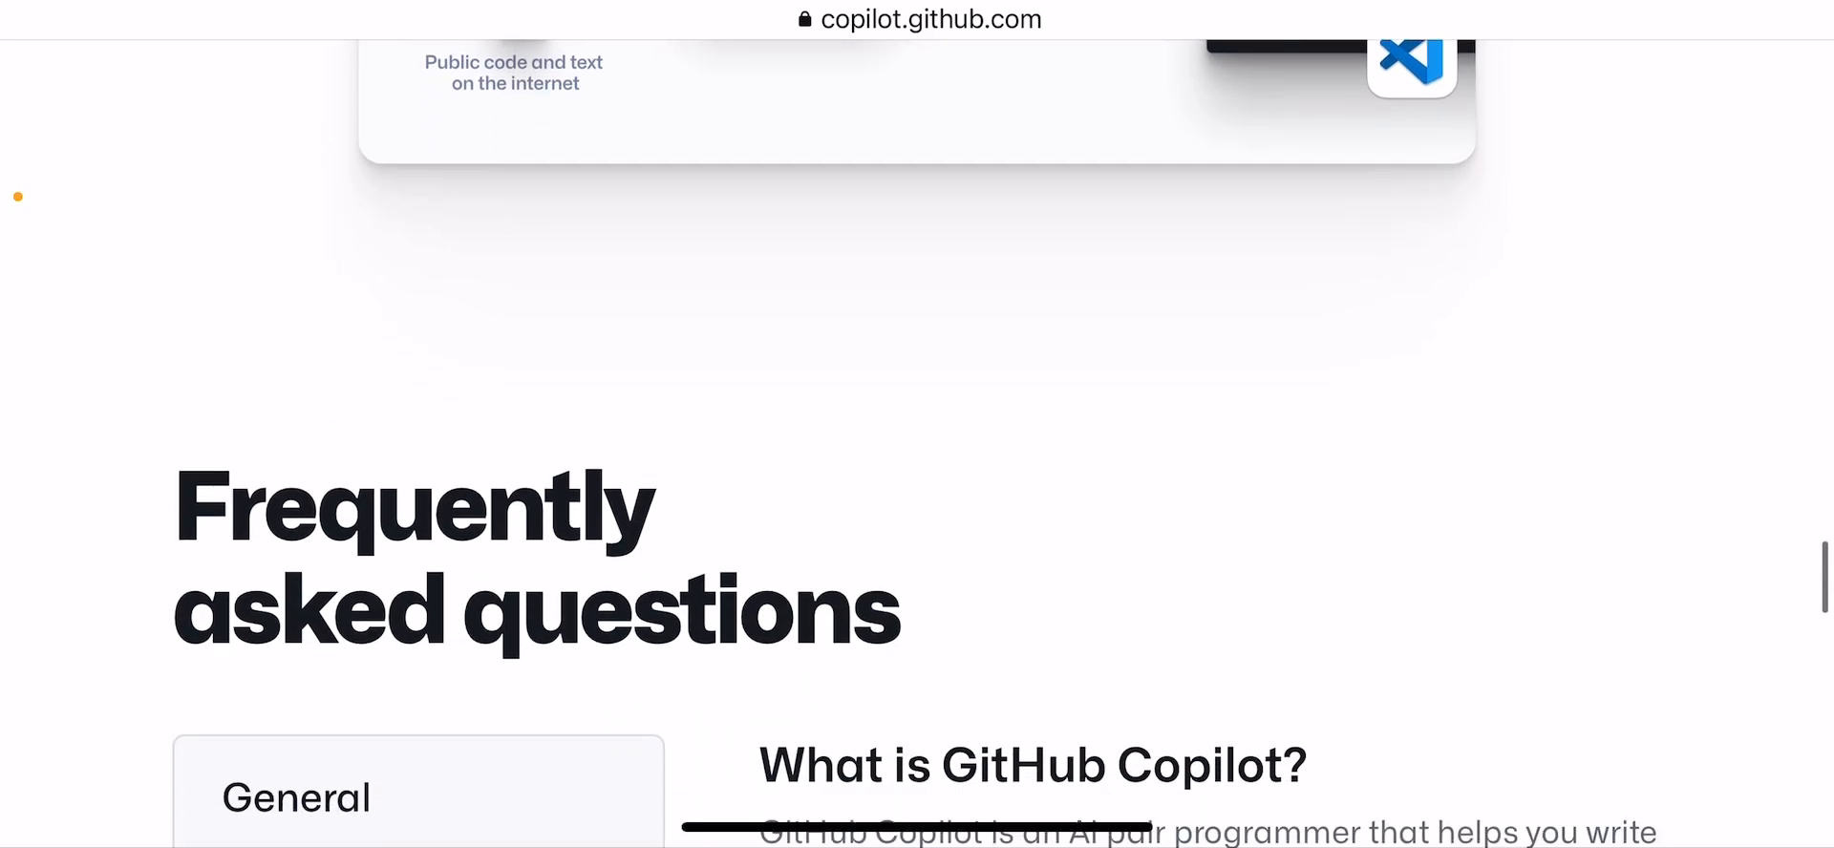
Scroll through the General FAQ answers before jumping back up to the runtime.go demo.
scroll(down, 3)
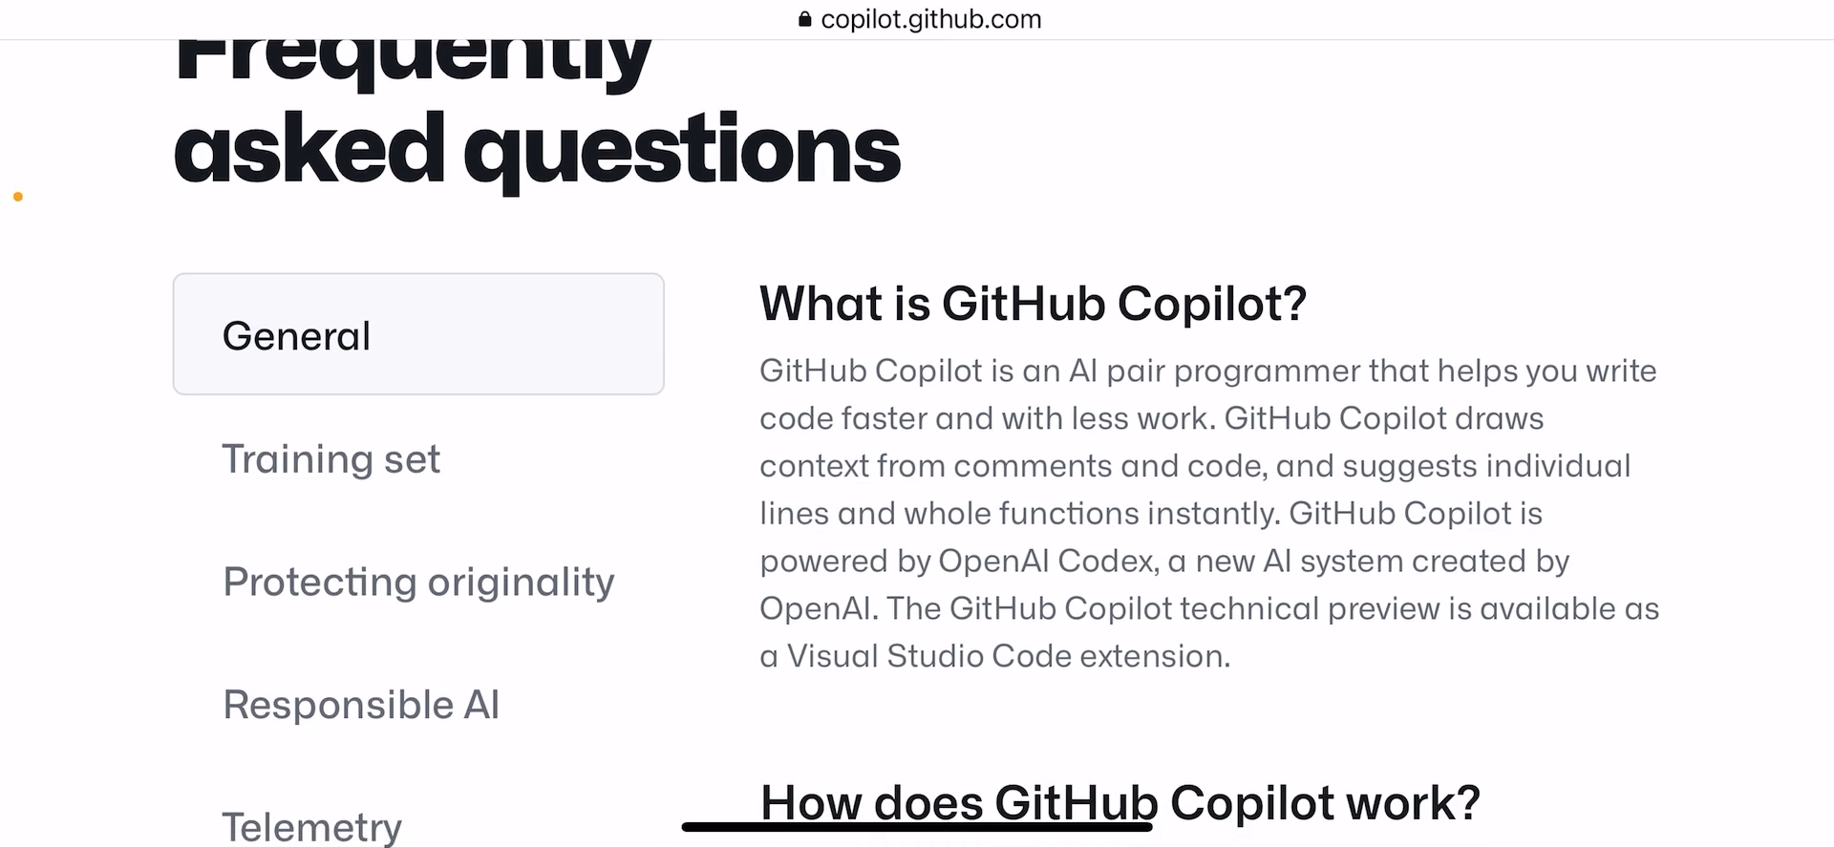
scroll(down, 3)
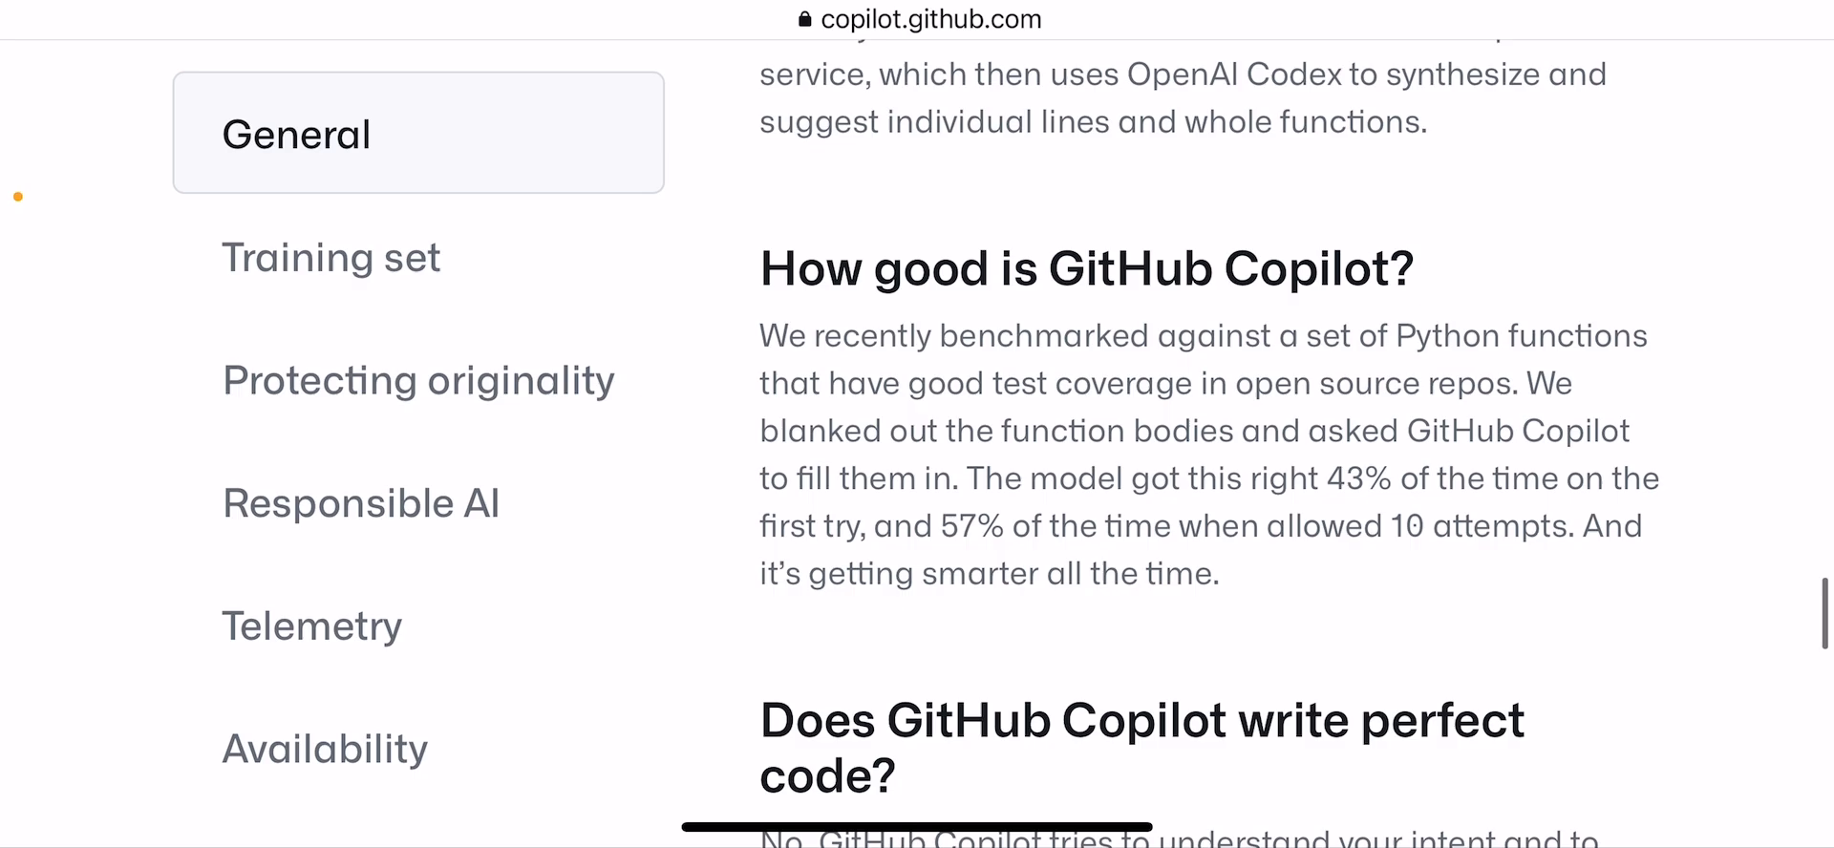
scroll(down, 3)
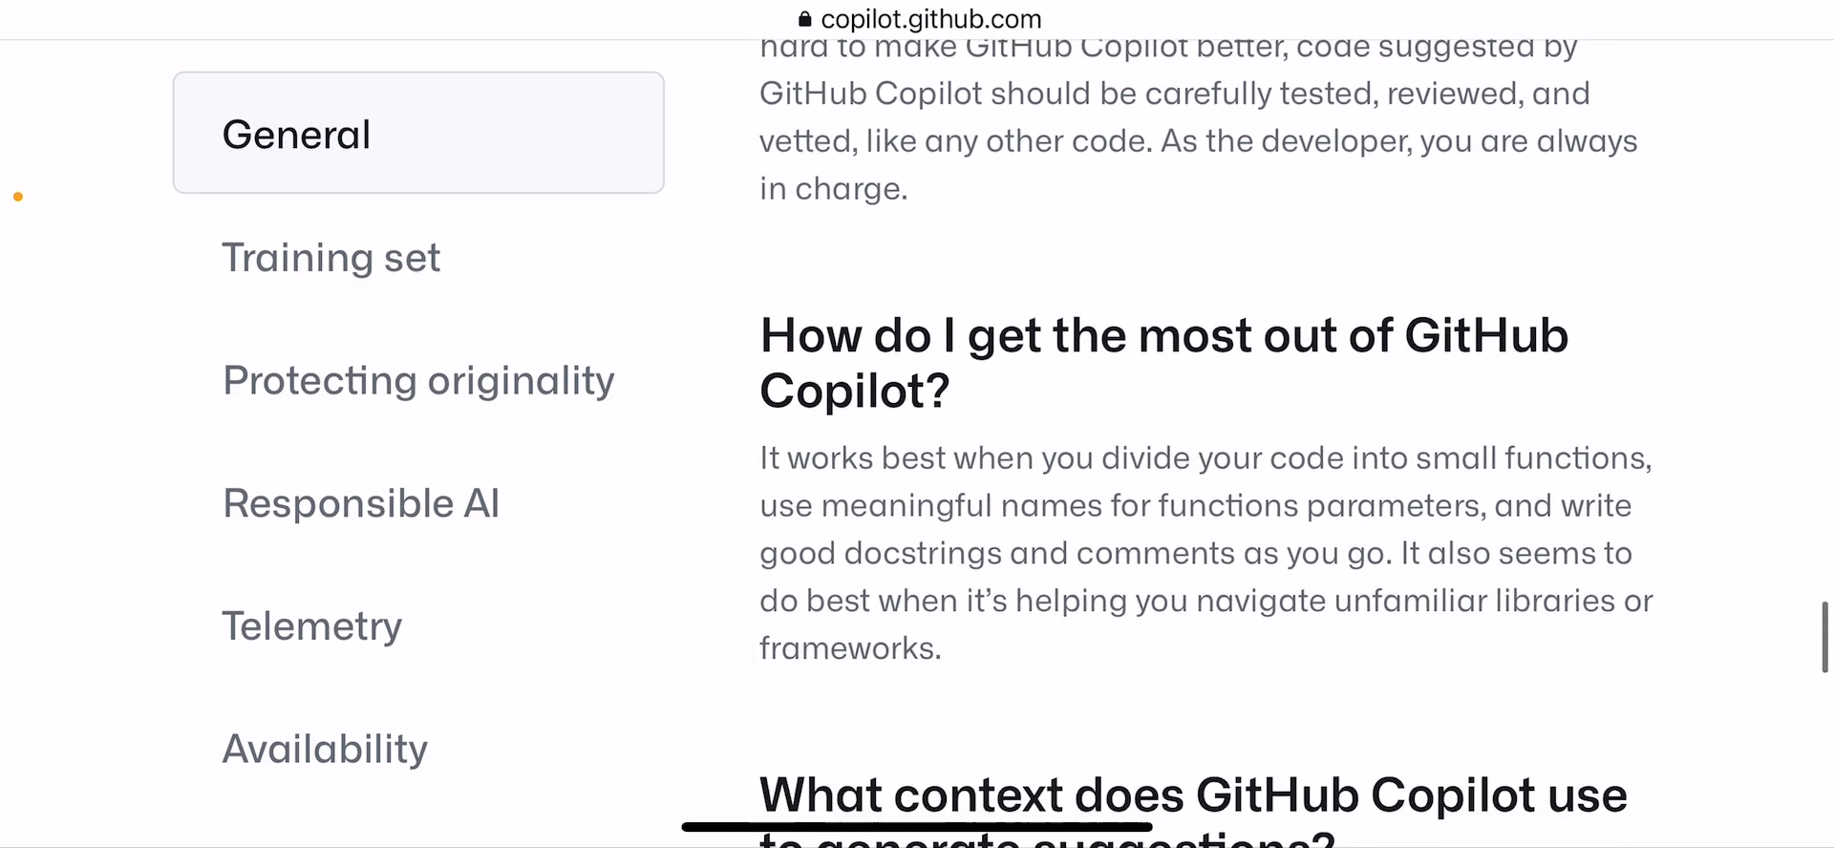
scroll(down, 3)
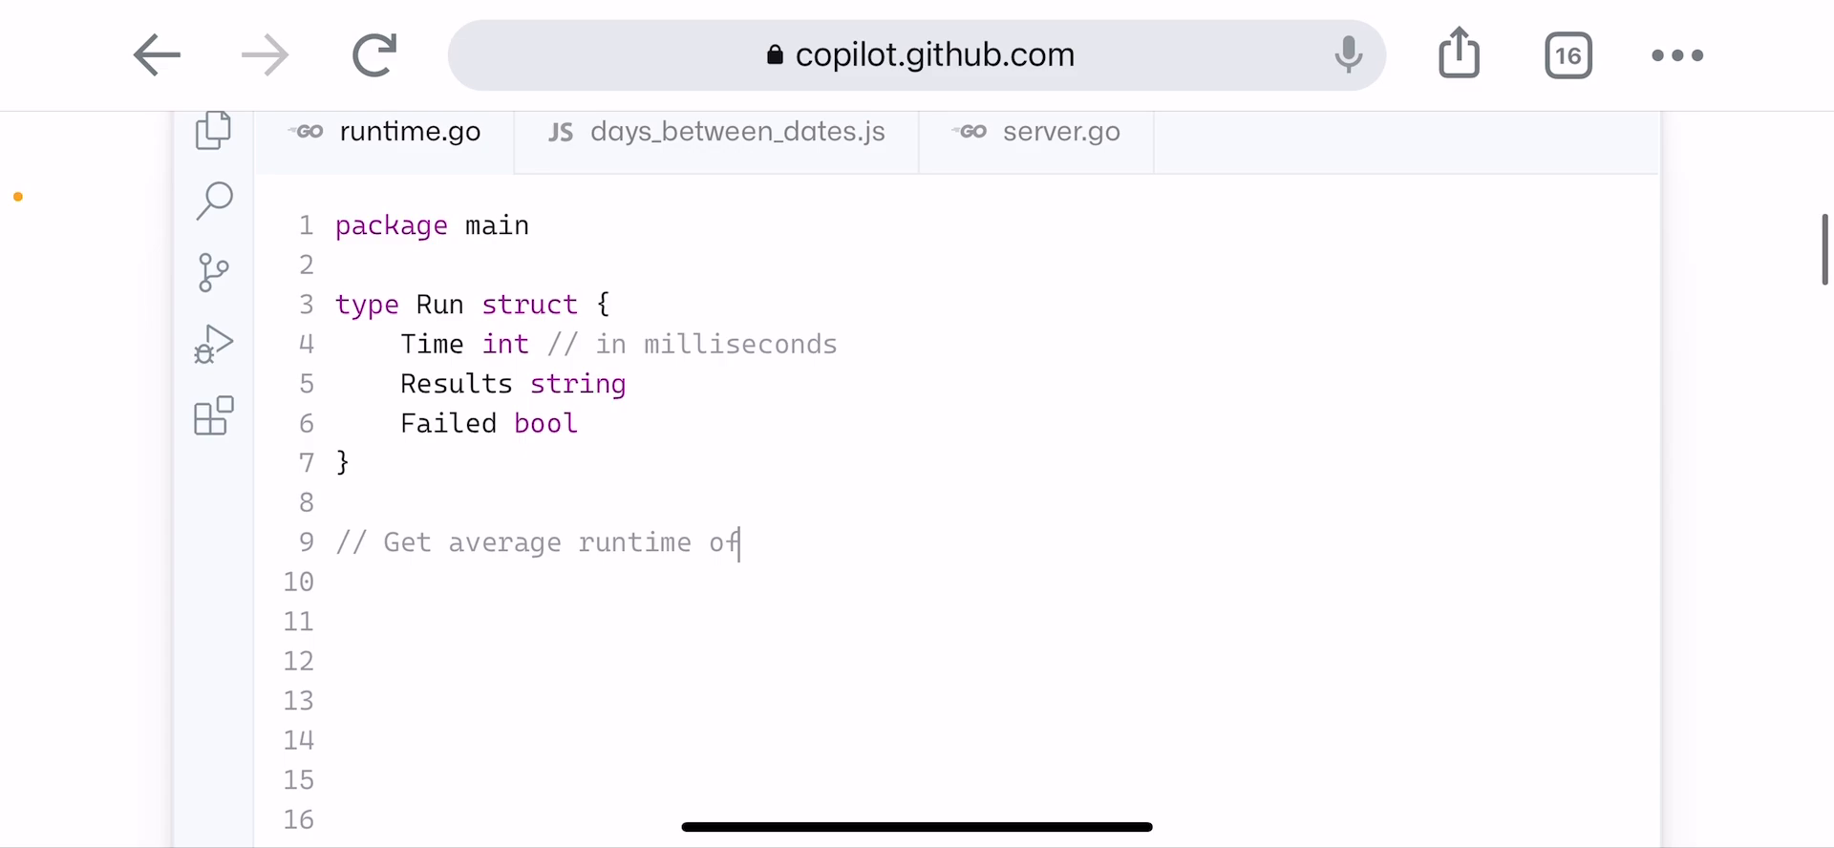
Scroll back to the very top so the Your AI pair programmer hero heading shows again.
scroll(down, 3)
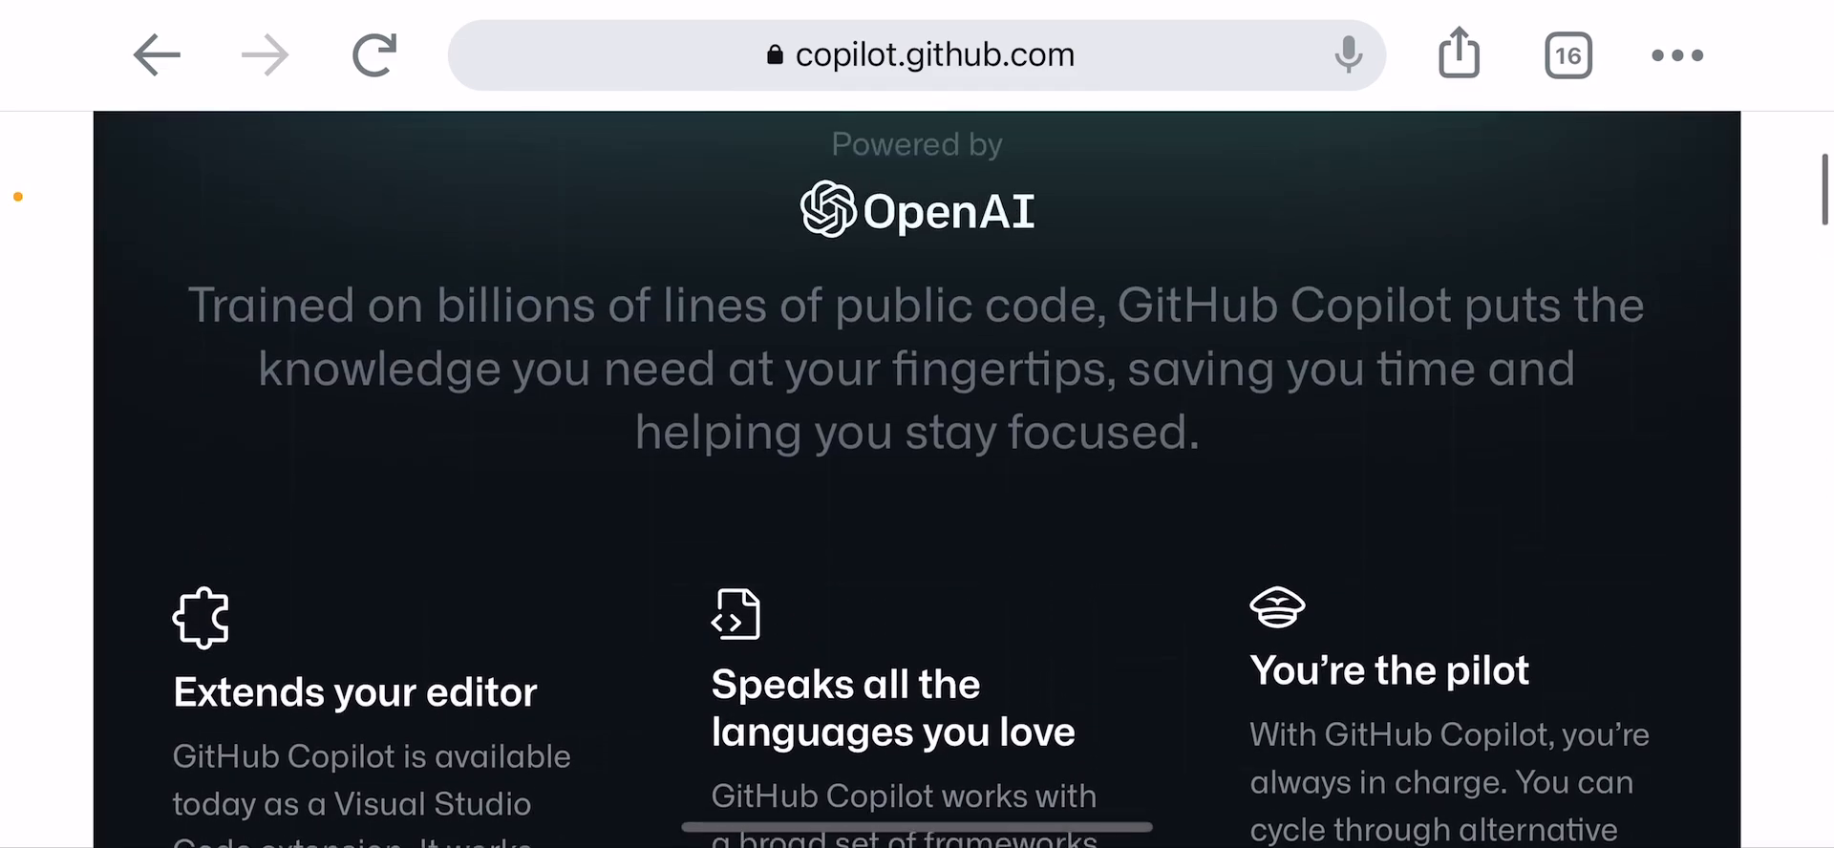
scroll(up, 3)
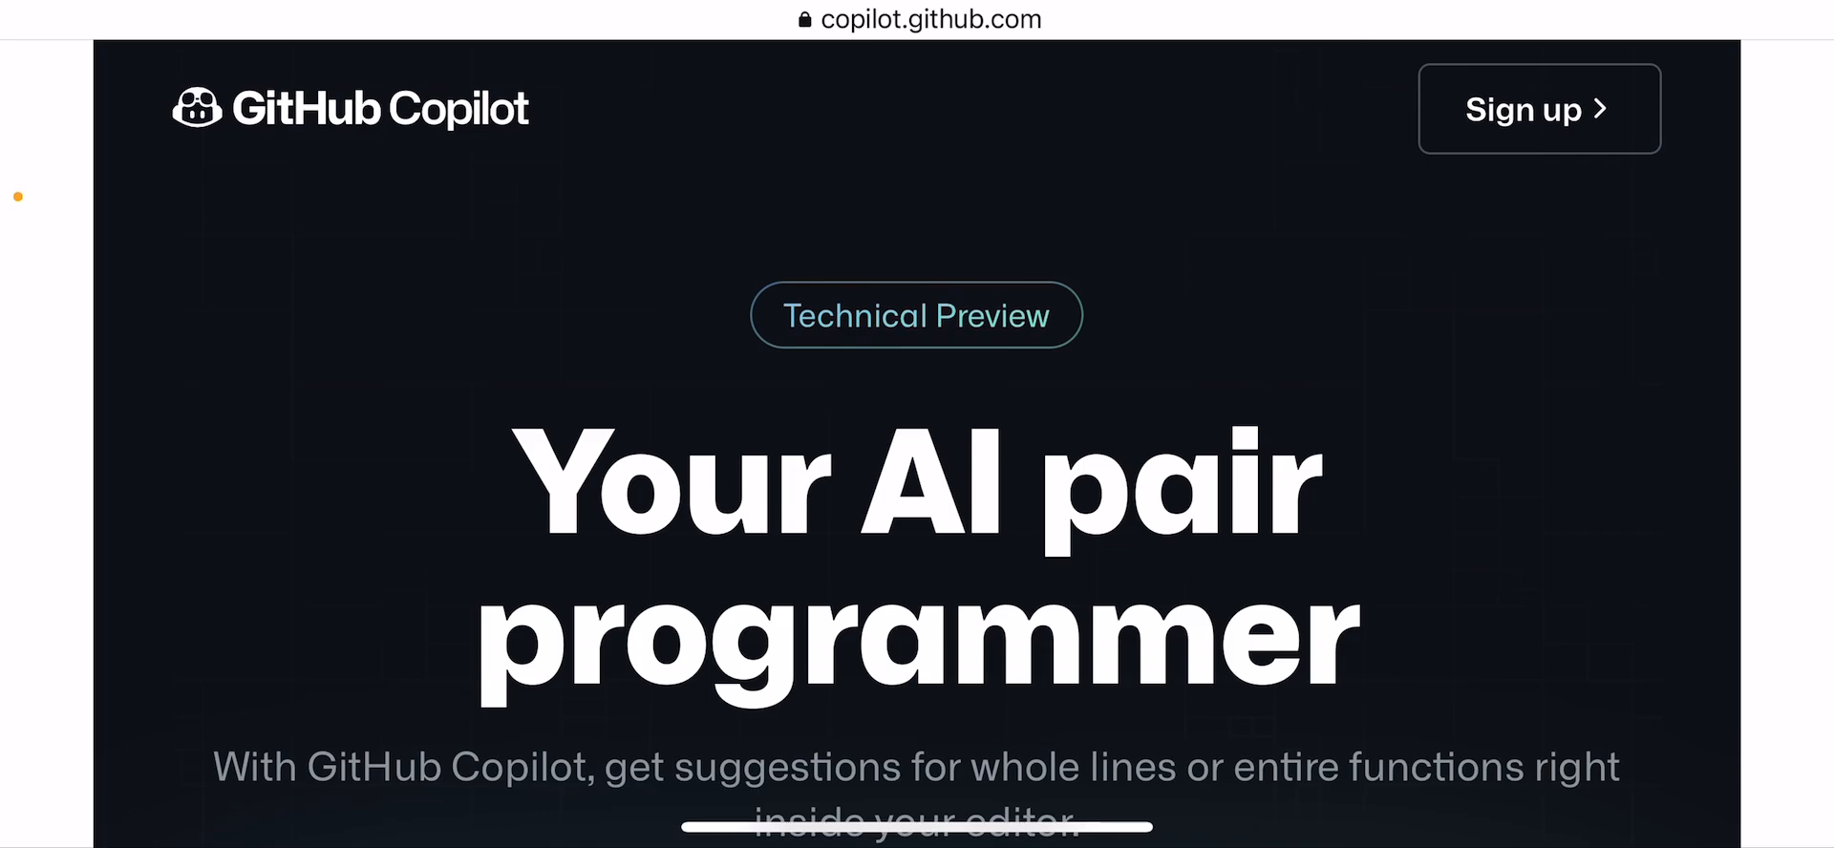
scroll(down, 3)
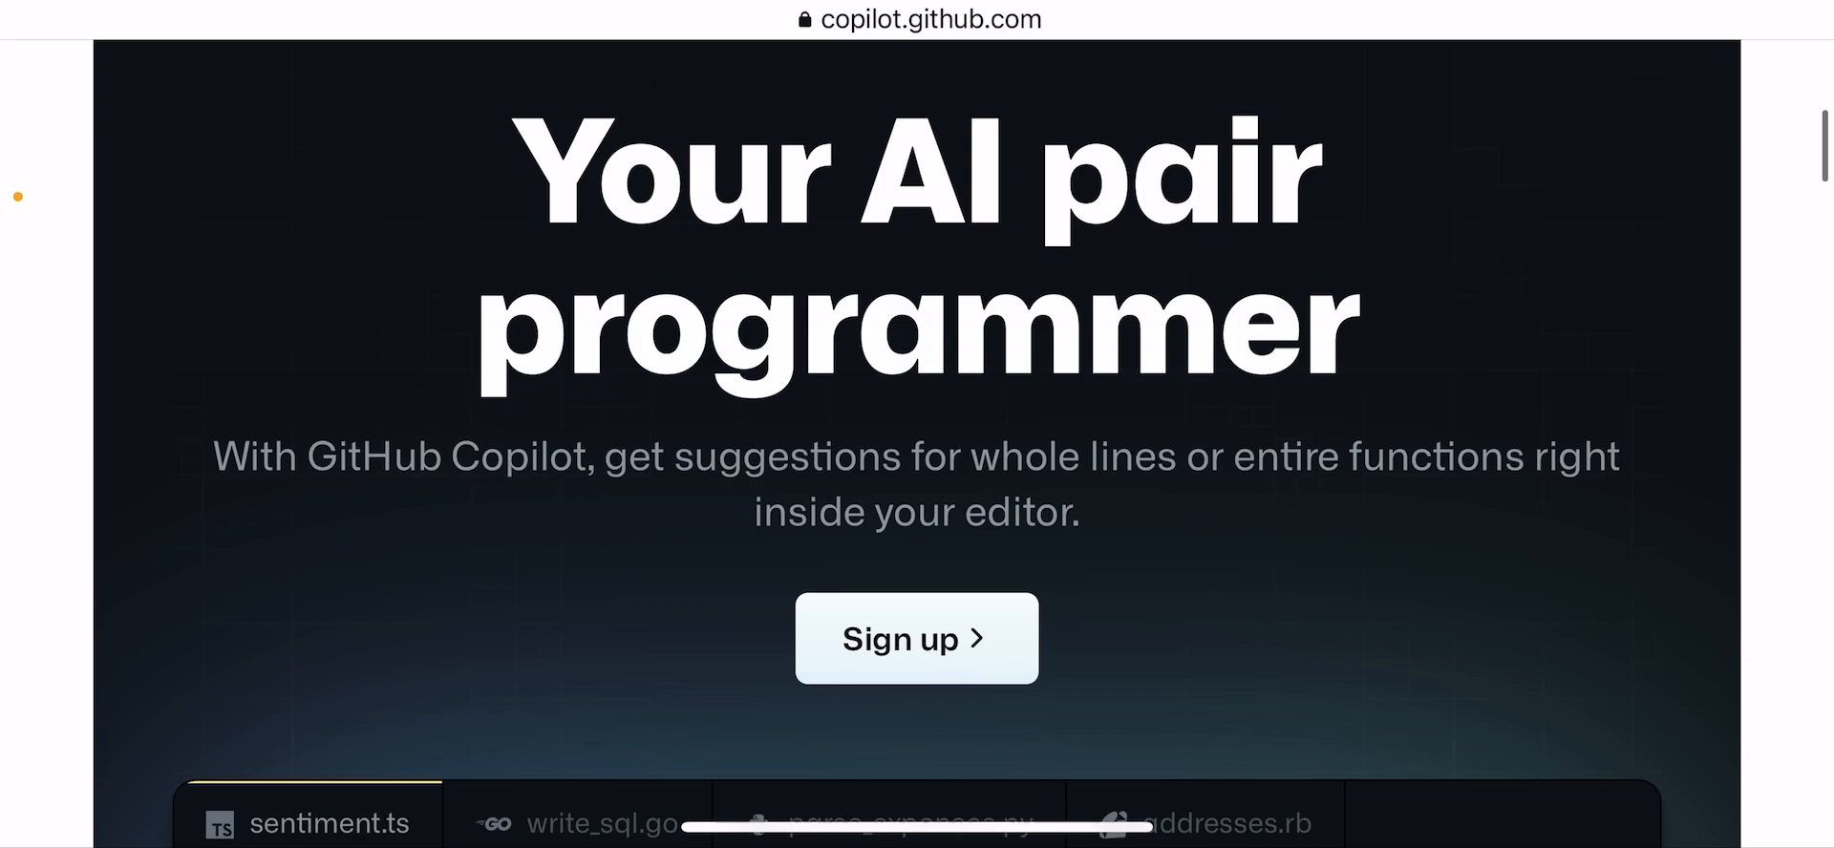
scroll(down, 3)
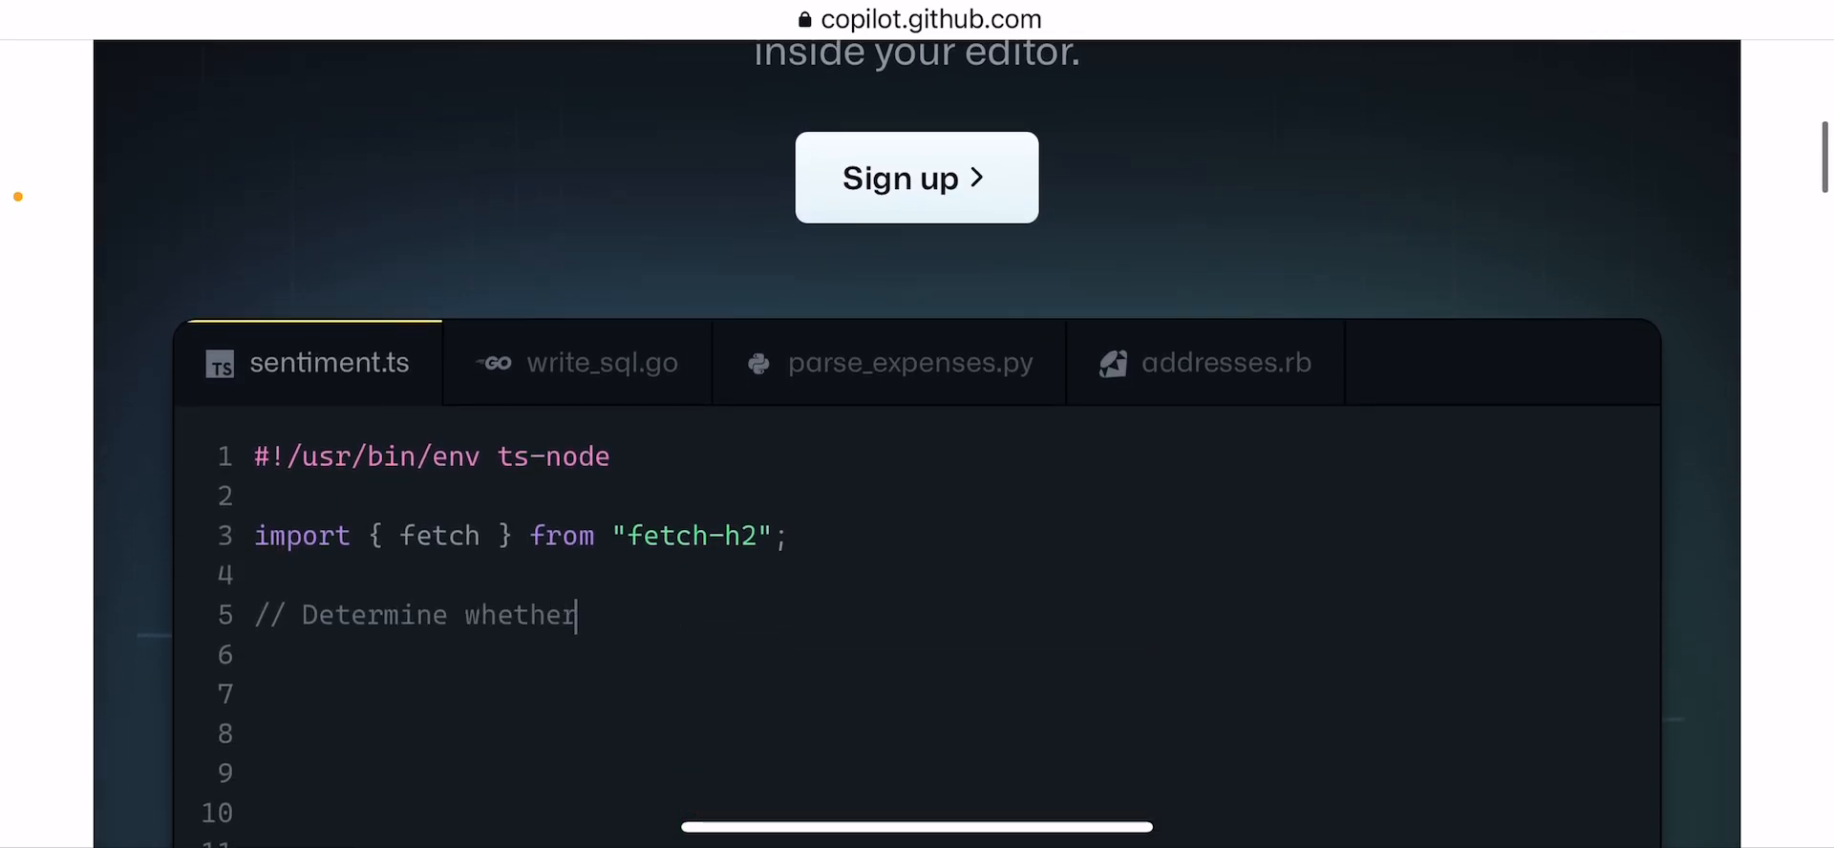
scroll(down, 3)
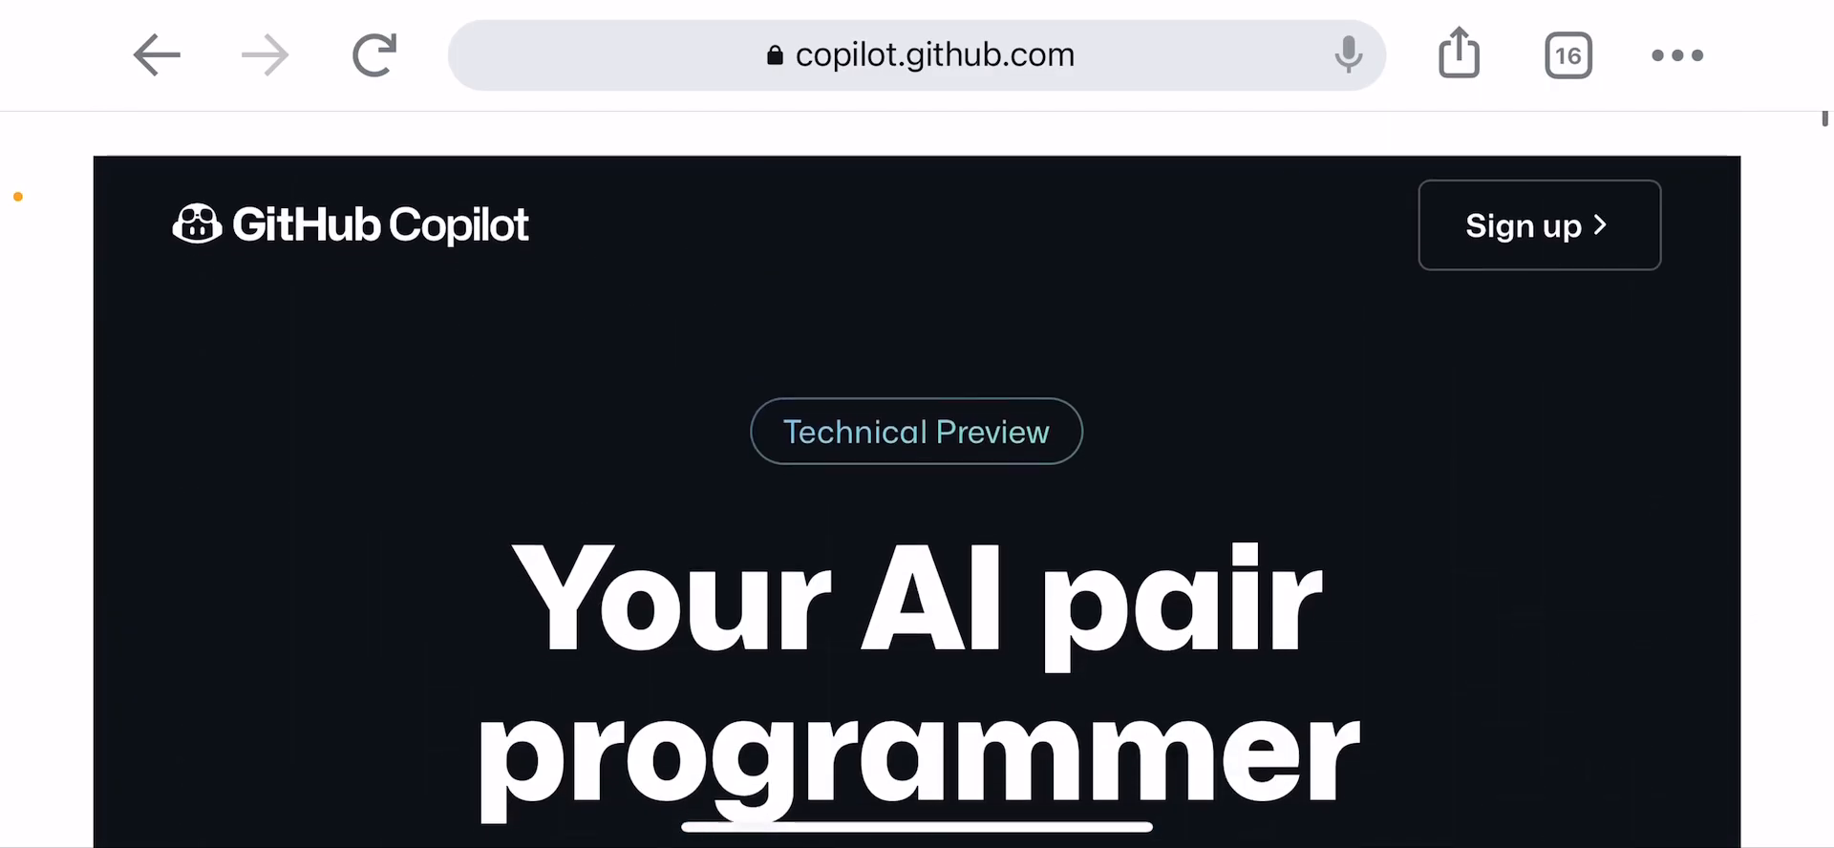
scroll(down, 3)
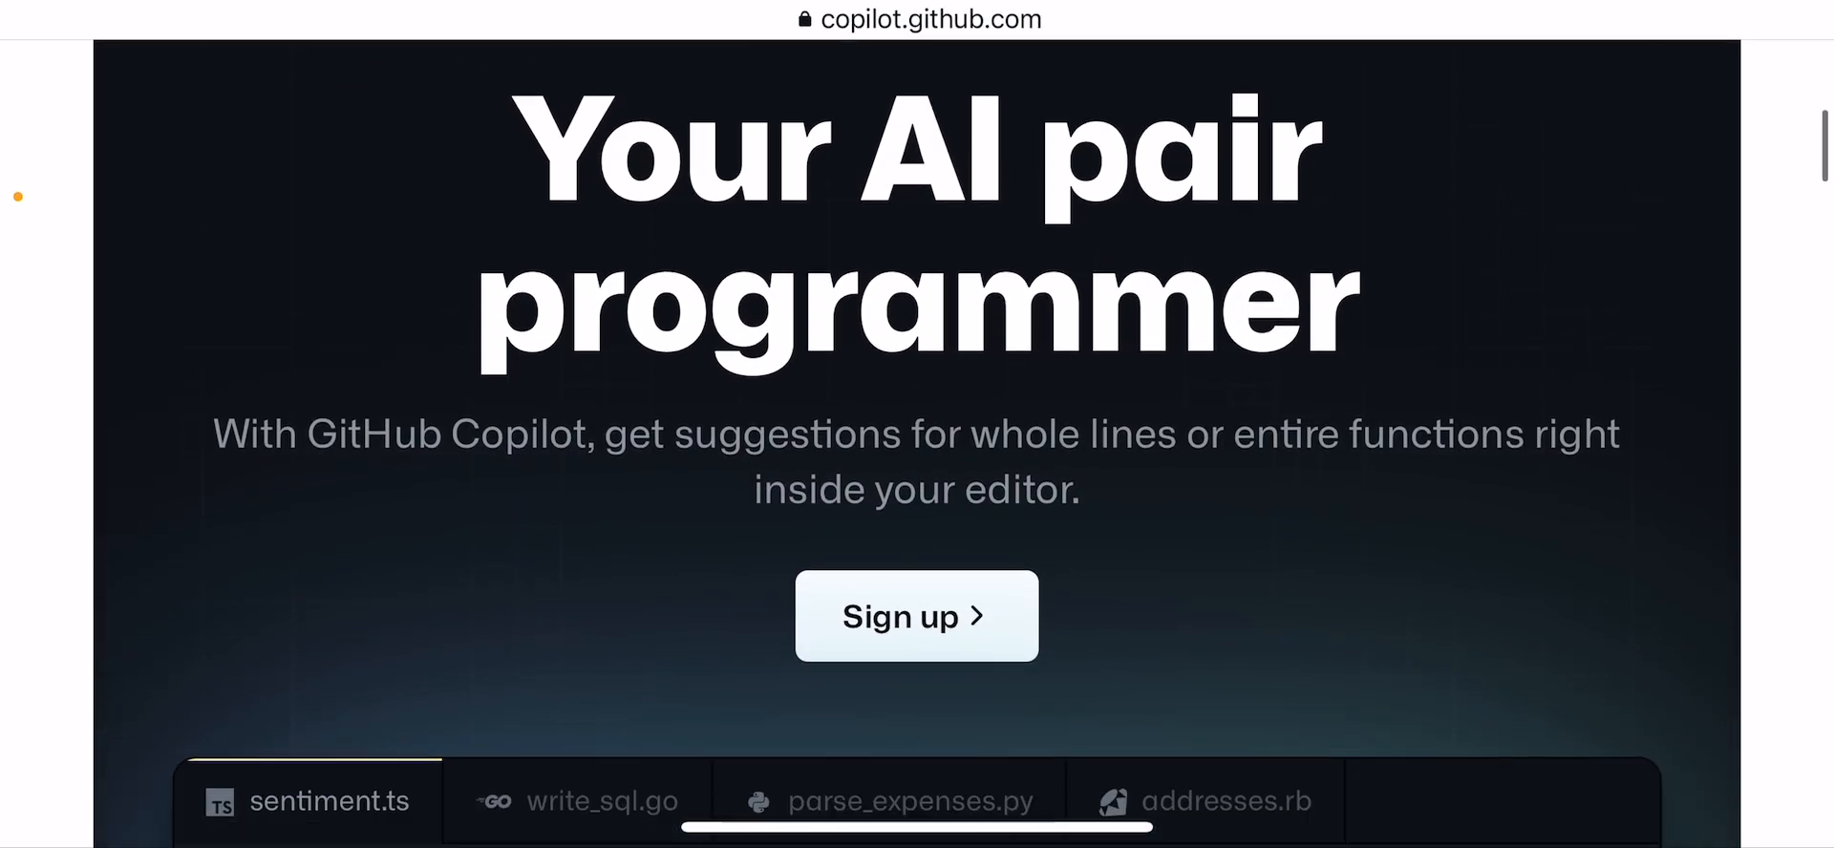
scroll(down, 3)
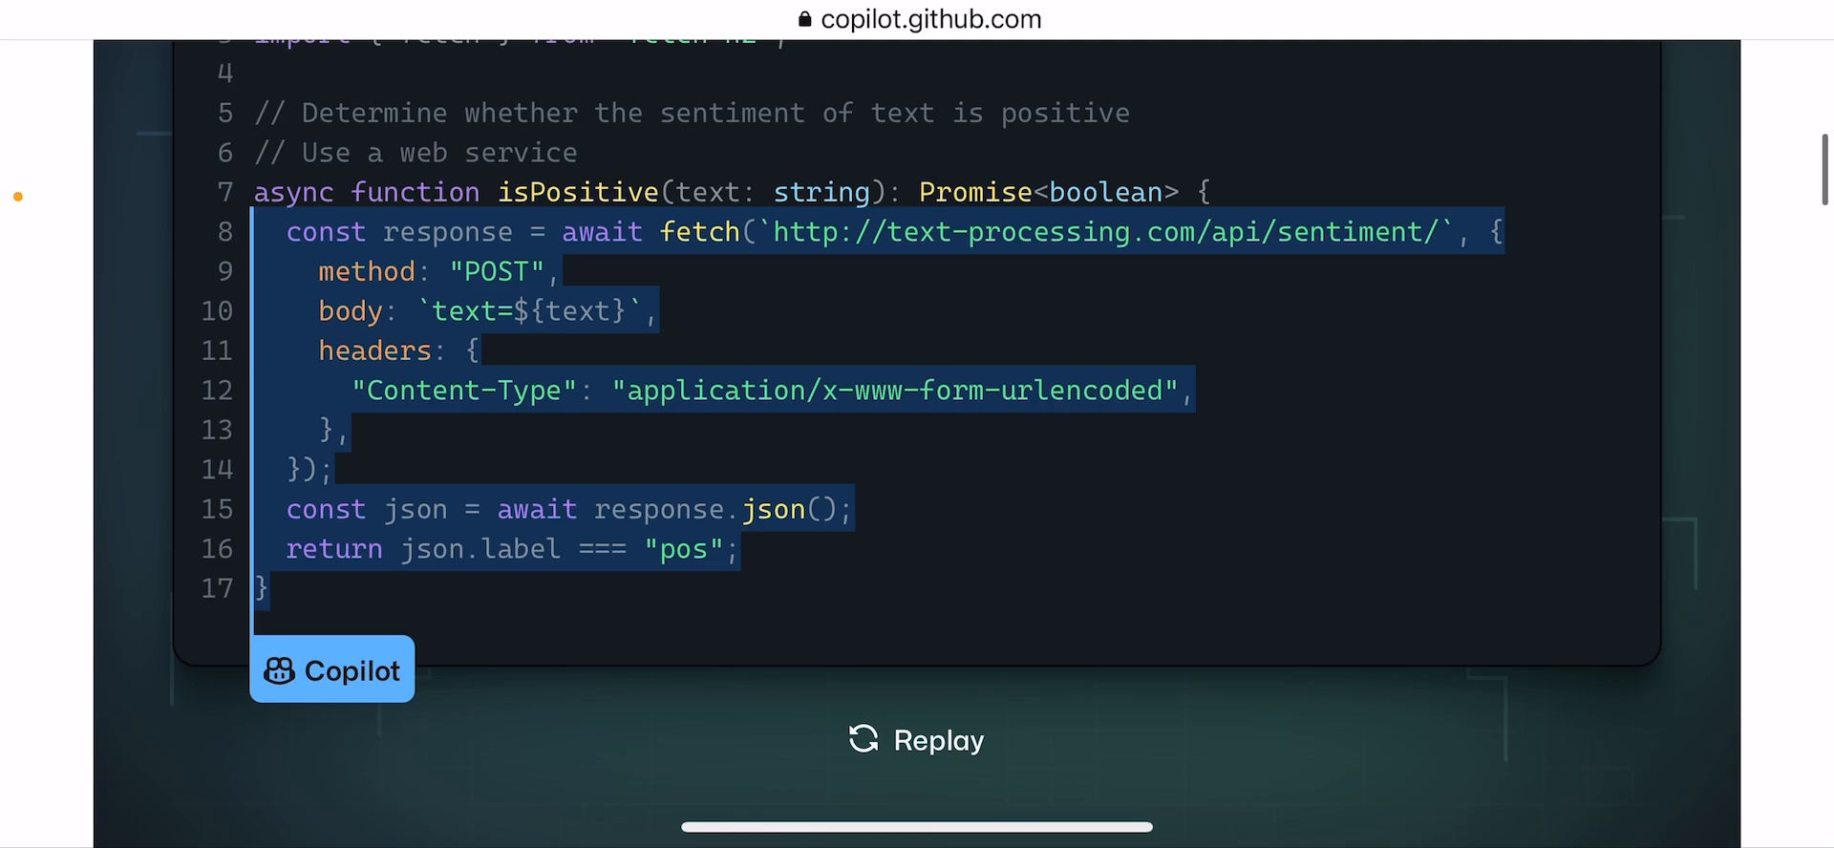
scroll(down, 3)
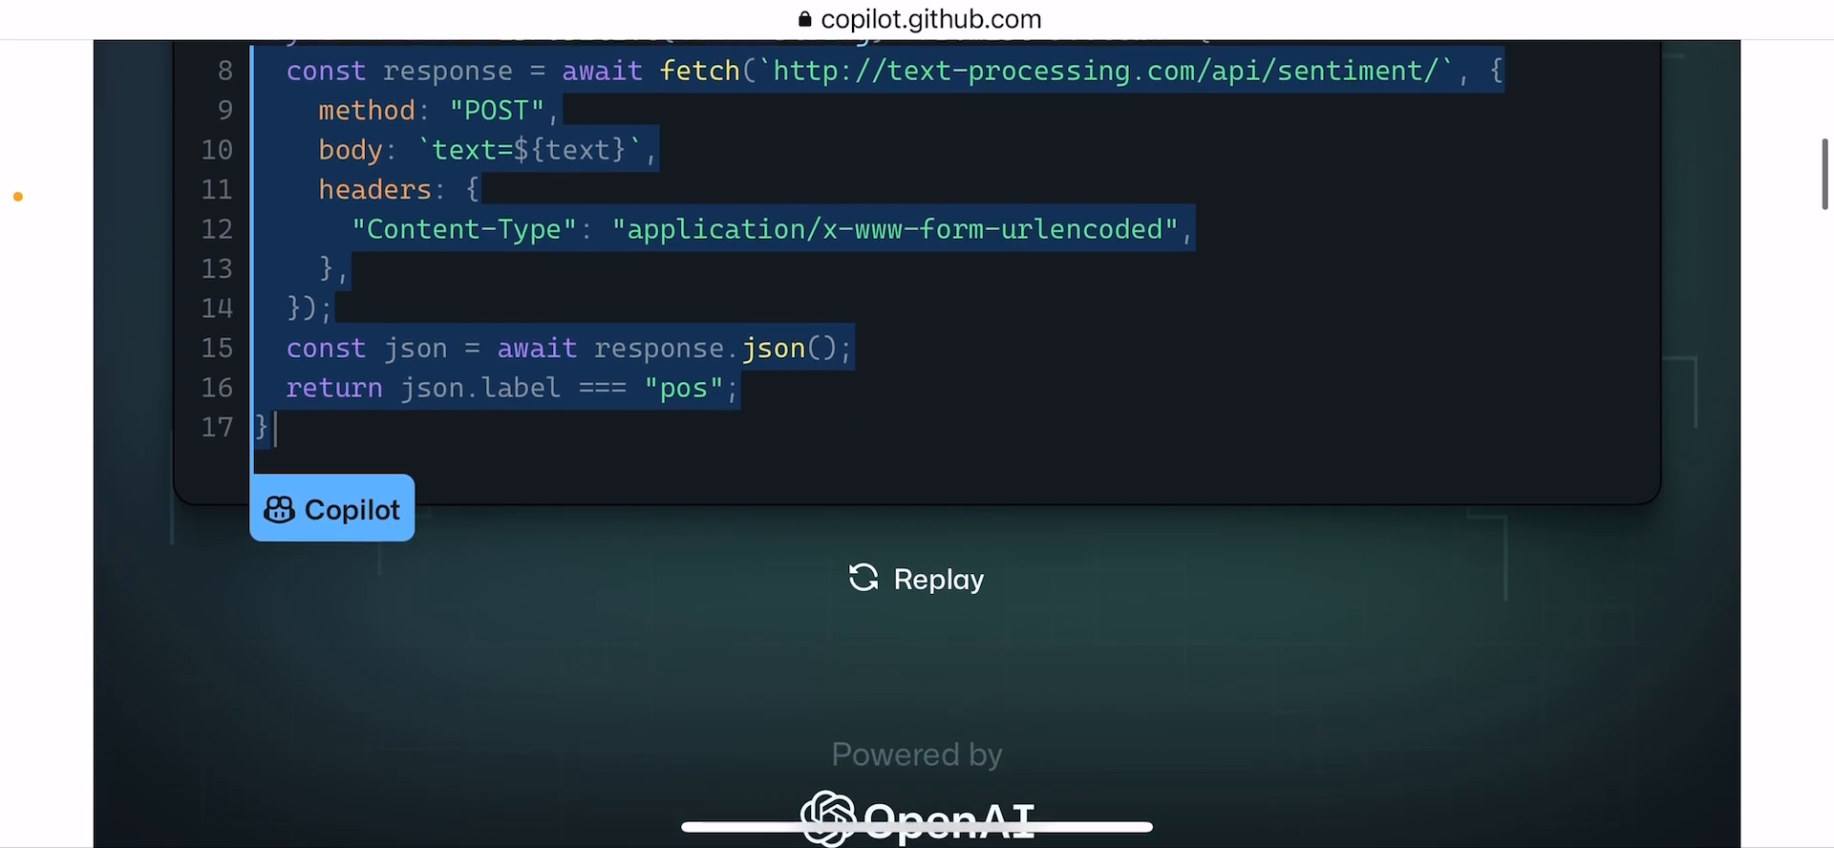
scroll(down, 3)
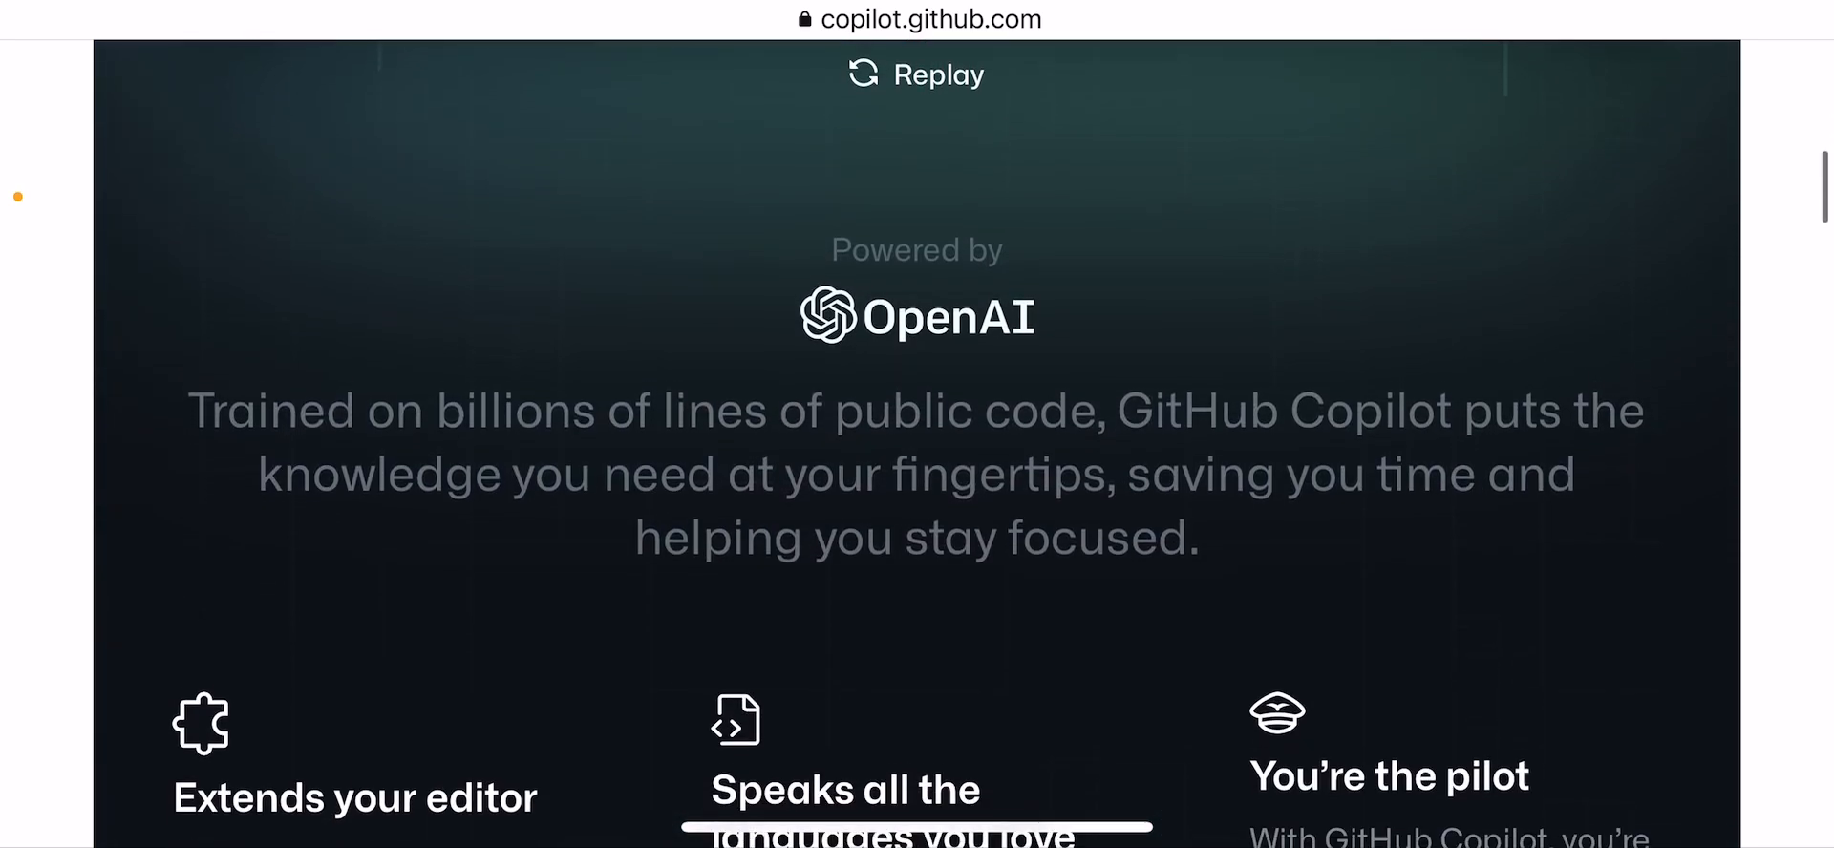
scroll(down, 3)
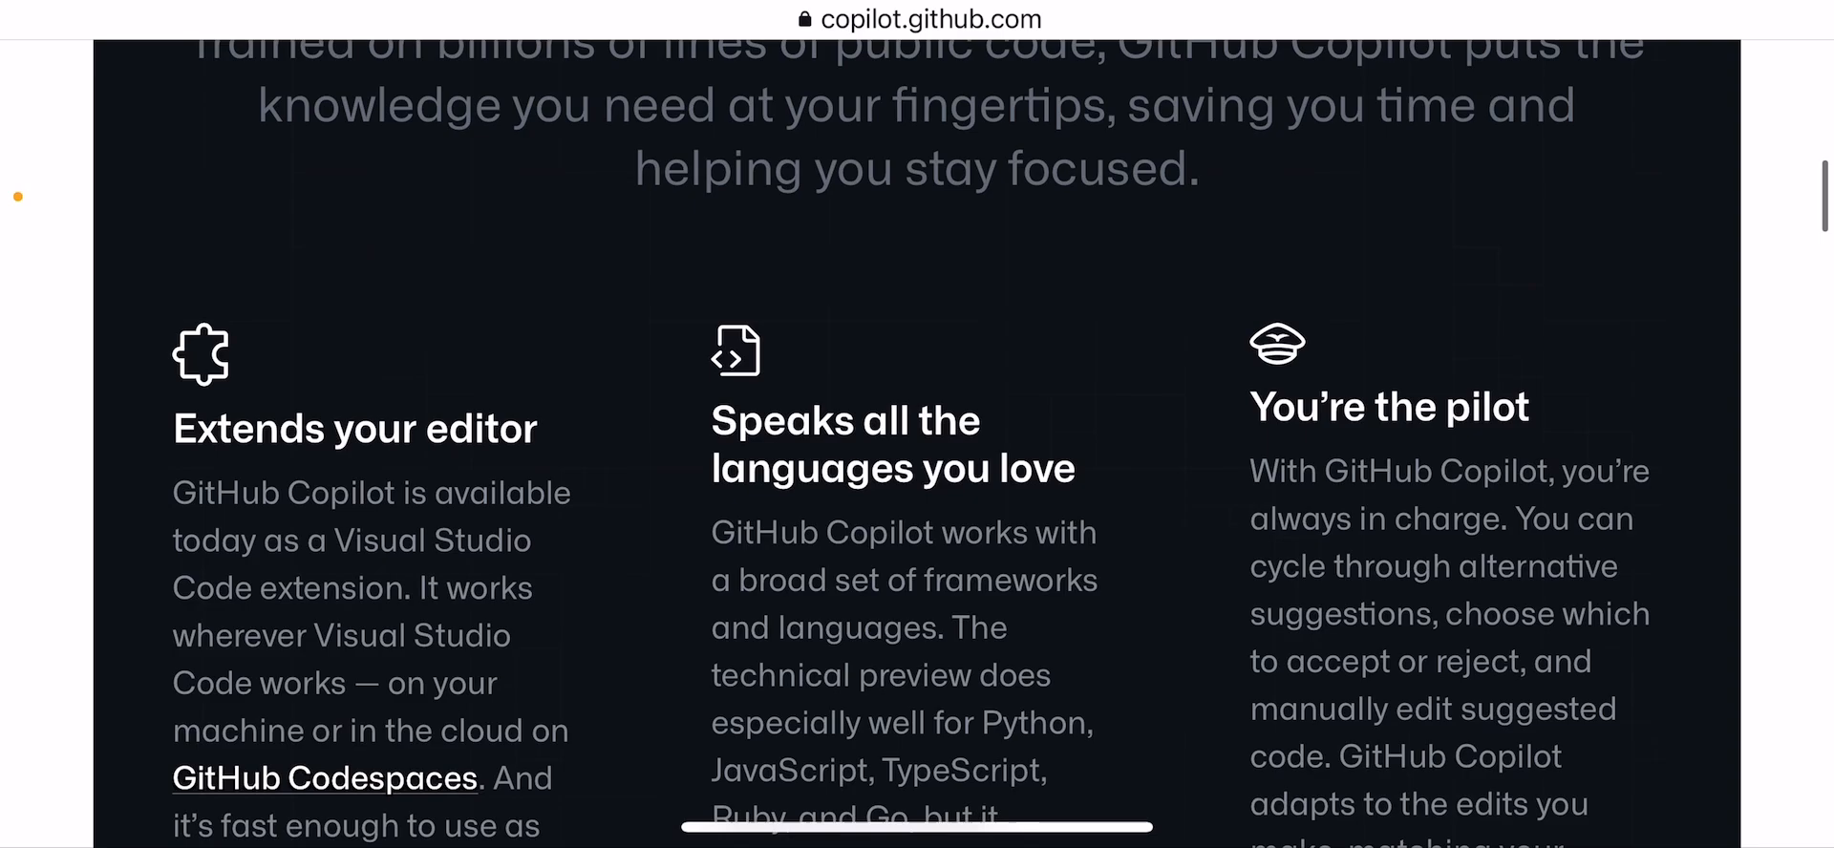
scroll(down, 3)
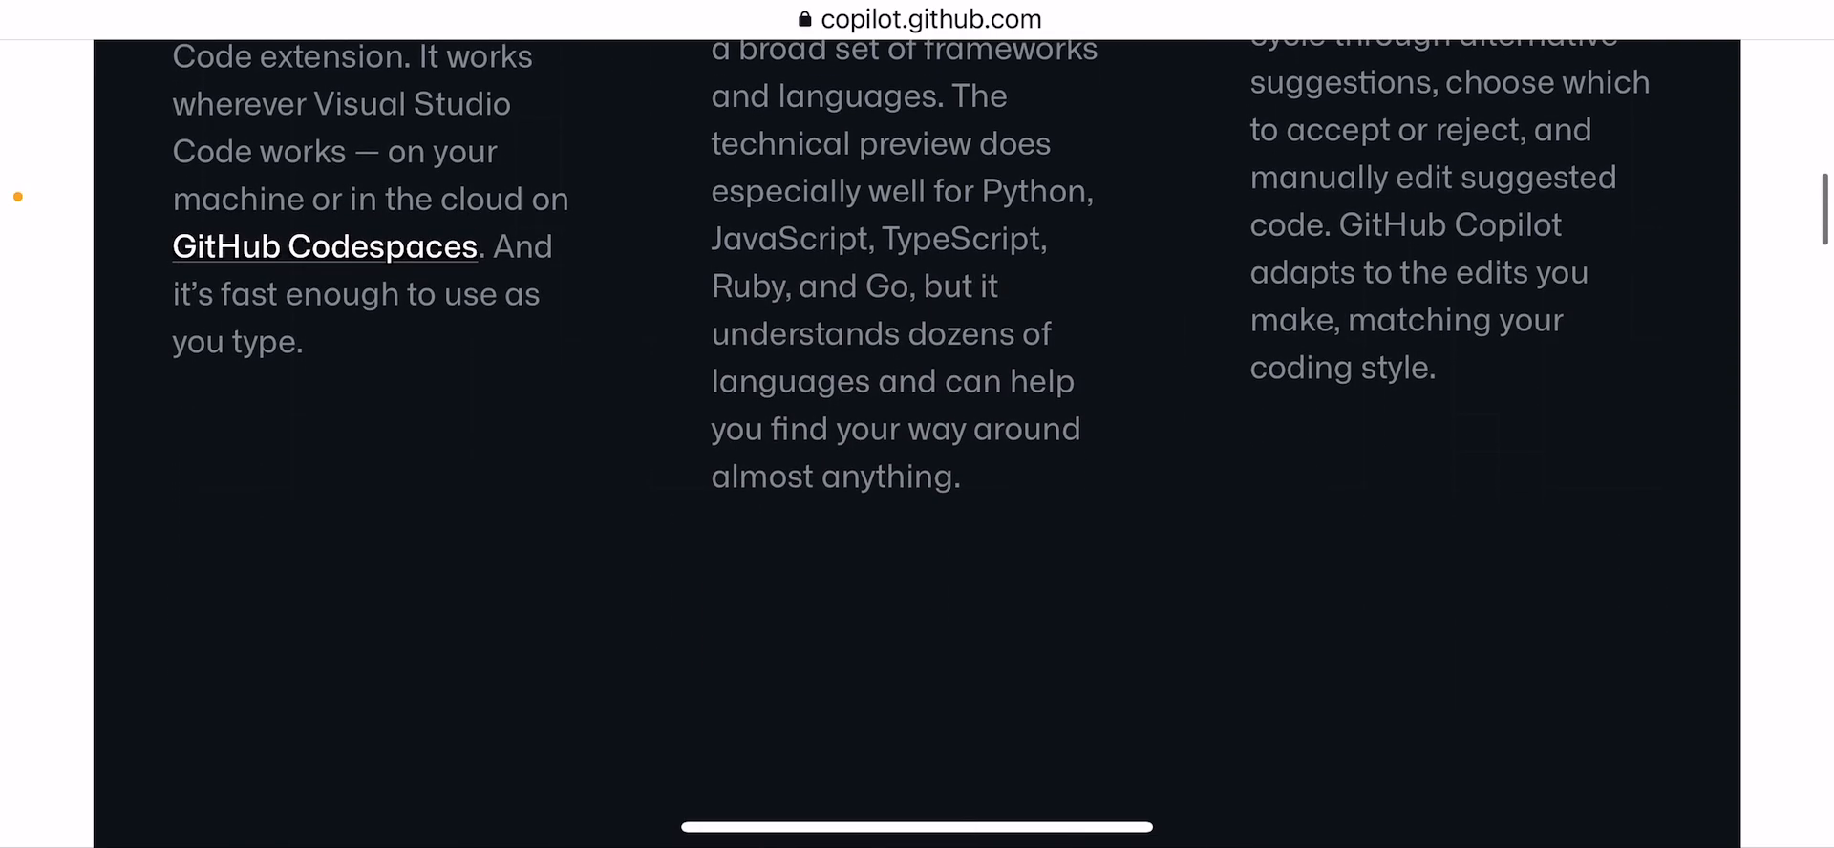
scroll(down, 3)
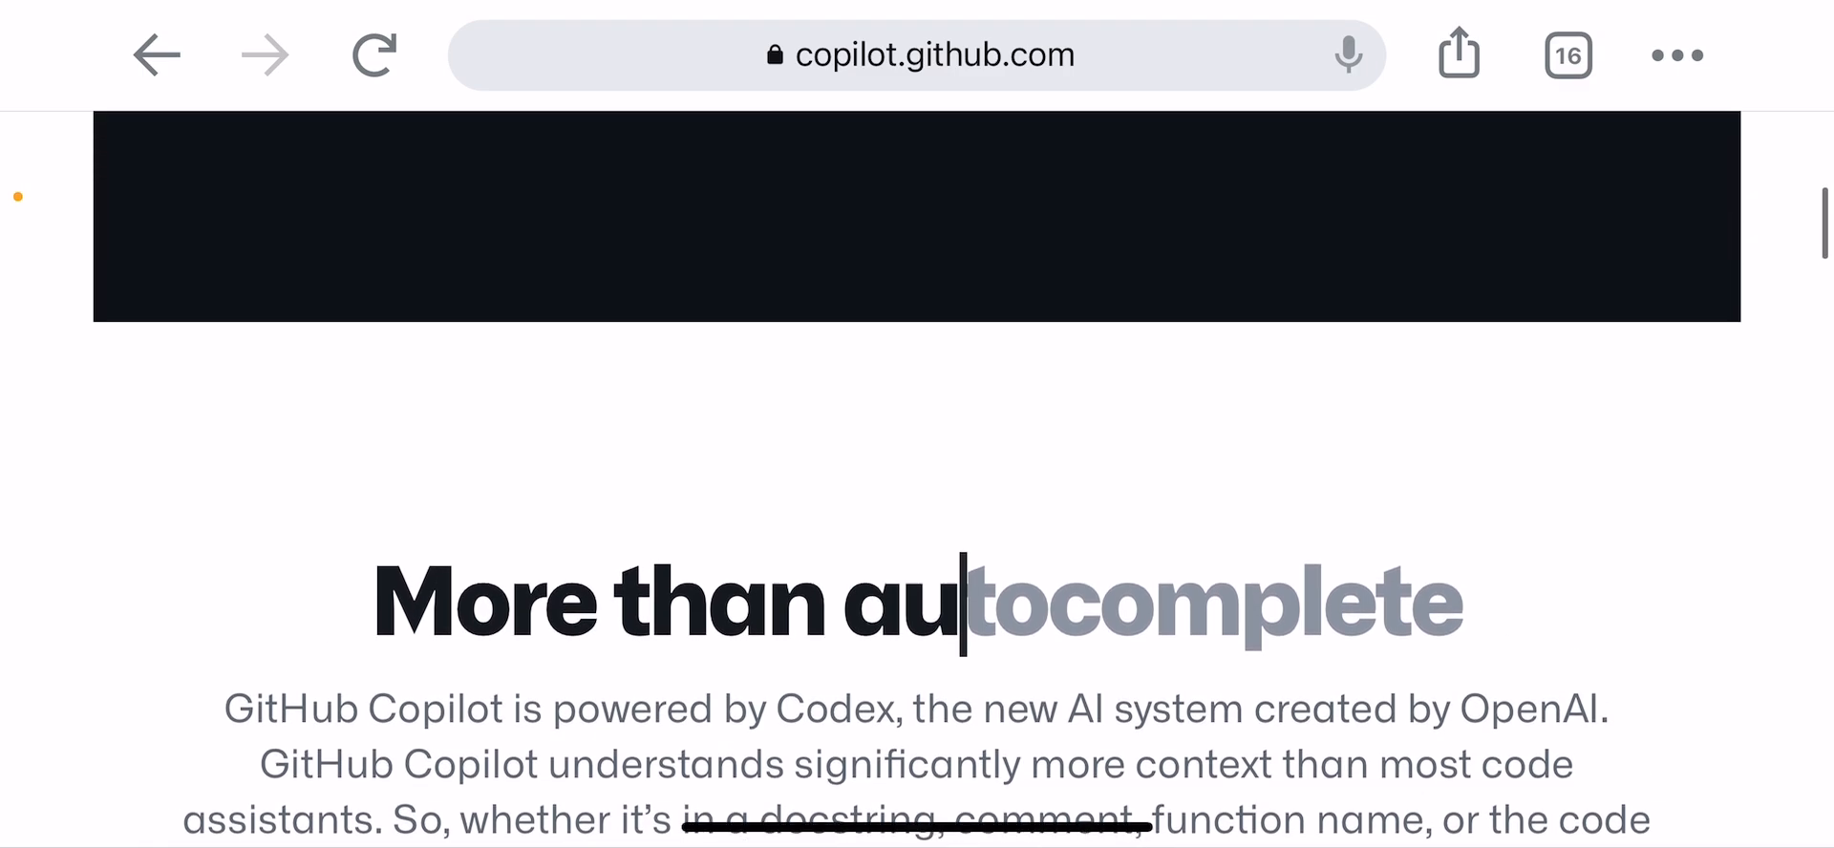
scroll(down, 3)
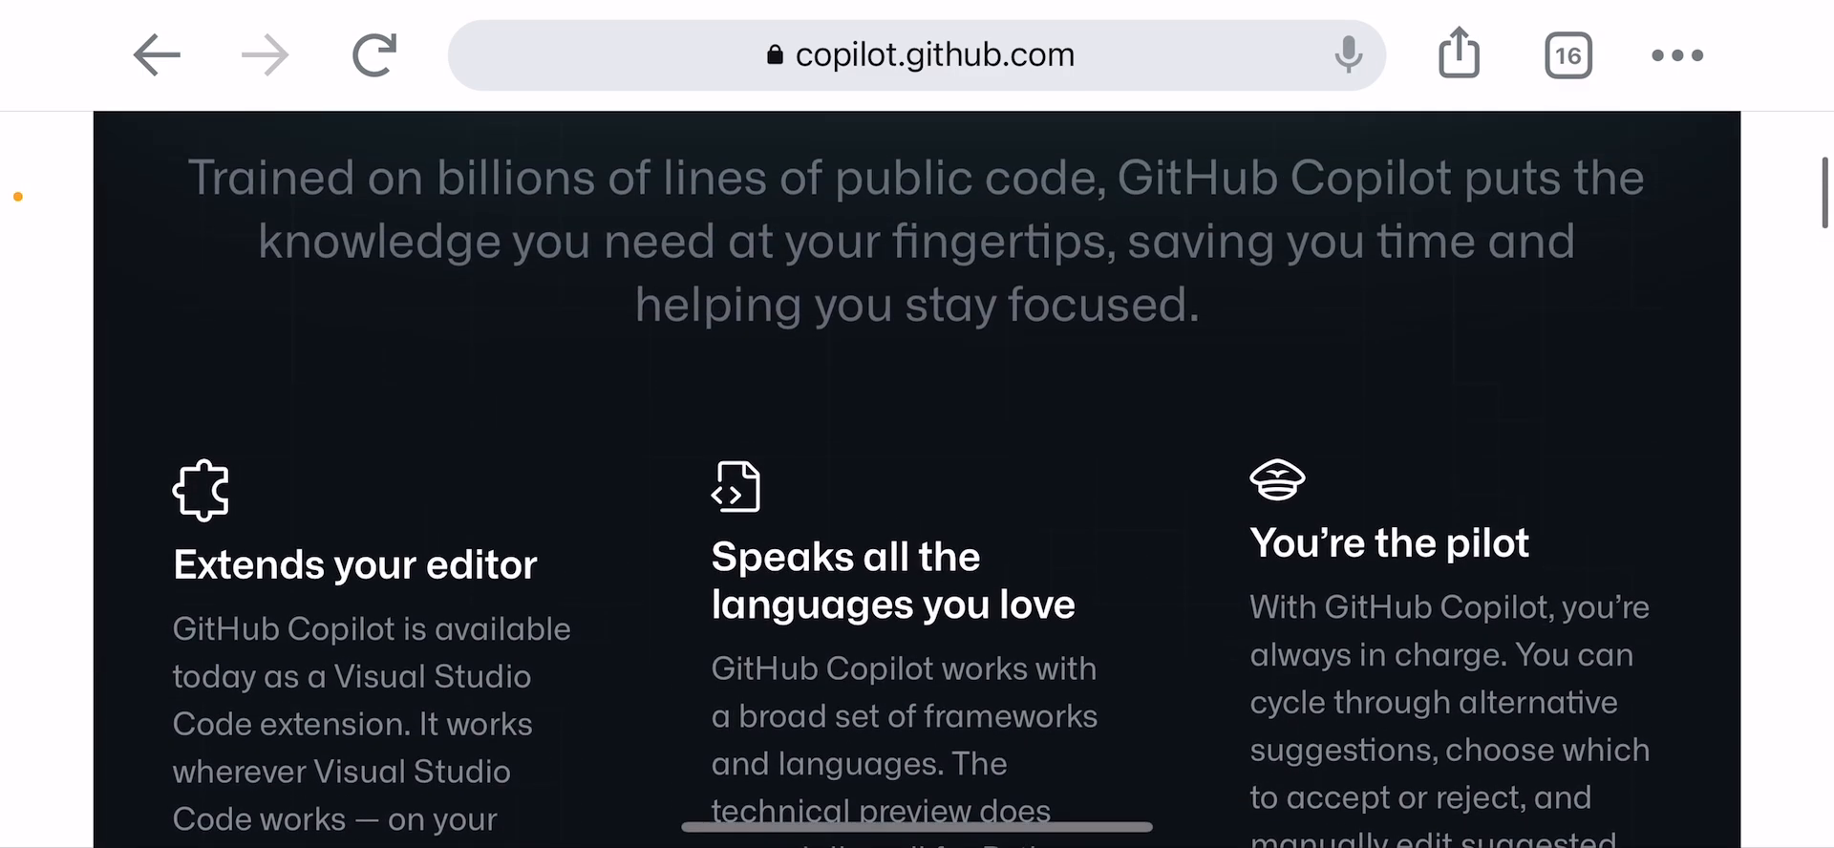
scroll(down, 3)
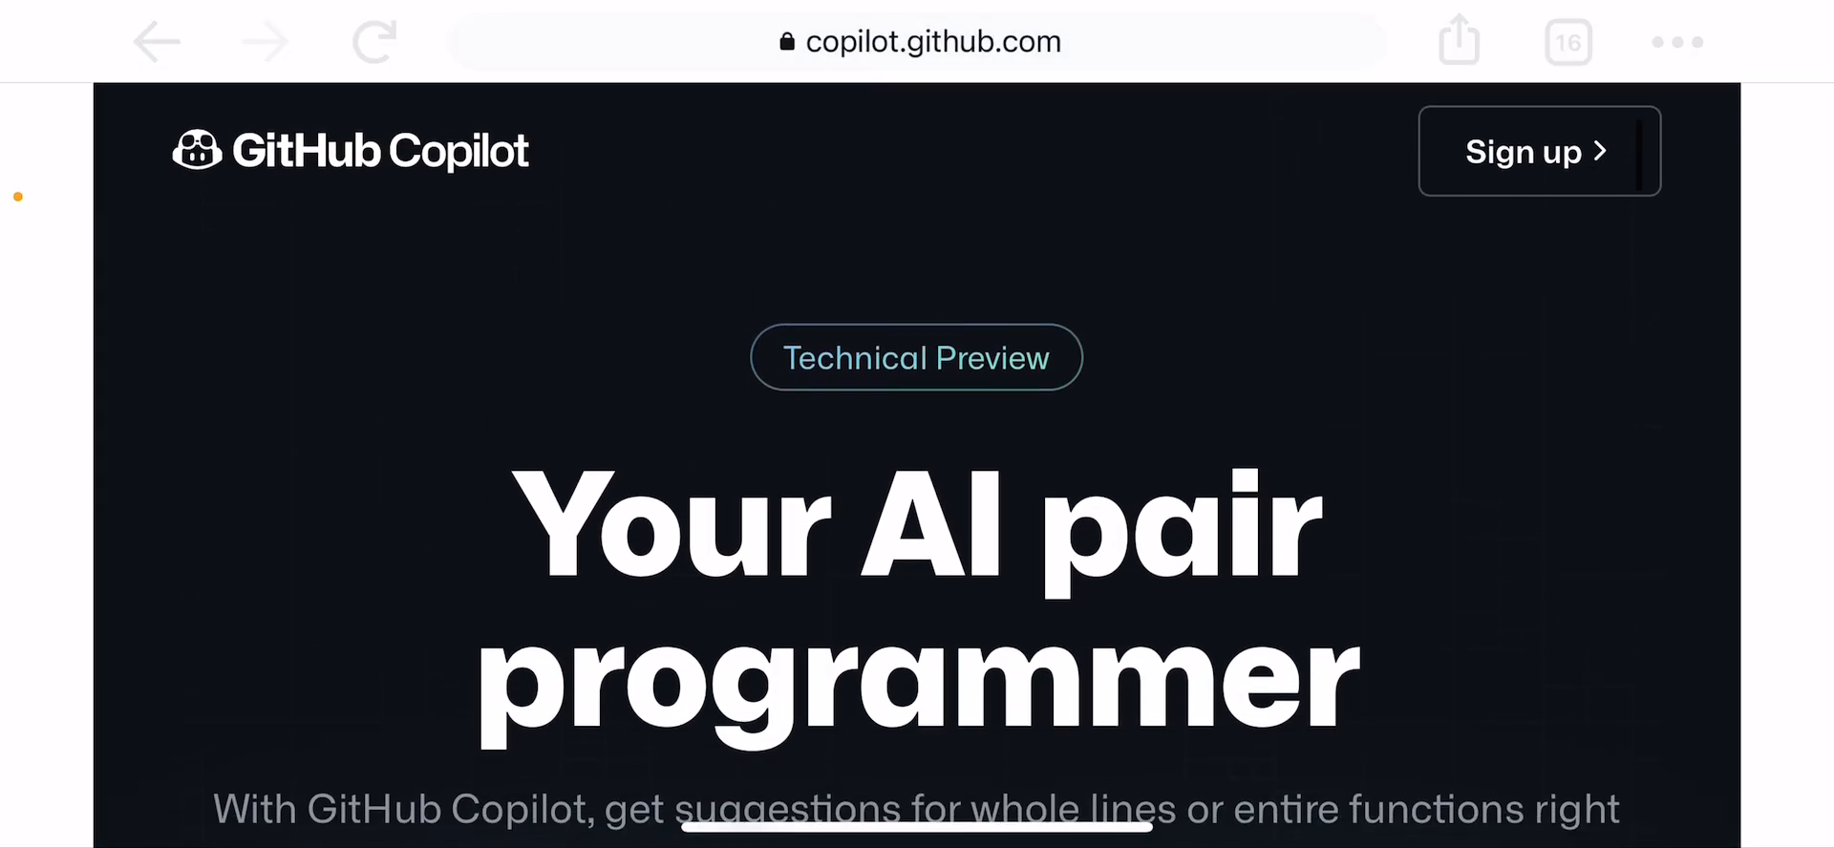
scroll(down, 3)
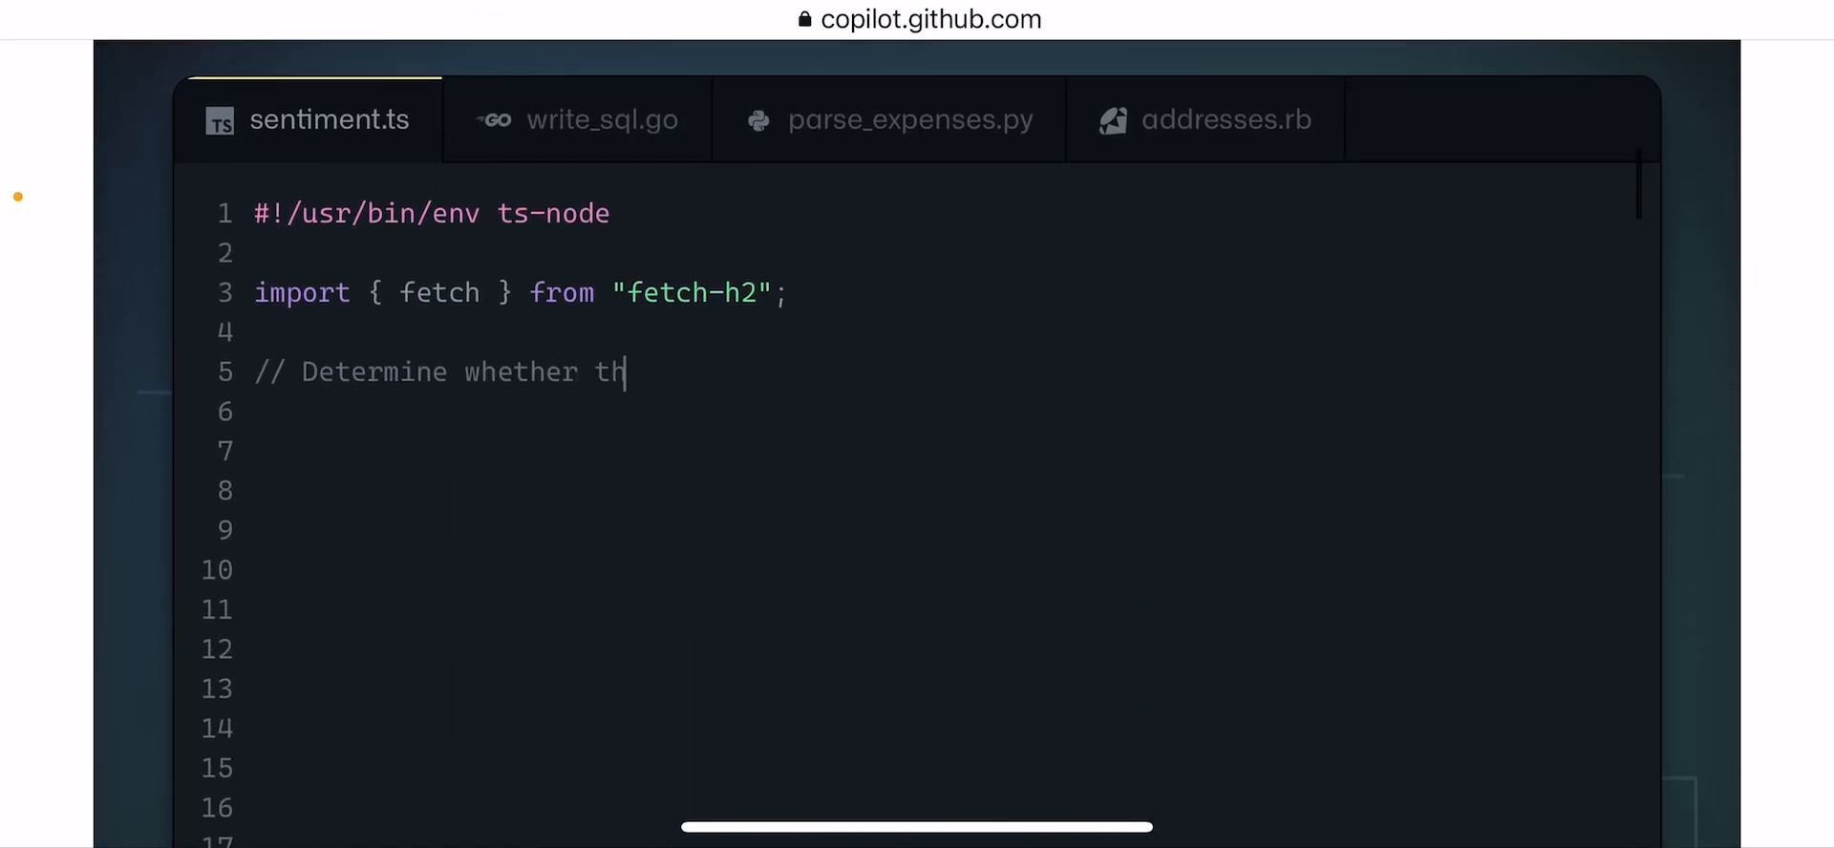
scroll(down, 3)
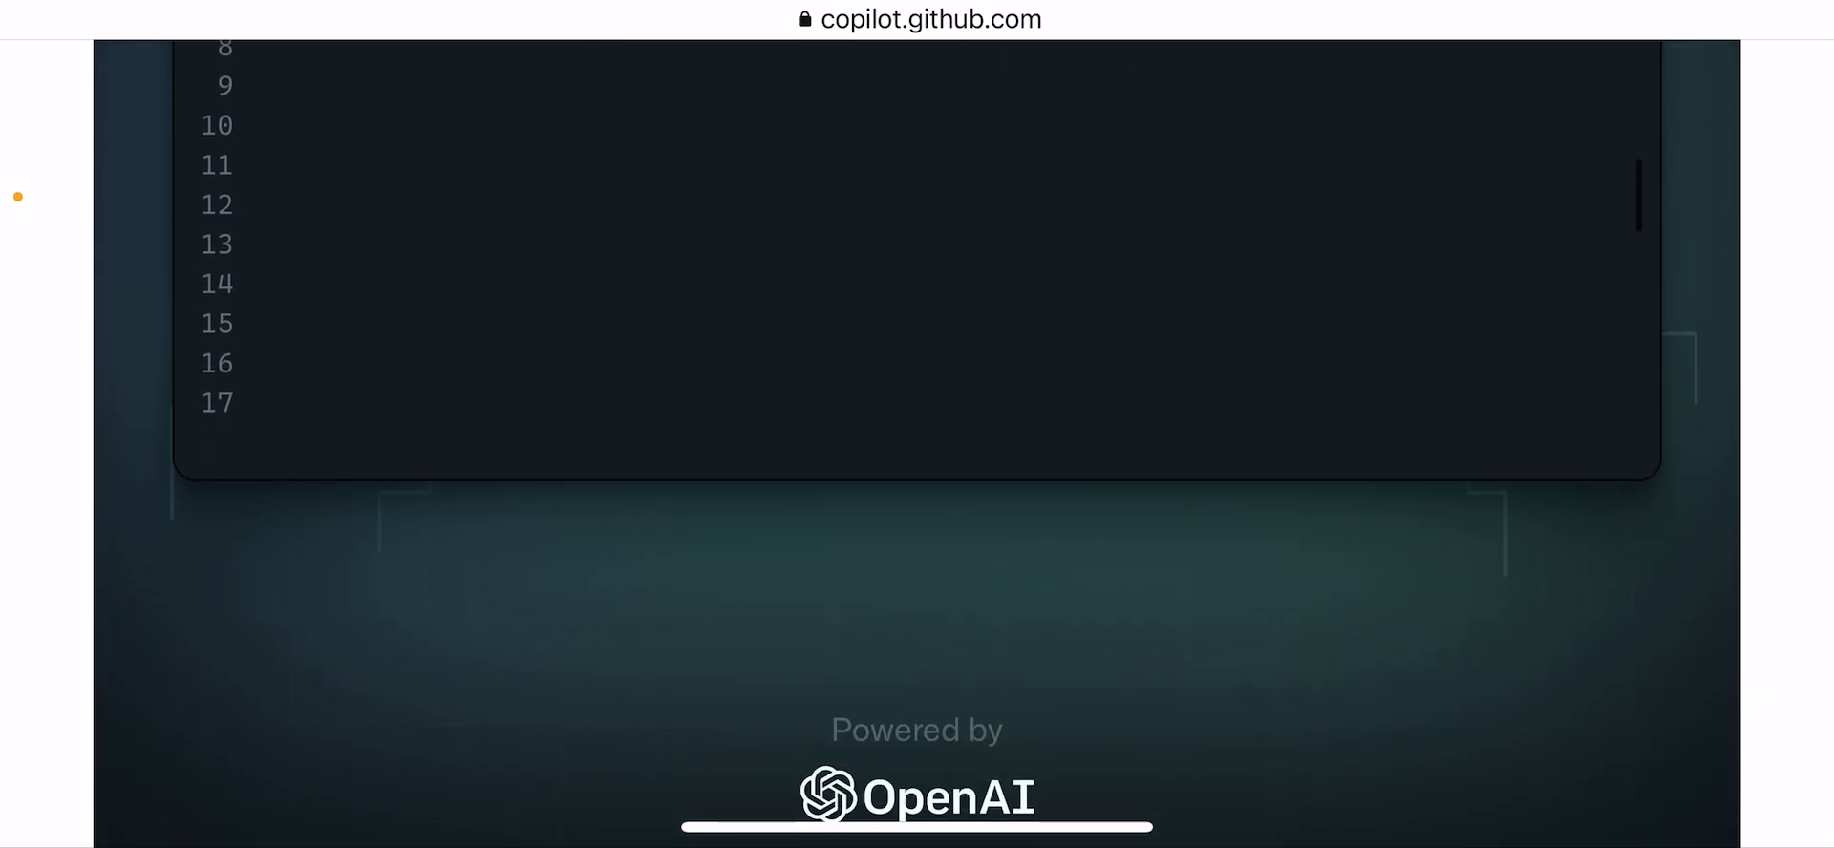
scroll(down, 3)
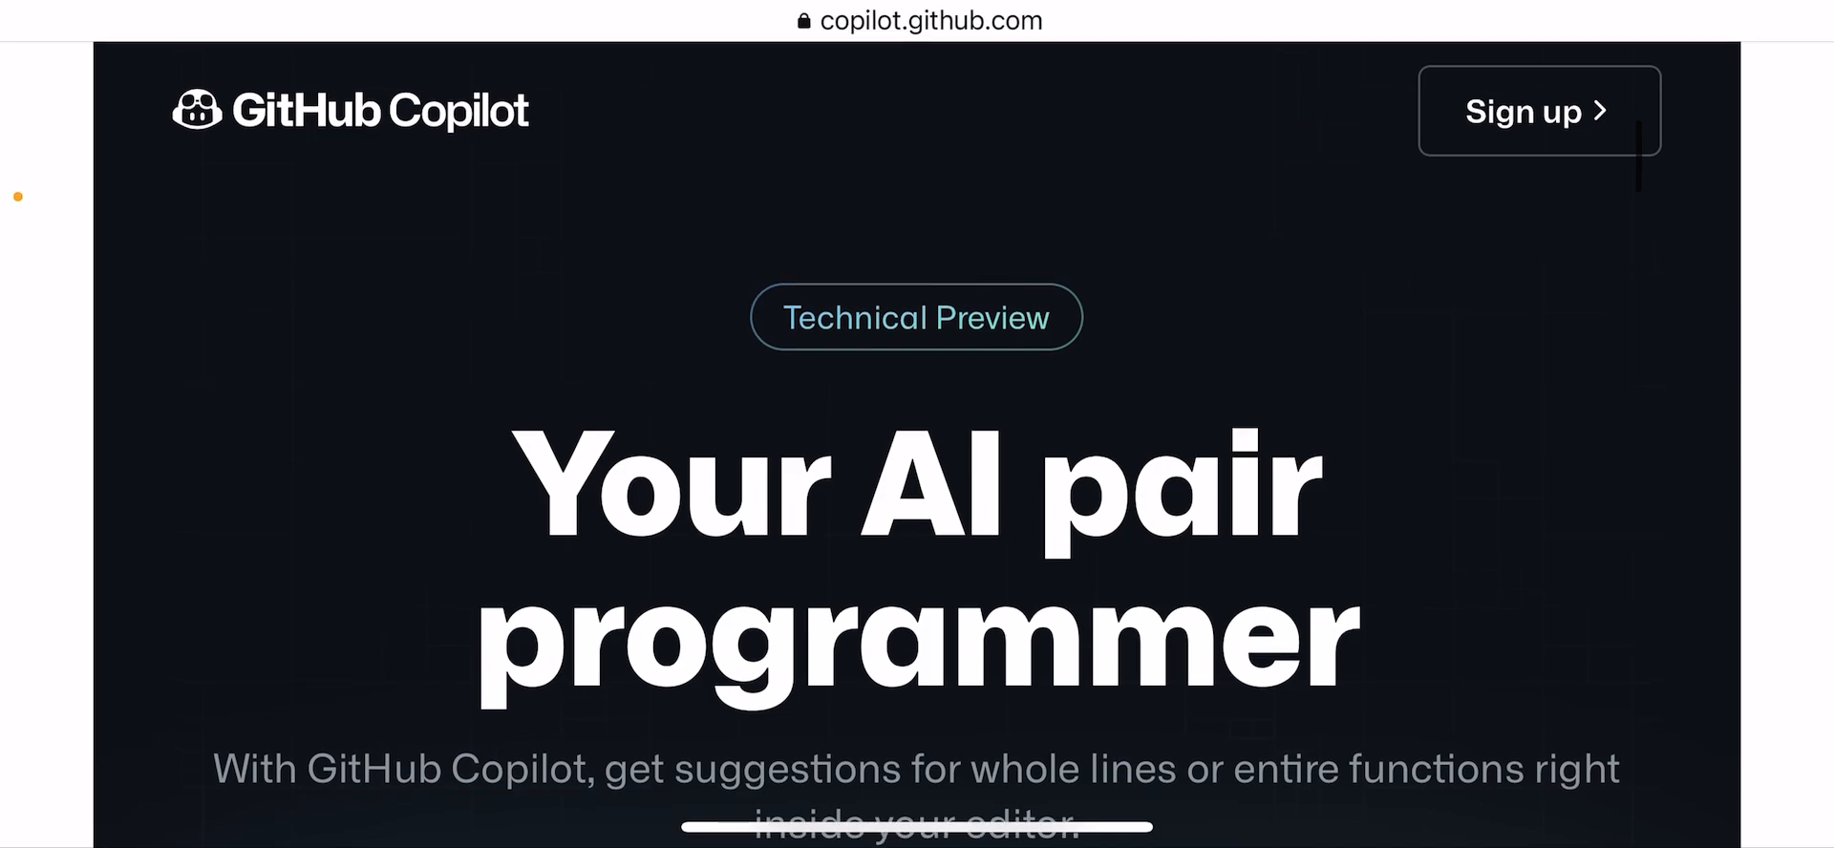
scroll(down, 3)
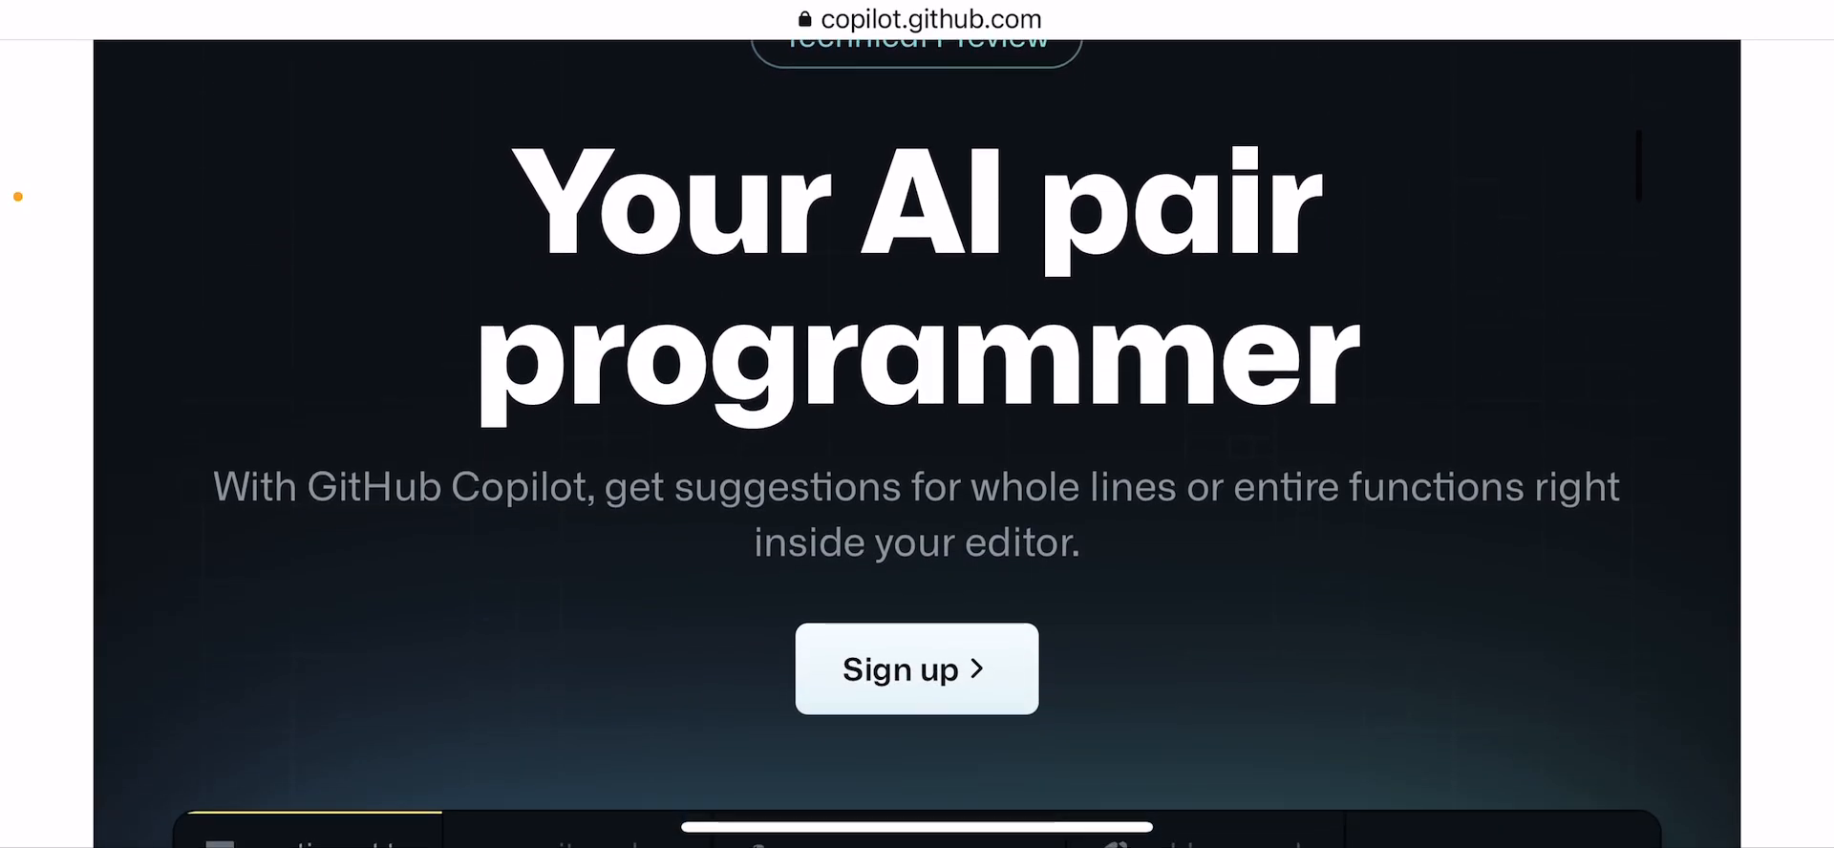
scroll(up, 3)
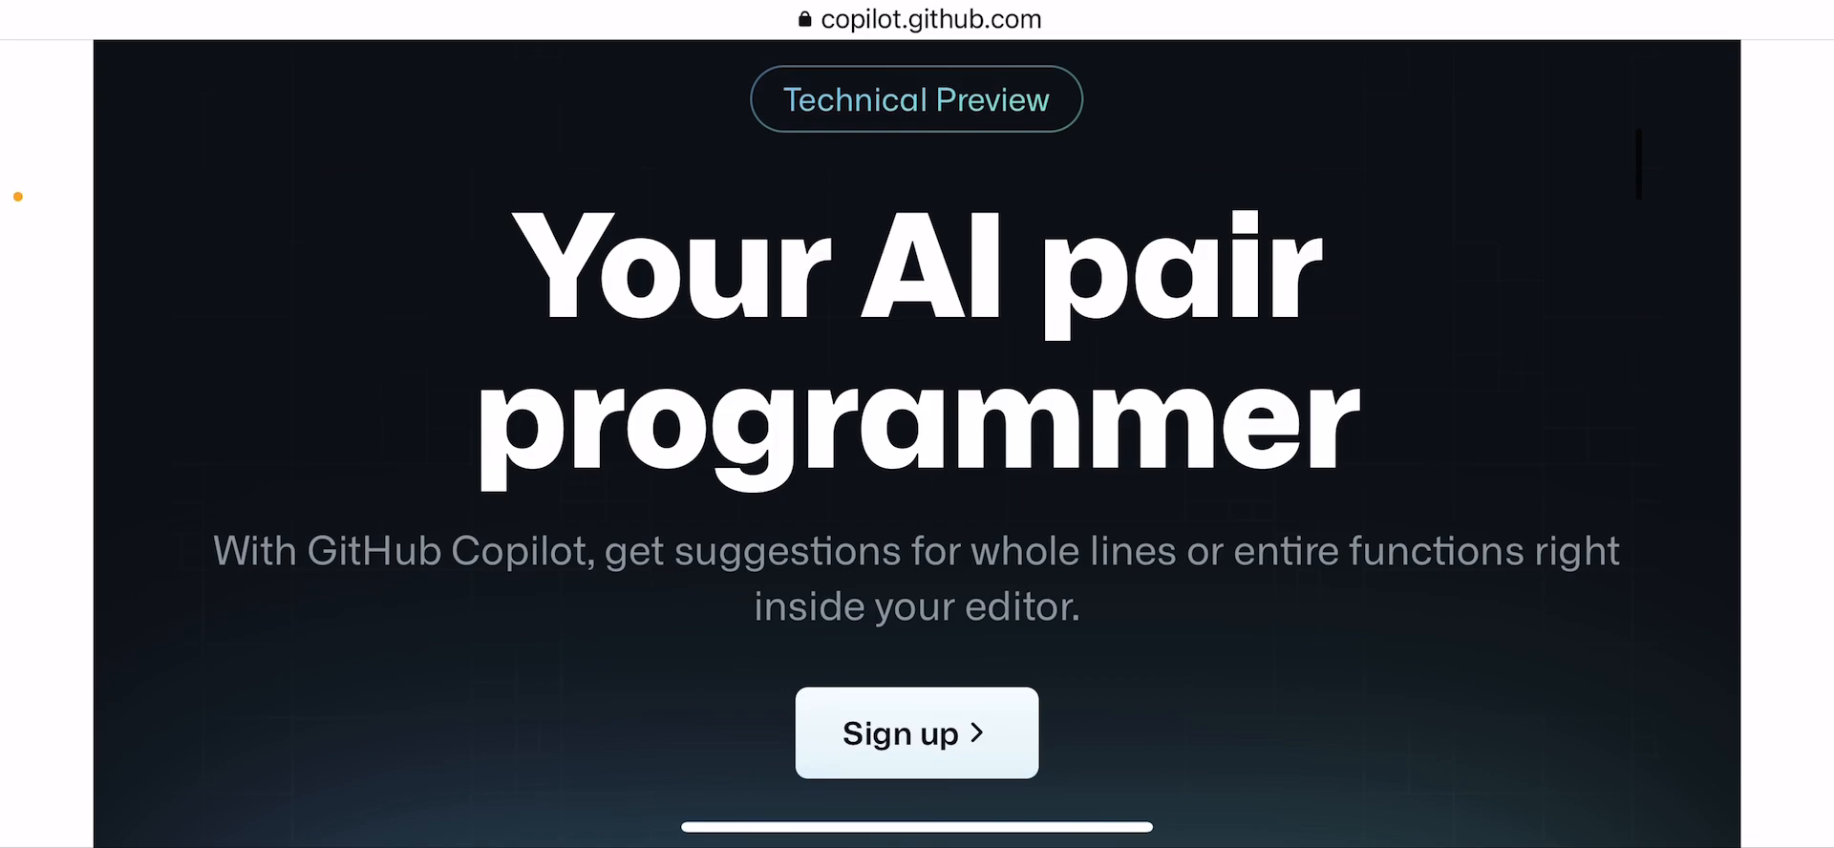
scroll(down, 3)
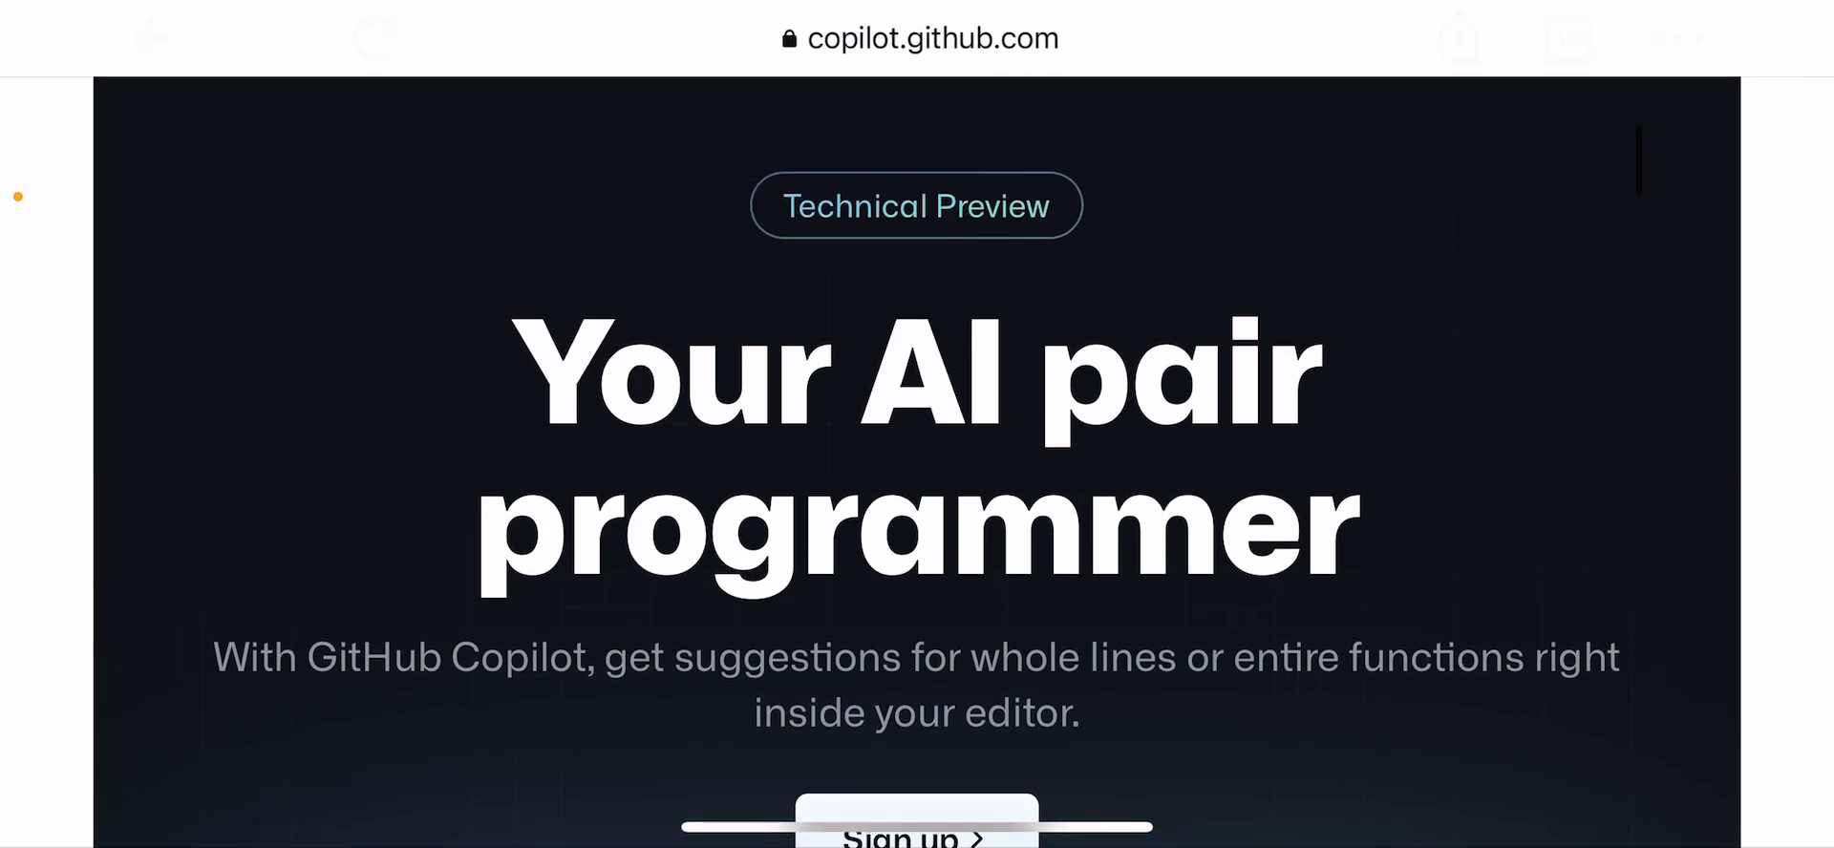
scroll(down, 3)
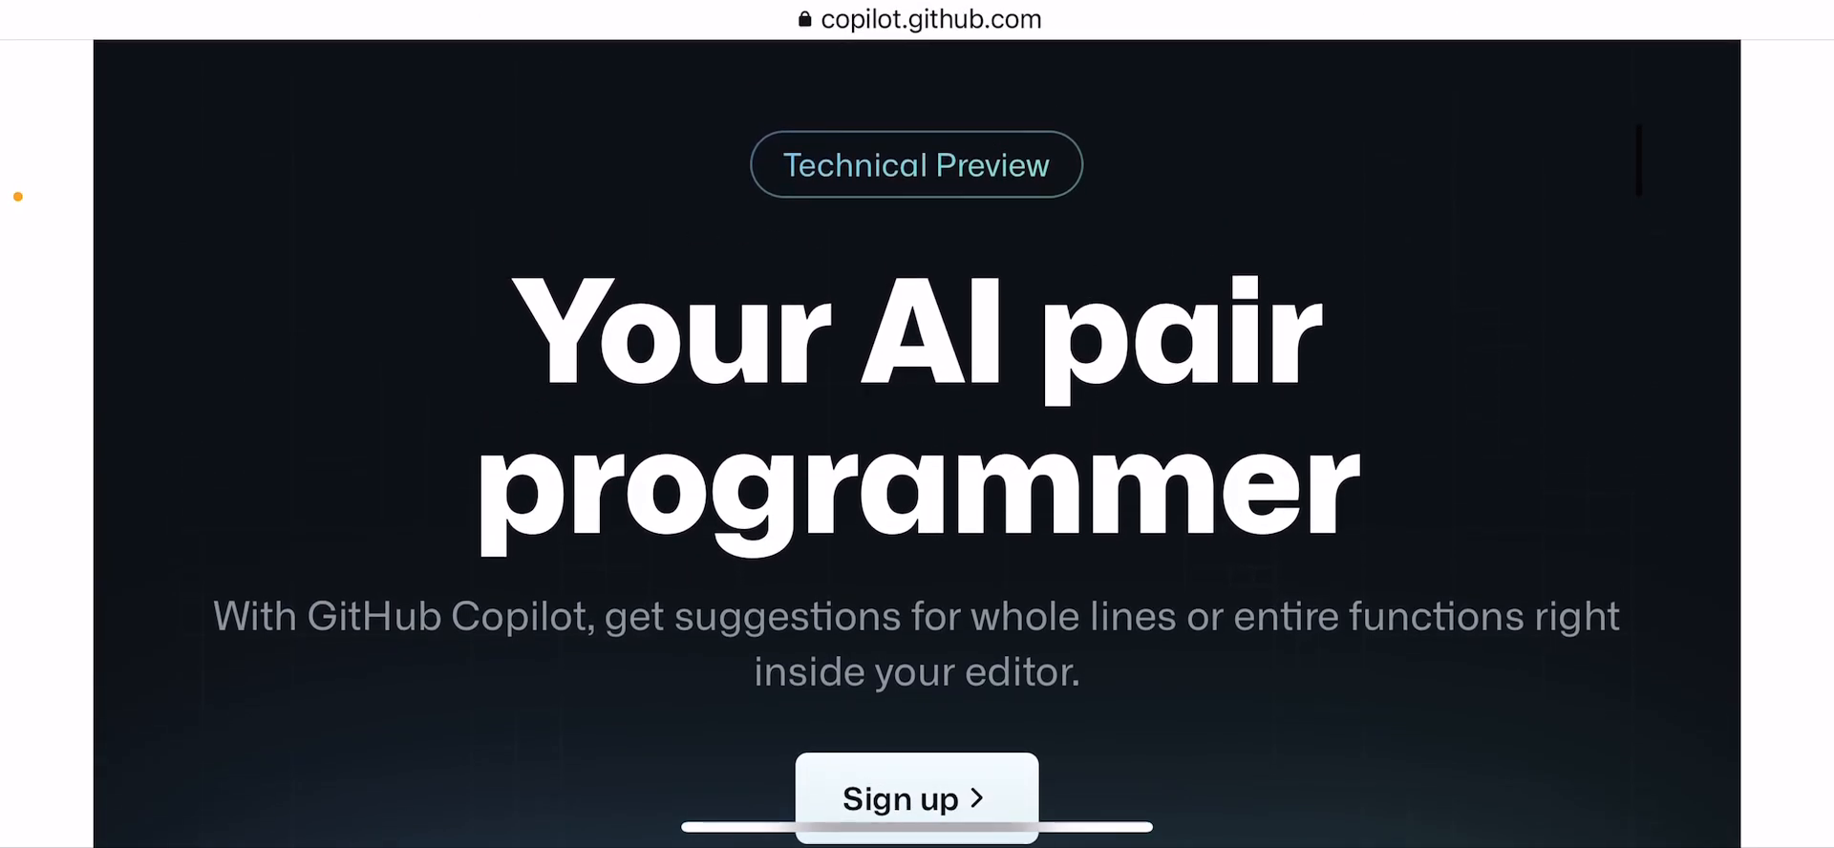
scroll(down, 3)
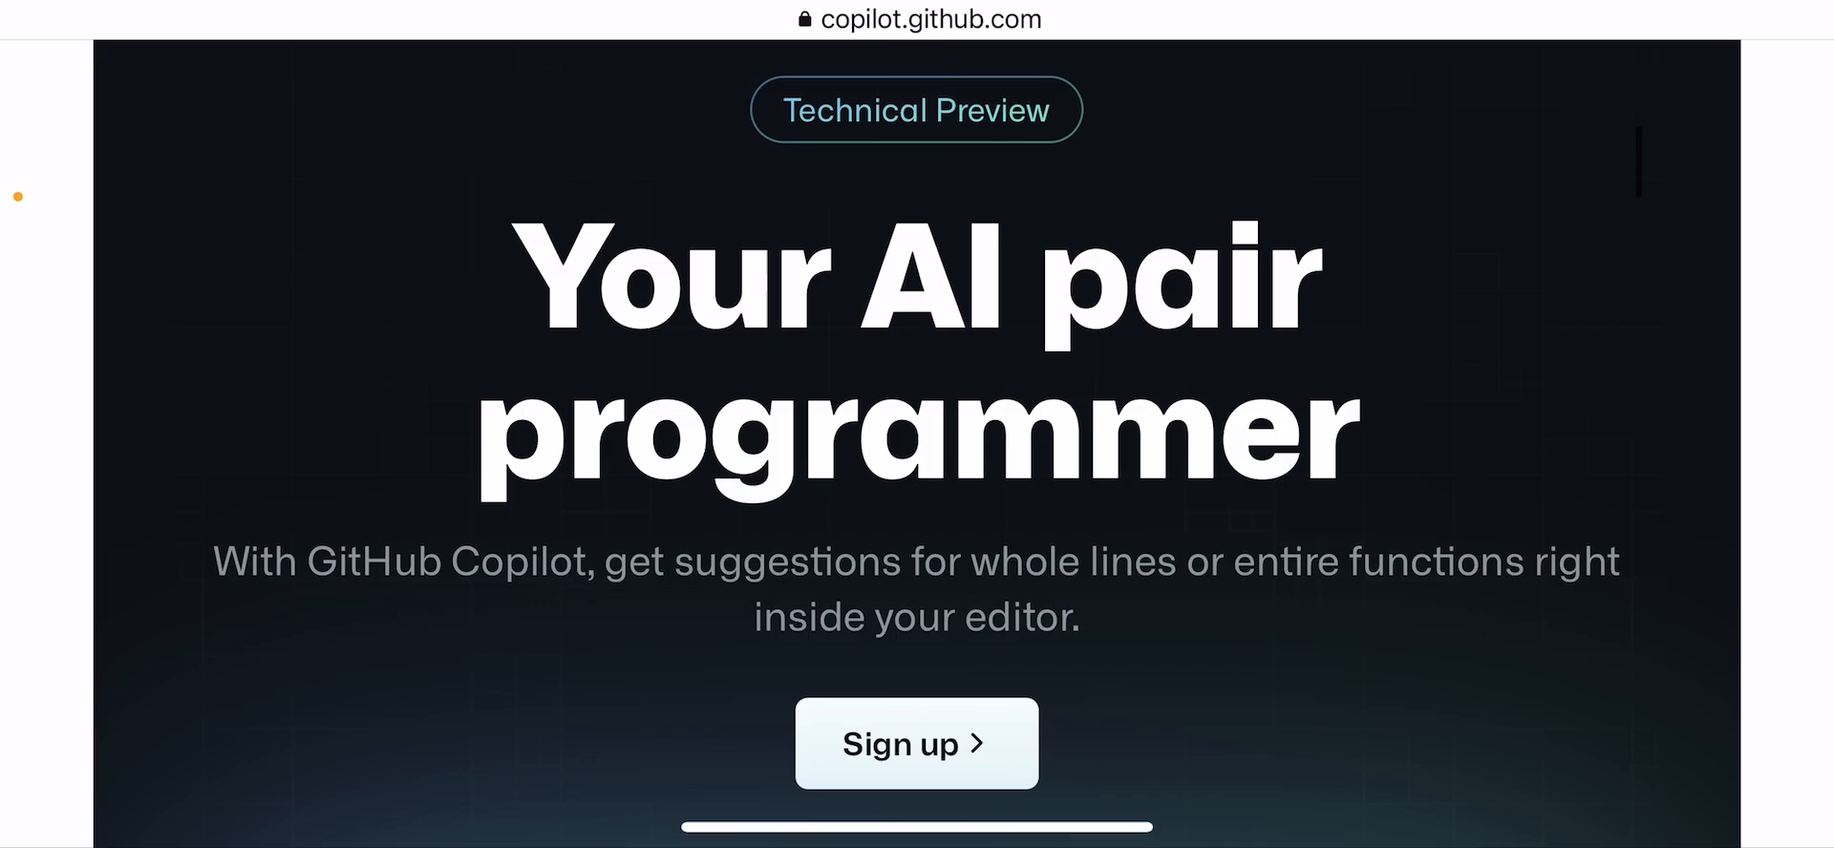